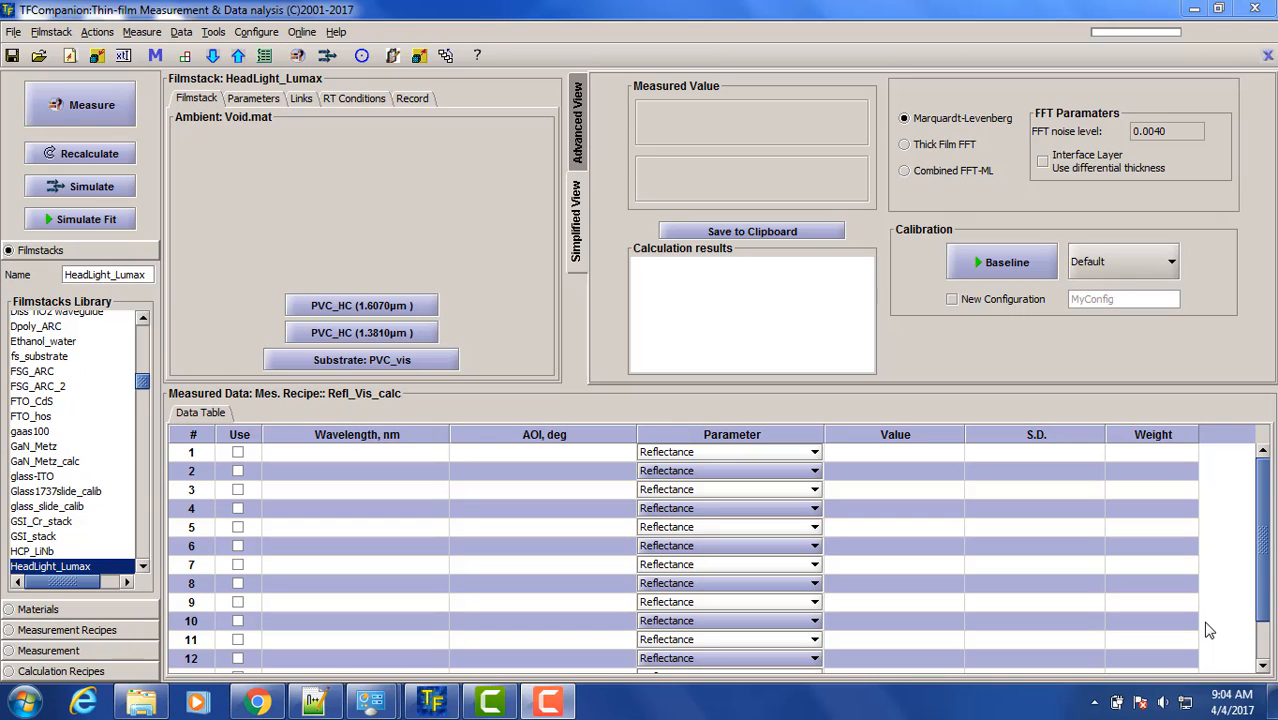
{"action": "mouse_move", "coordinate": [395, 393]}
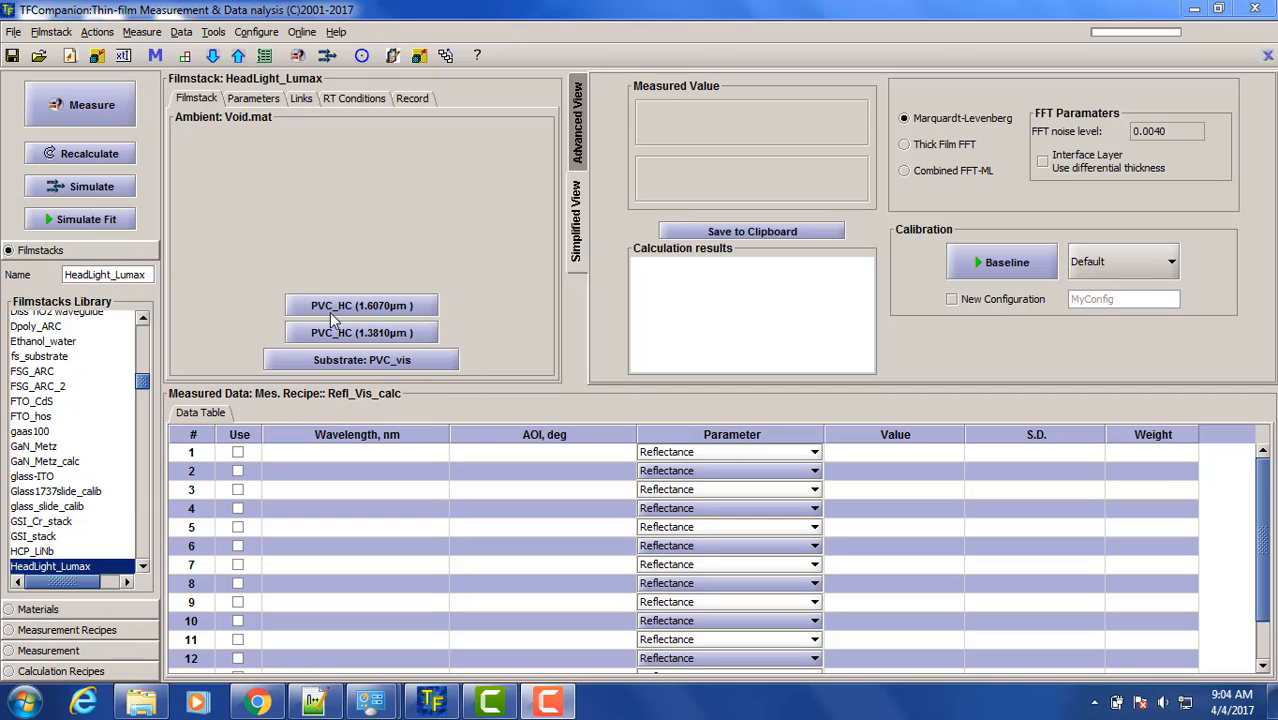
{"action": "mouse_move", "coordinate": [437, 330]}
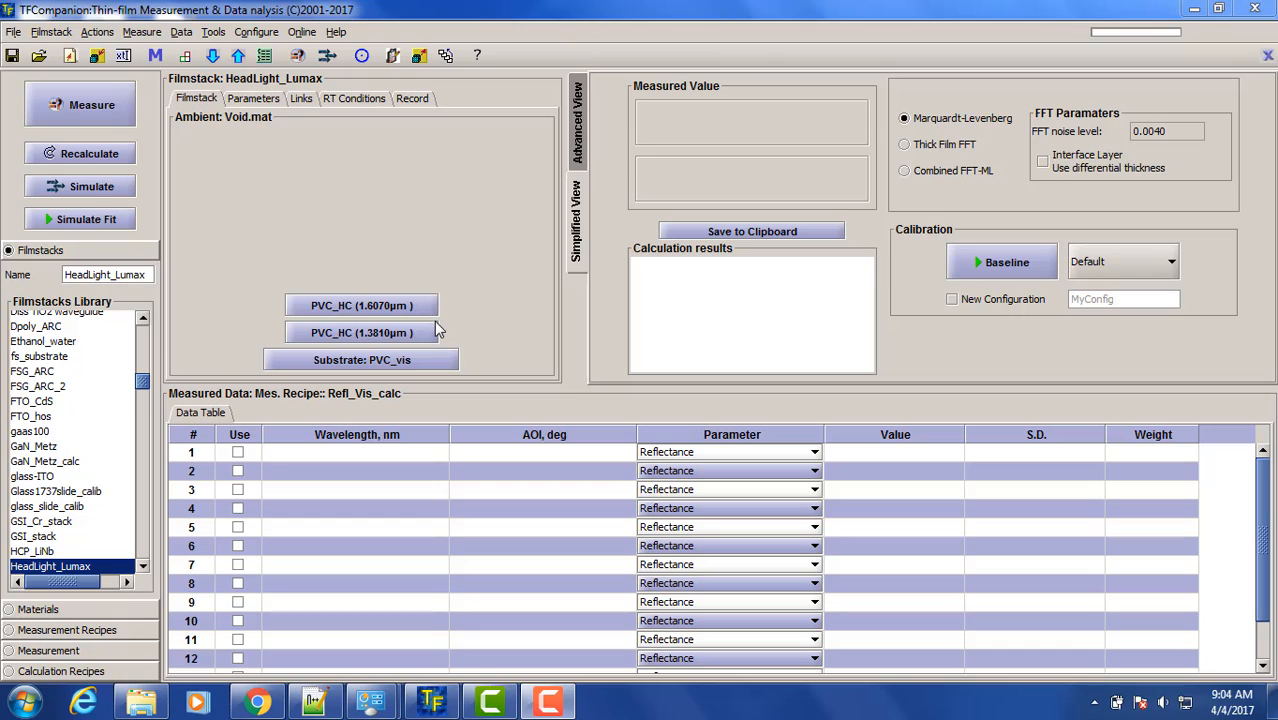
{"action": "mouse_move", "coordinate": [420, 322]}
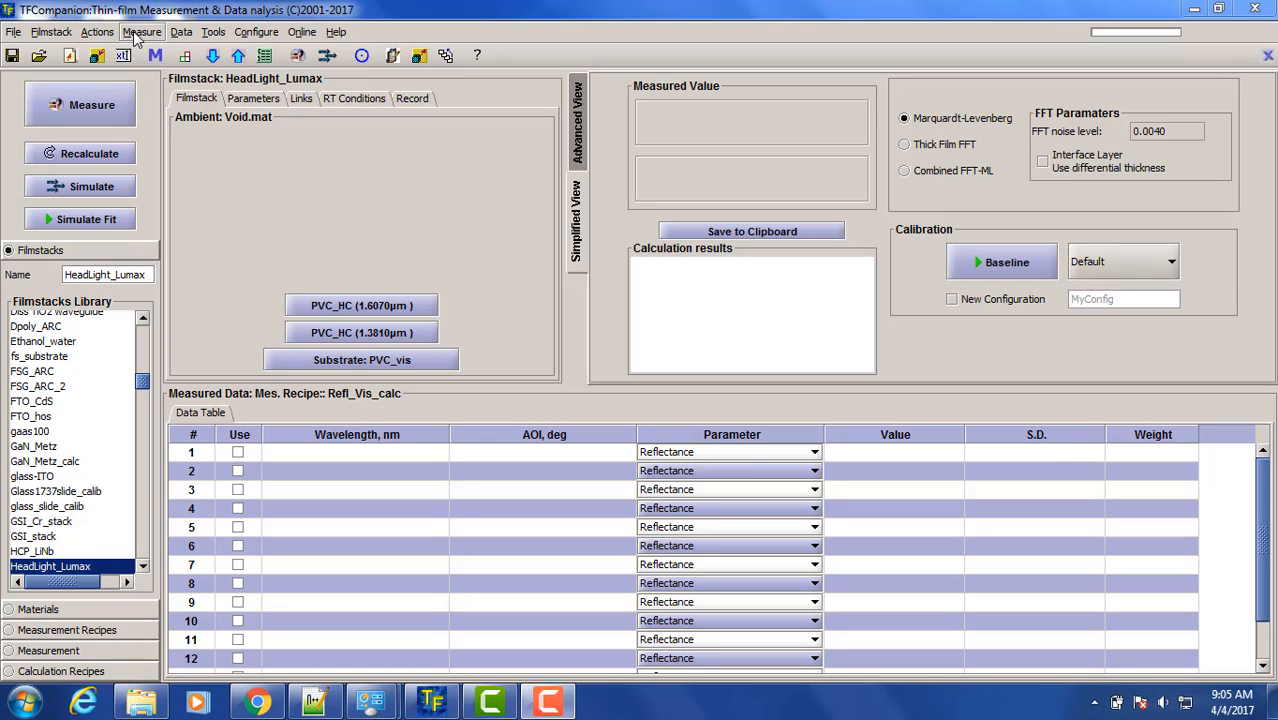
Step: Open the Intensity Monitor from the Measure menu and enlarge the live Signal Monitor window
{"action": "left_click", "coordinate": [142, 31]}
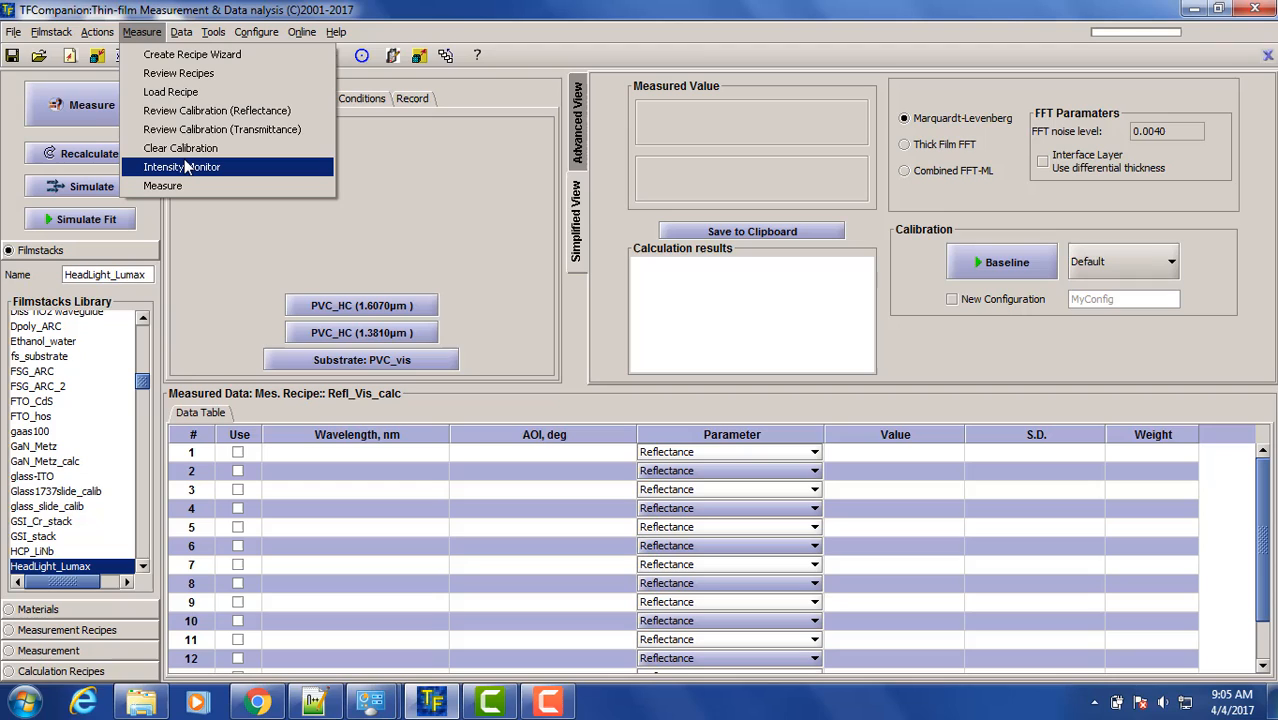
{"action": "left_click", "coordinate": [182, 167]}
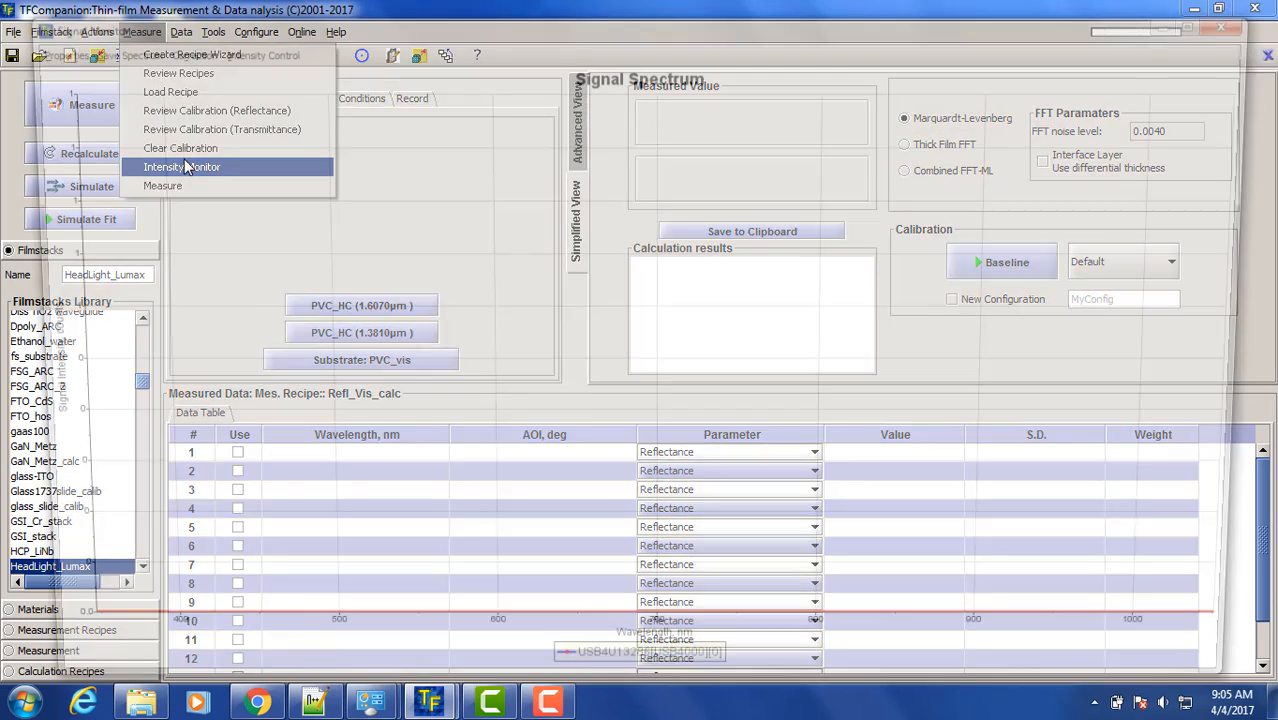
{"action": "left_click", "coordinate": [182, 167]}
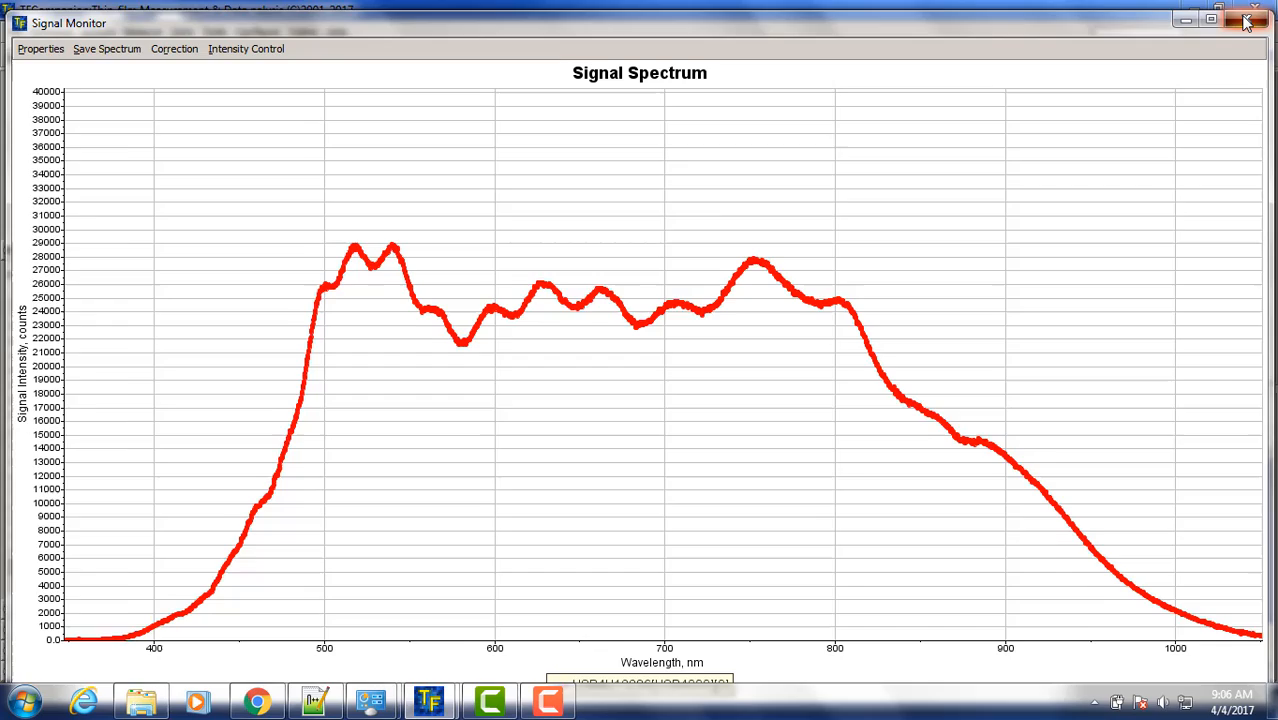
Step: Close the Signal Monitor and run a baseline calibration through the reference and dark-current prompts
{"action": "left_click", "coordinate": [1247, 22]}
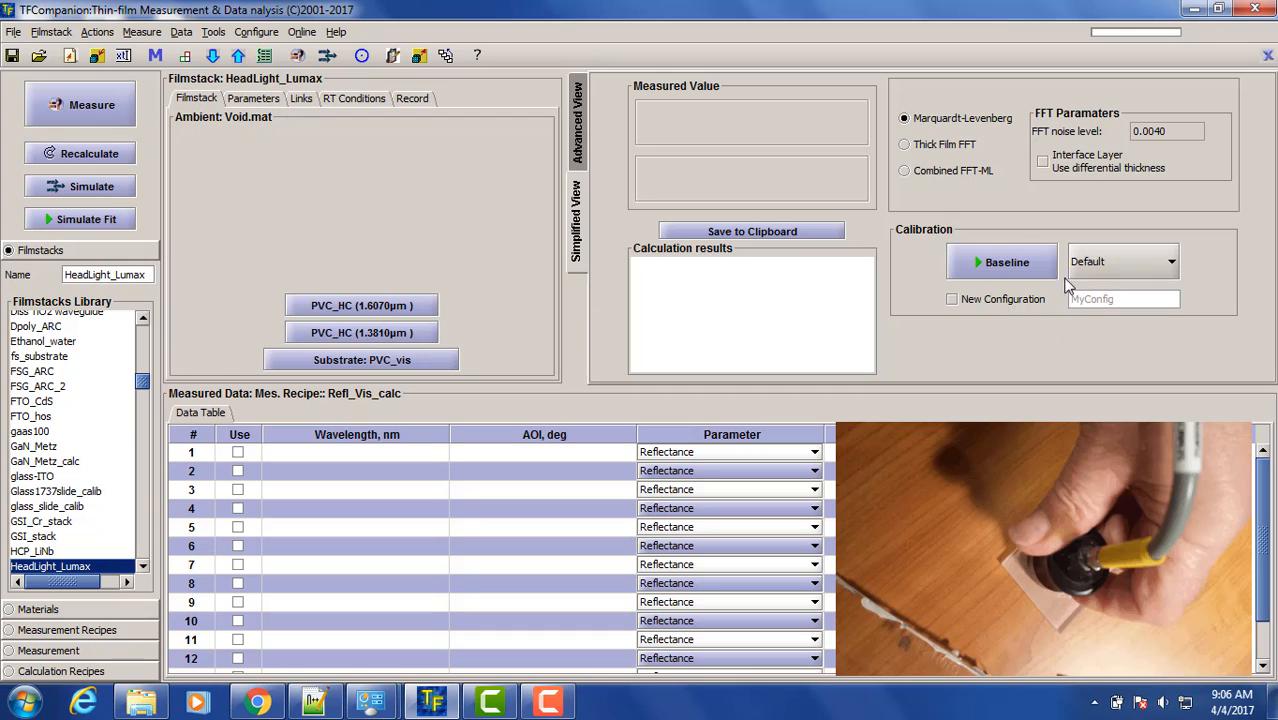
{"action": "left_click", "coordinate": [1001, 261]}
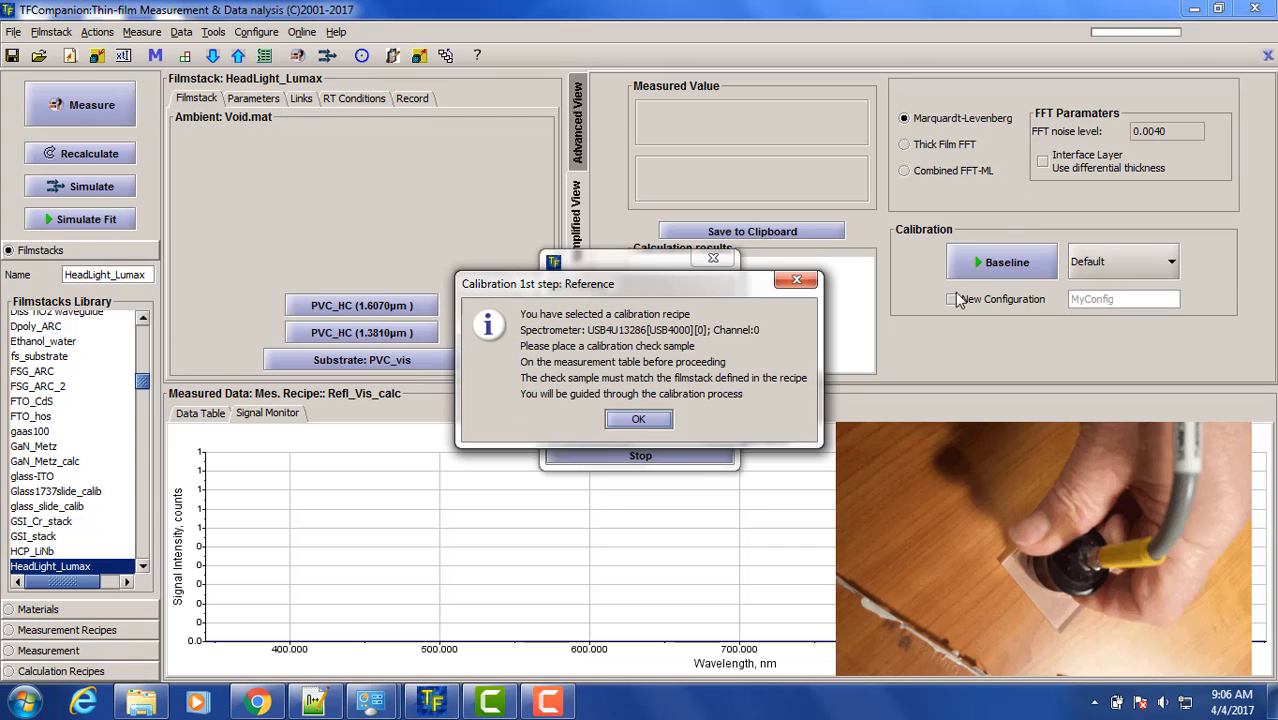
{"action": "left_click", "coordinate": [638, 418]}
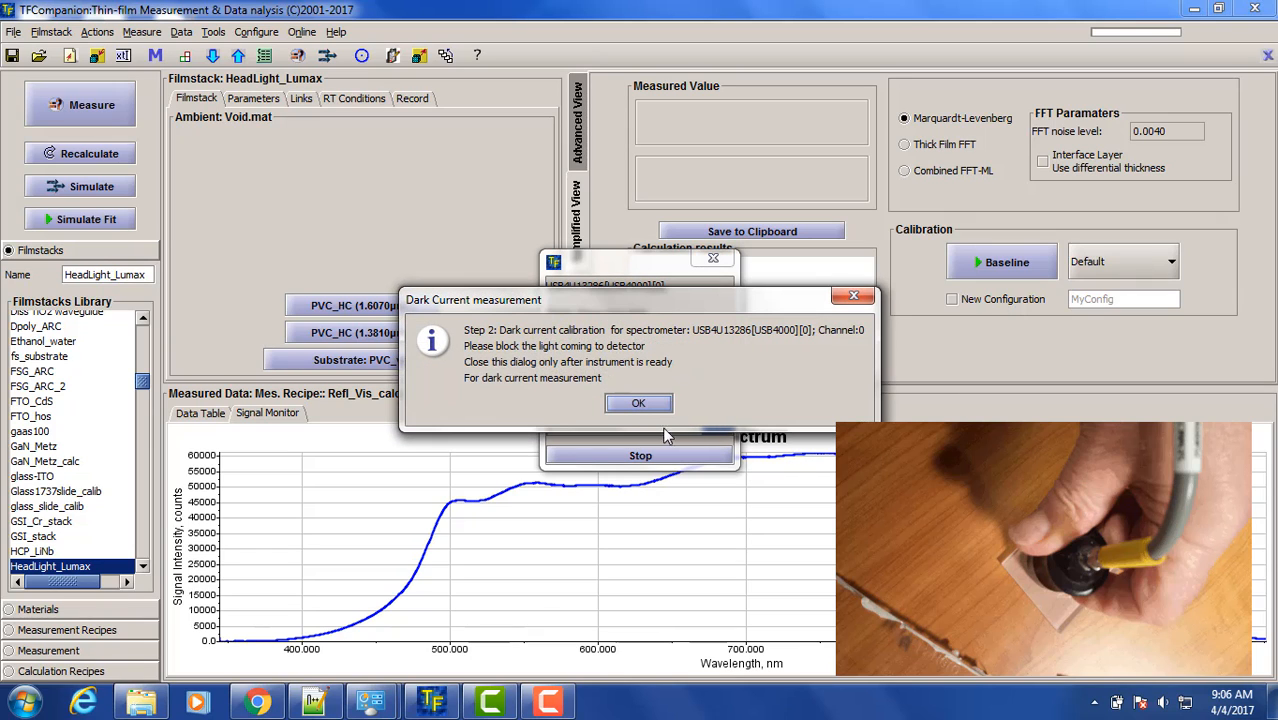
{"action": "mouse_move", "coordinate": [837, 488]}
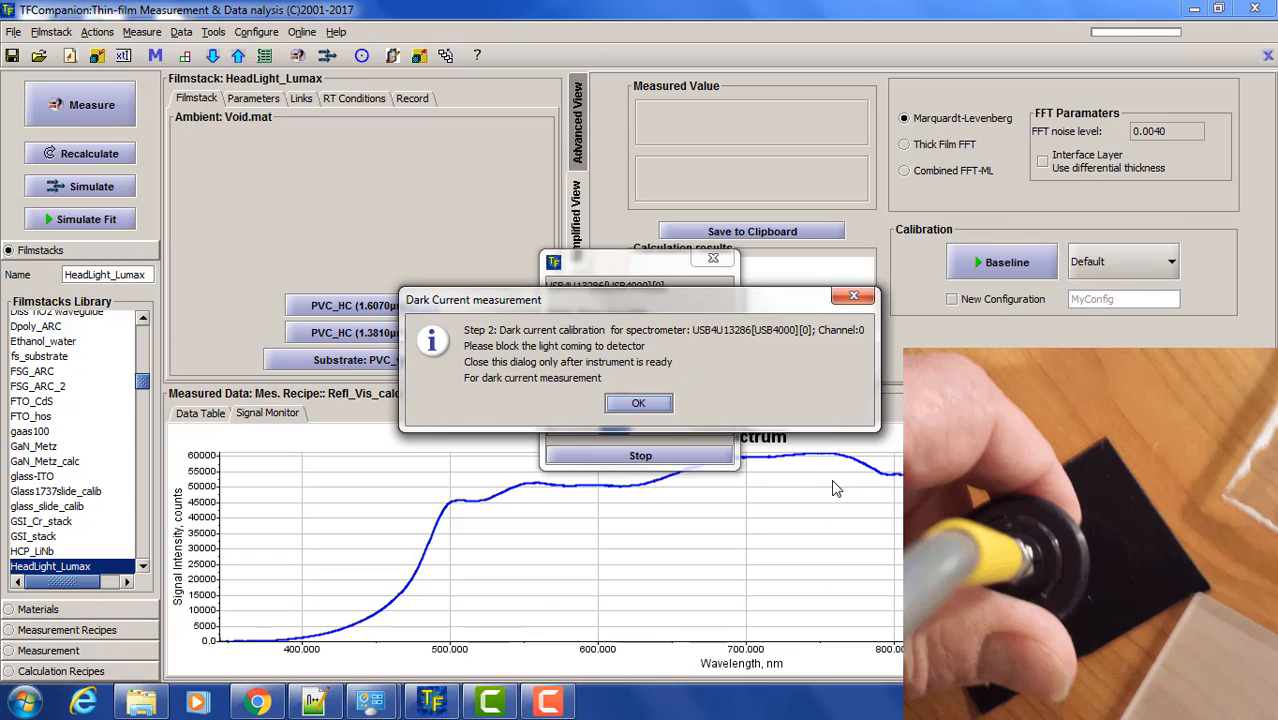
{"action": "left_click", "coordinate": [638, 402]}
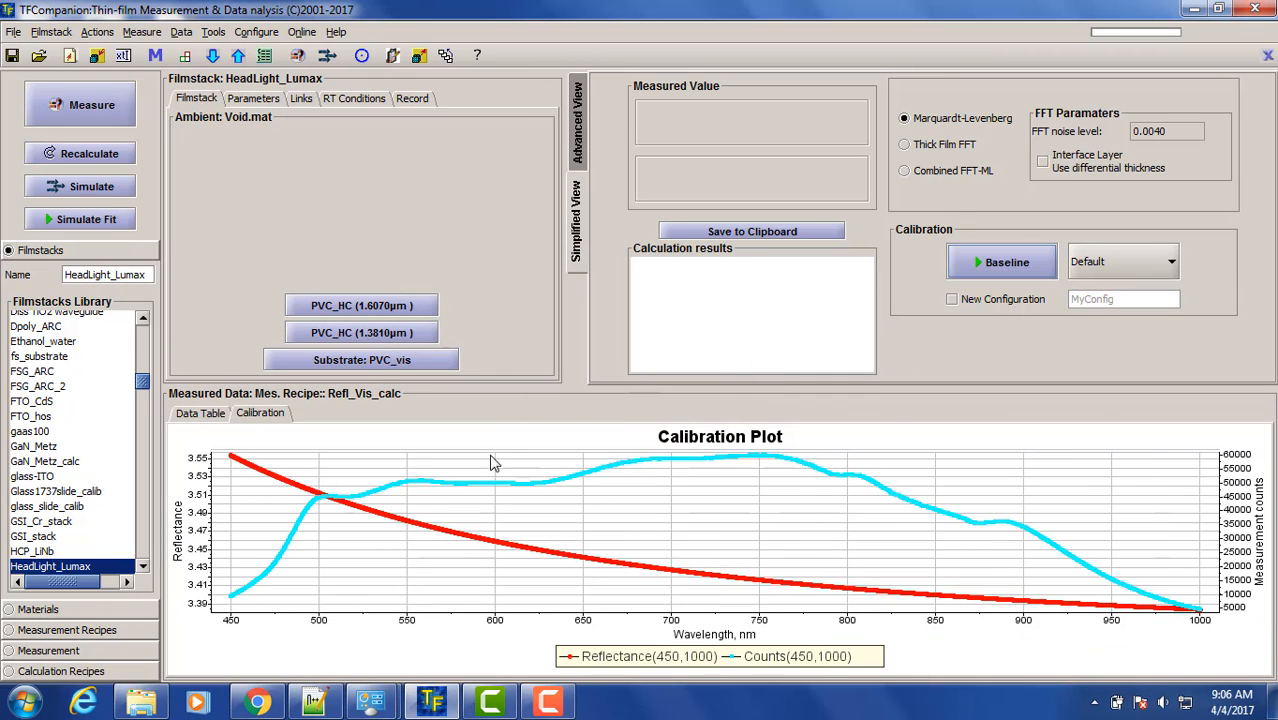
{"action": "mouse_move", "coordinate": [283, 500]}
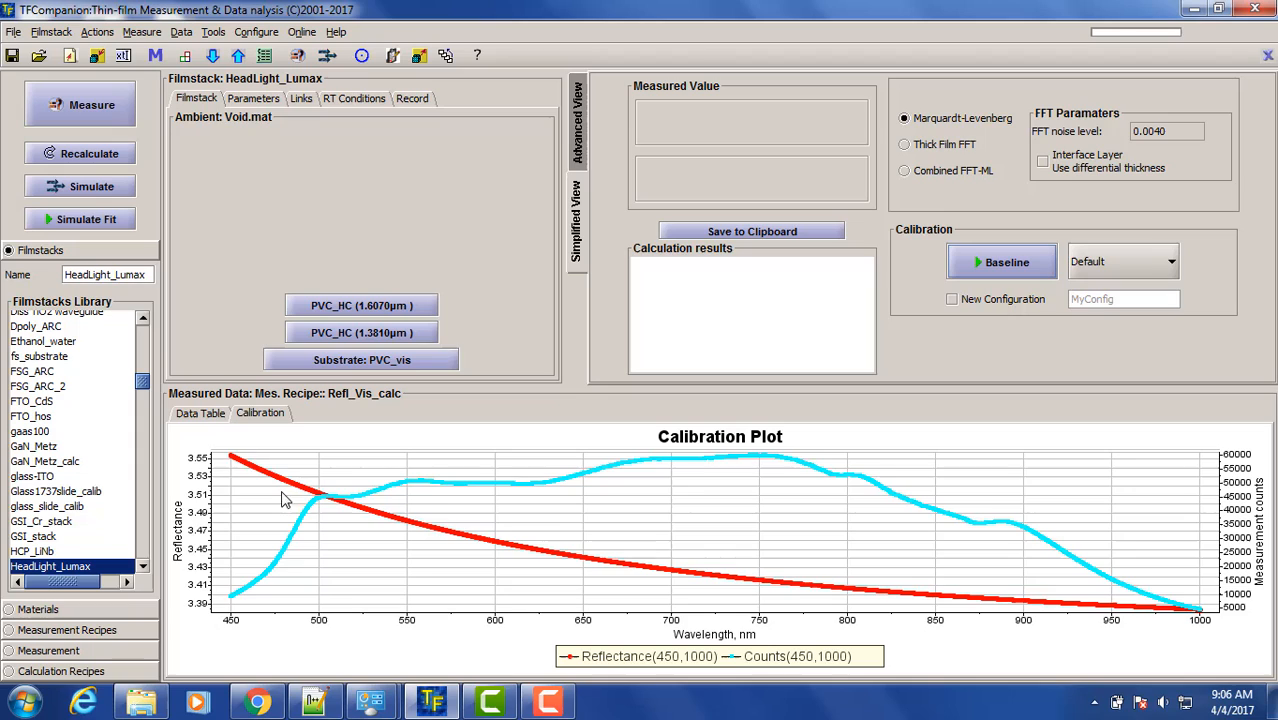
{"action": "mouse_move", "coordinate": [855, 603]}
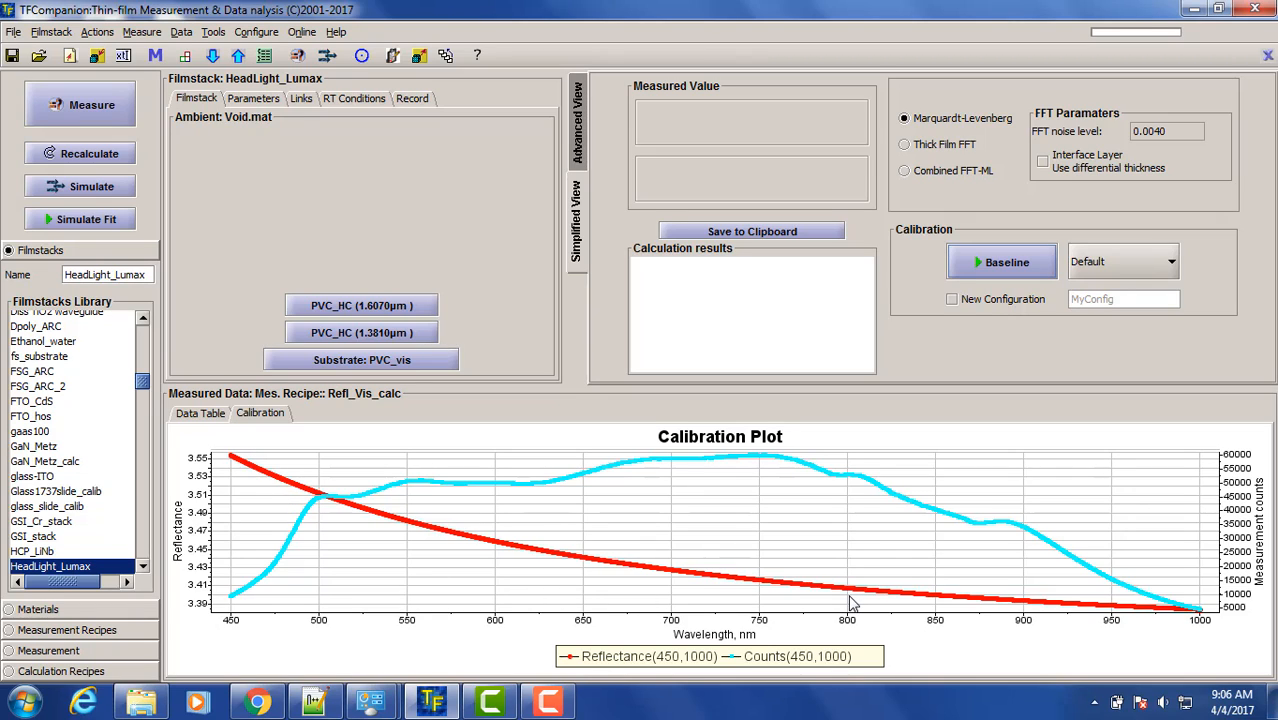
{"action": "mouse_move", "coordinate": [615, 493]}
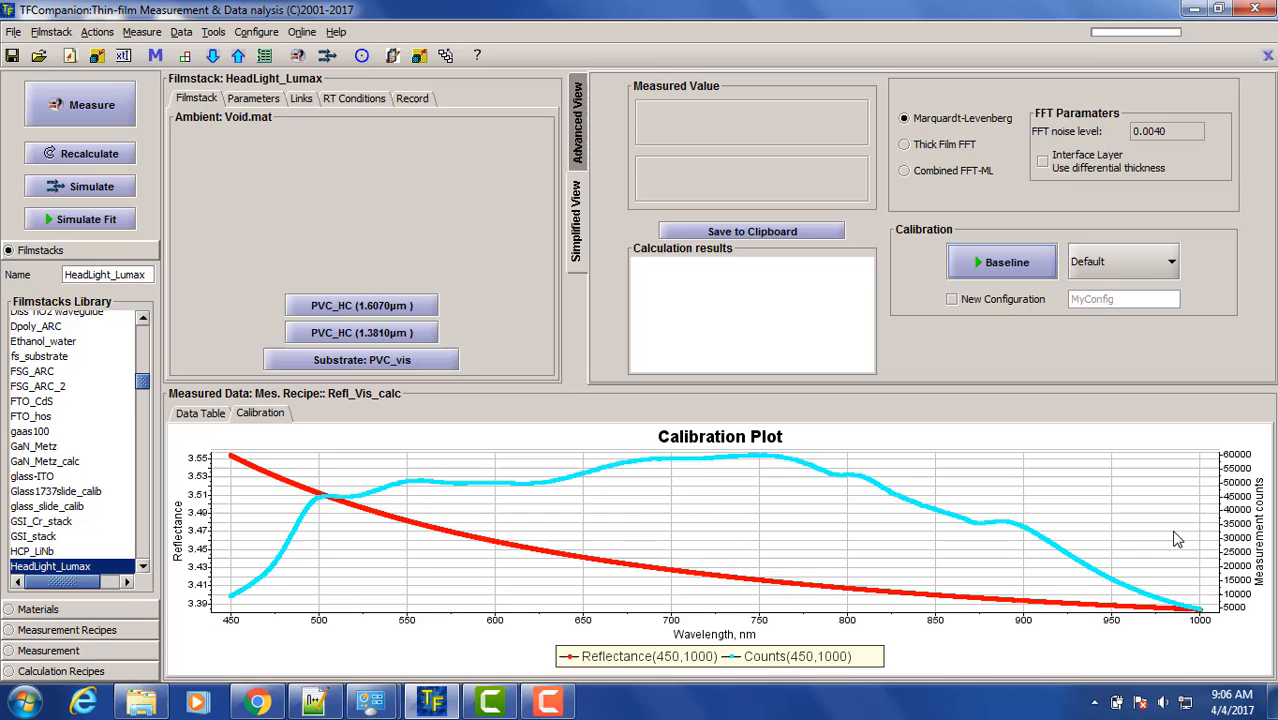
{"action": "mouse_move", "coordinate": [1165, 569]}
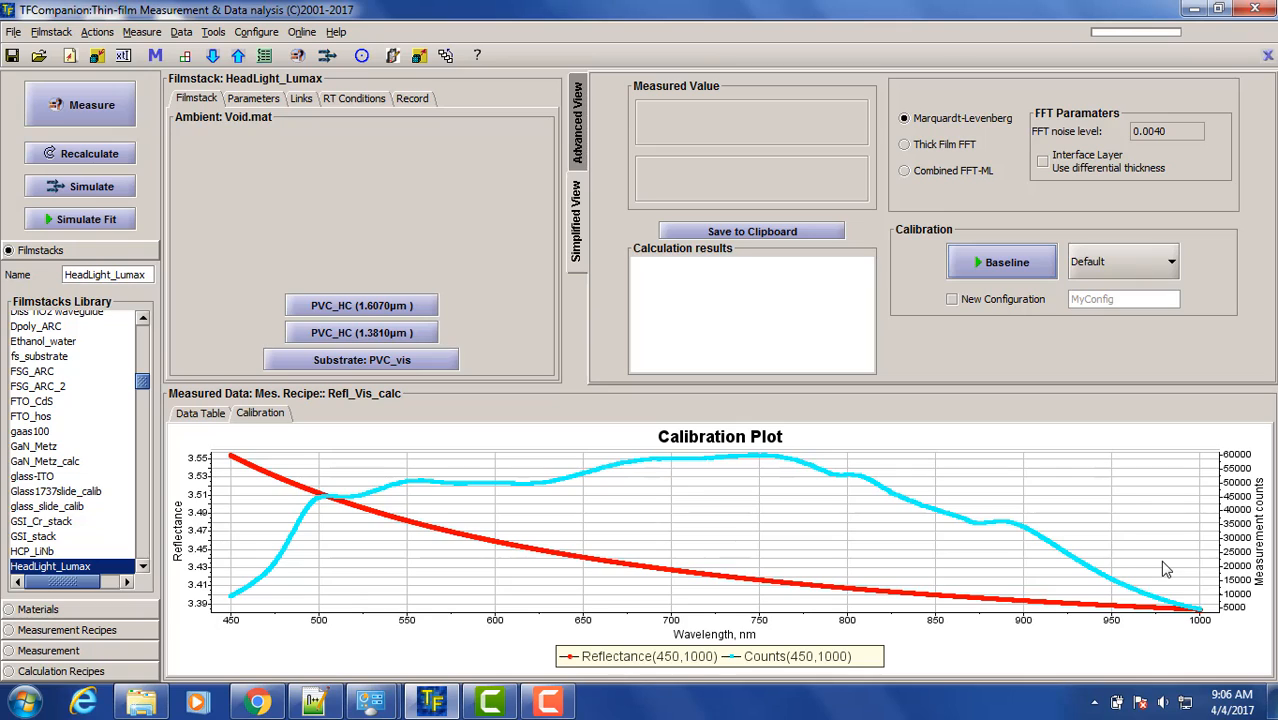
{"action": "mouse_move", "coordinate": [513, 388]}
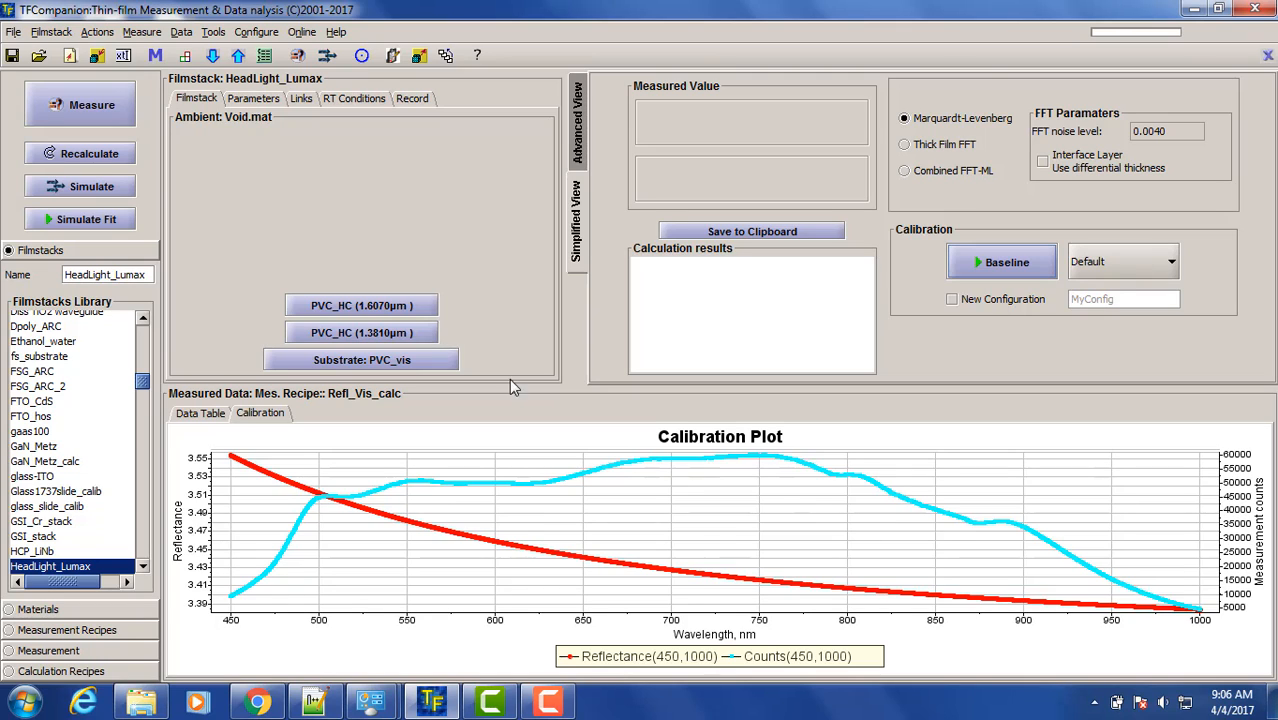
Step: Measure the coated sample, exit the wavelength-range warning, and select Thick Film FFT analysis
{"action": "left_click", "coordinate": [92, 104]}
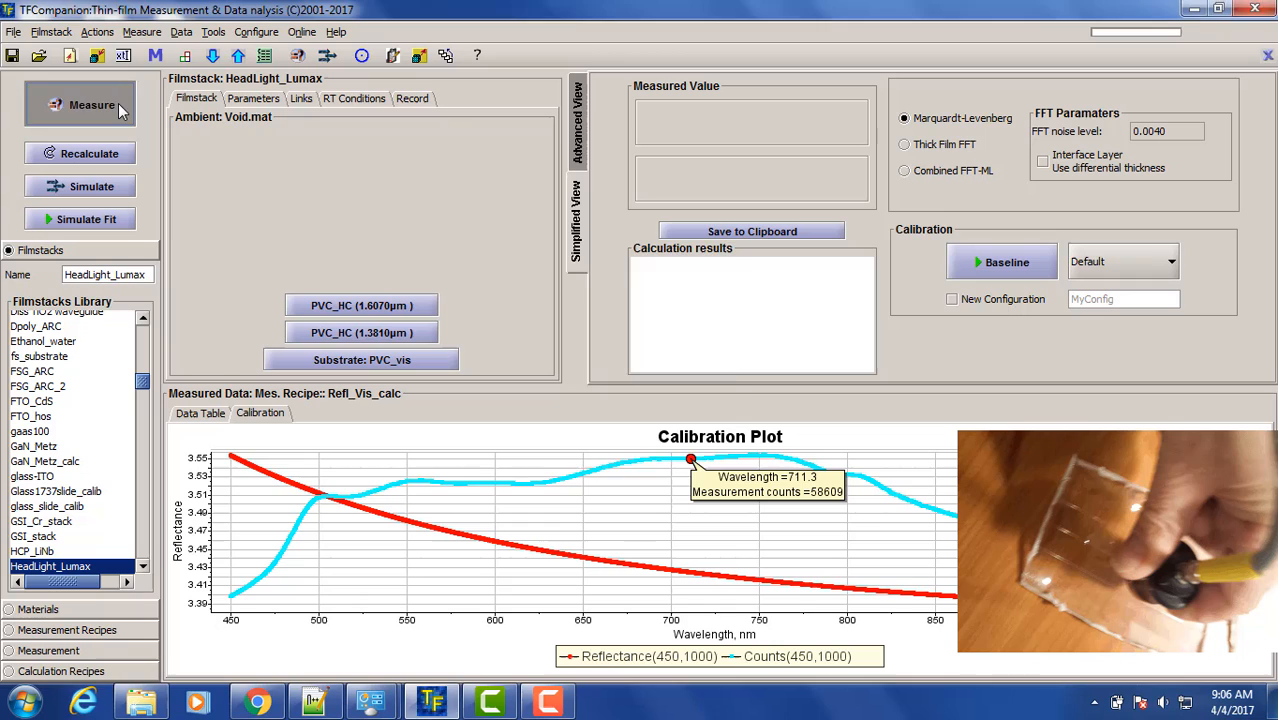
{"action": "left_click", "coordinate": [91, 104]}
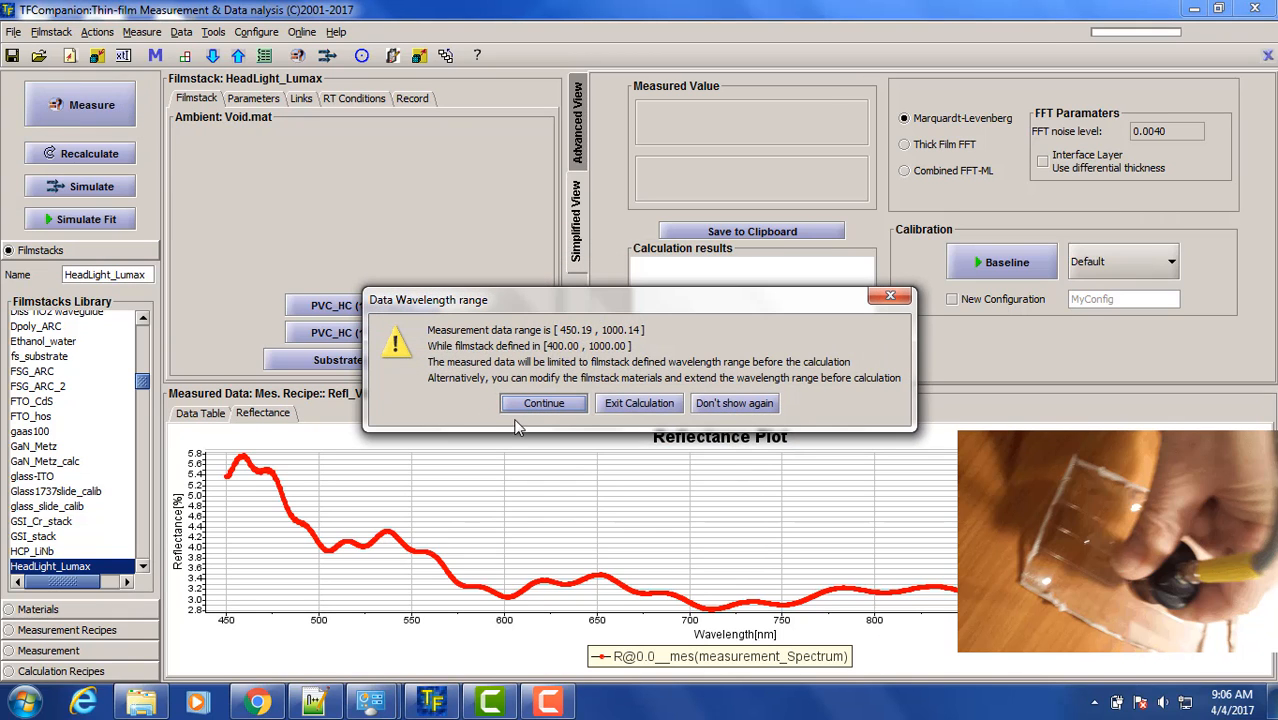
{"action": "mouse_move", "coordinate": [630, 414]}
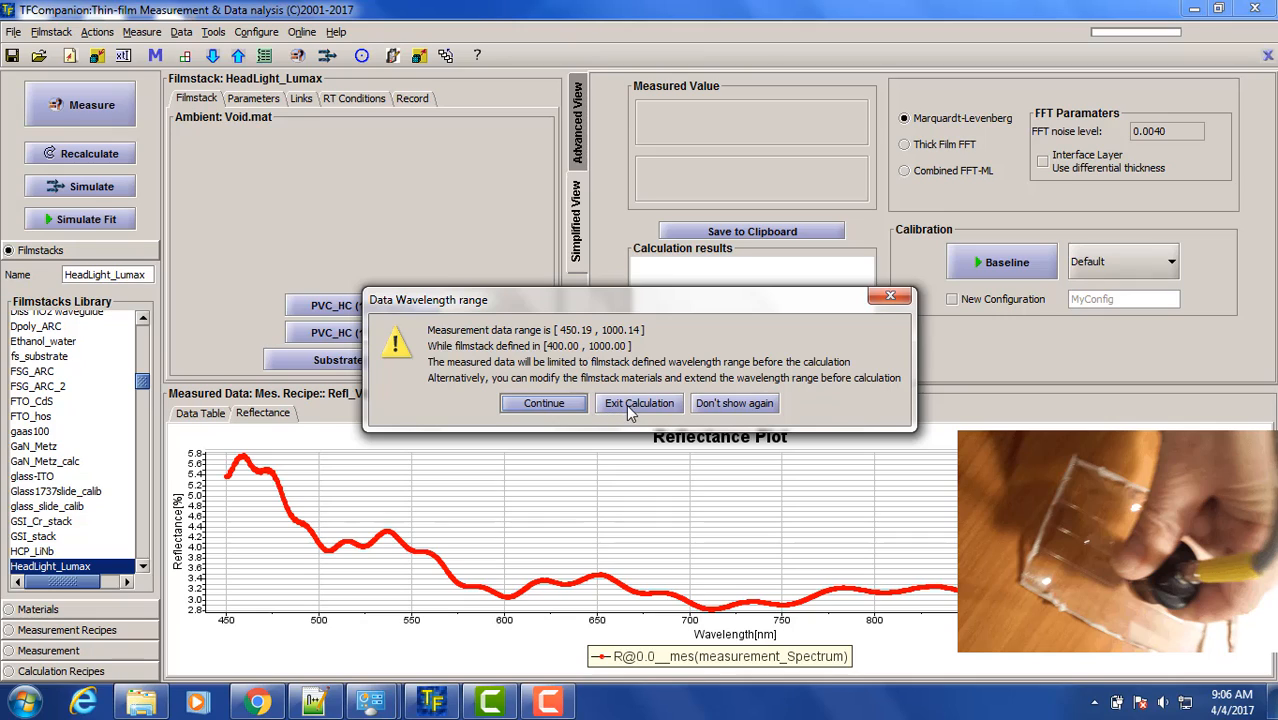
{"action": "mouse_move", "coordinate": [632, 412]}
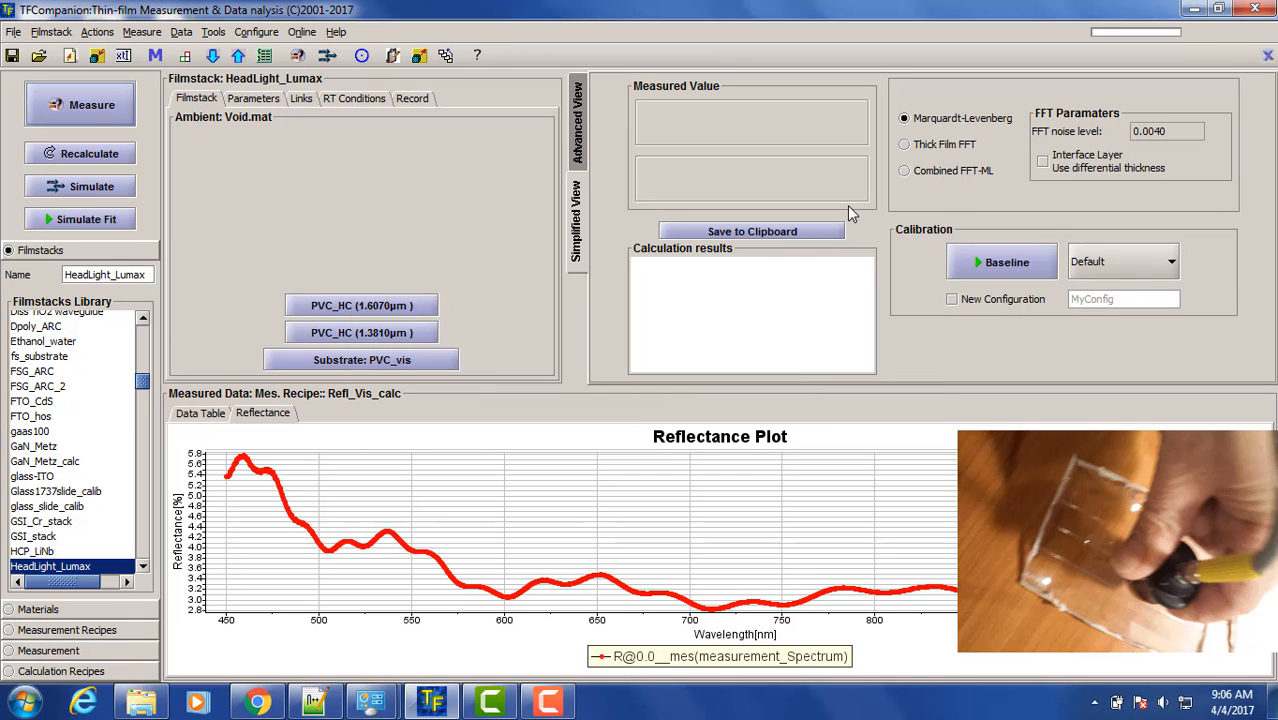
{"action": "left_click", "coordinate": [904, 144]}
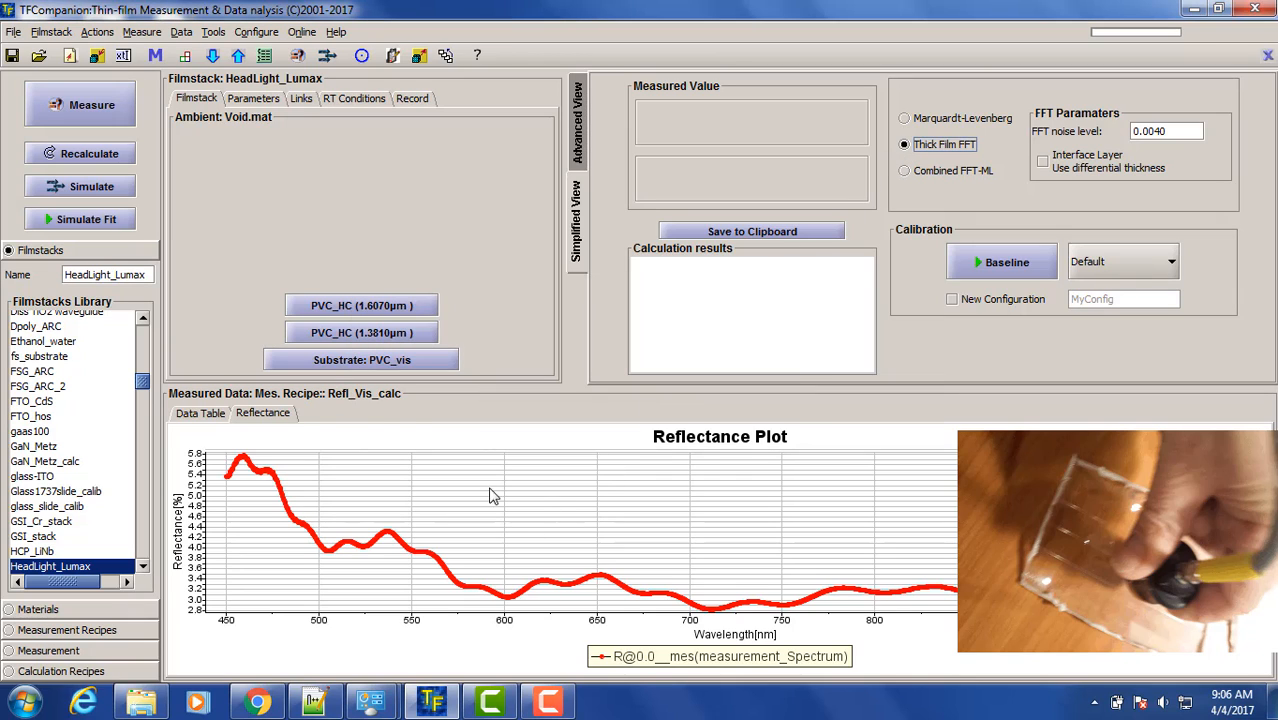
{"action": "mouse_move", "coordinate": [480, 538]}
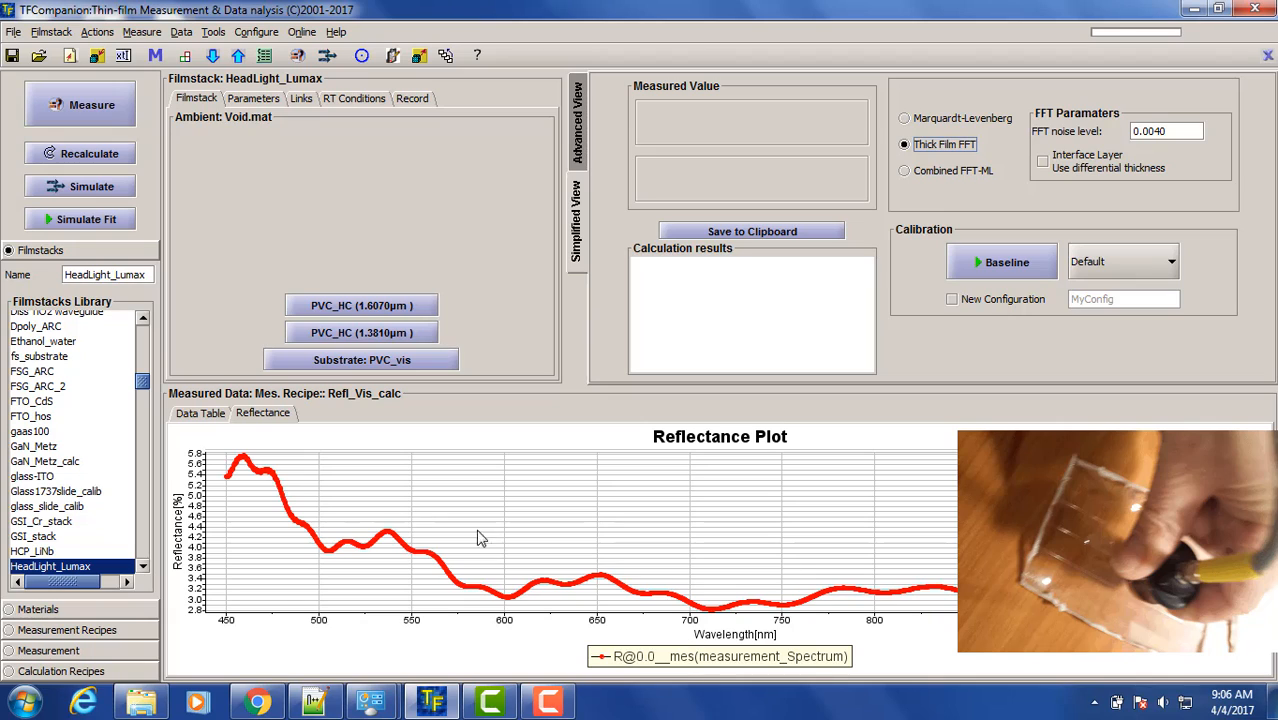
{"action": "mouse_move", "coordinate": [510, 614]}
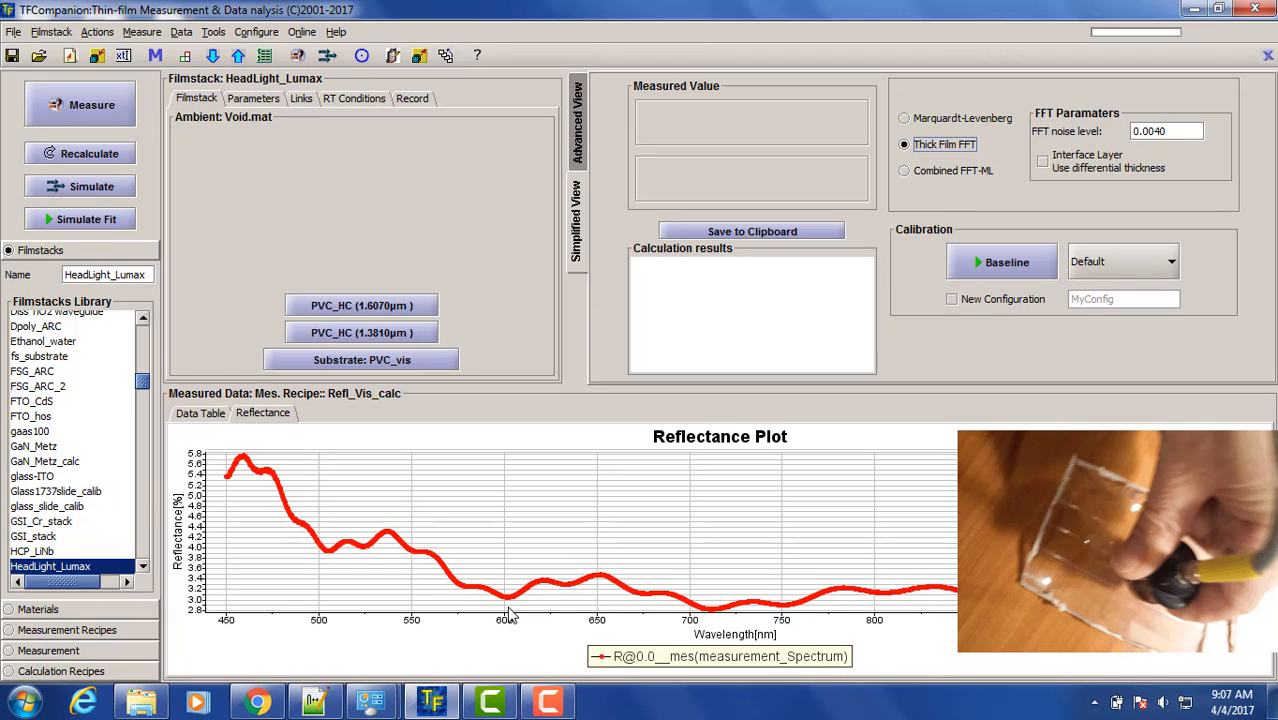
{"action": "mouse_move", "coordinate": [748, 618]}
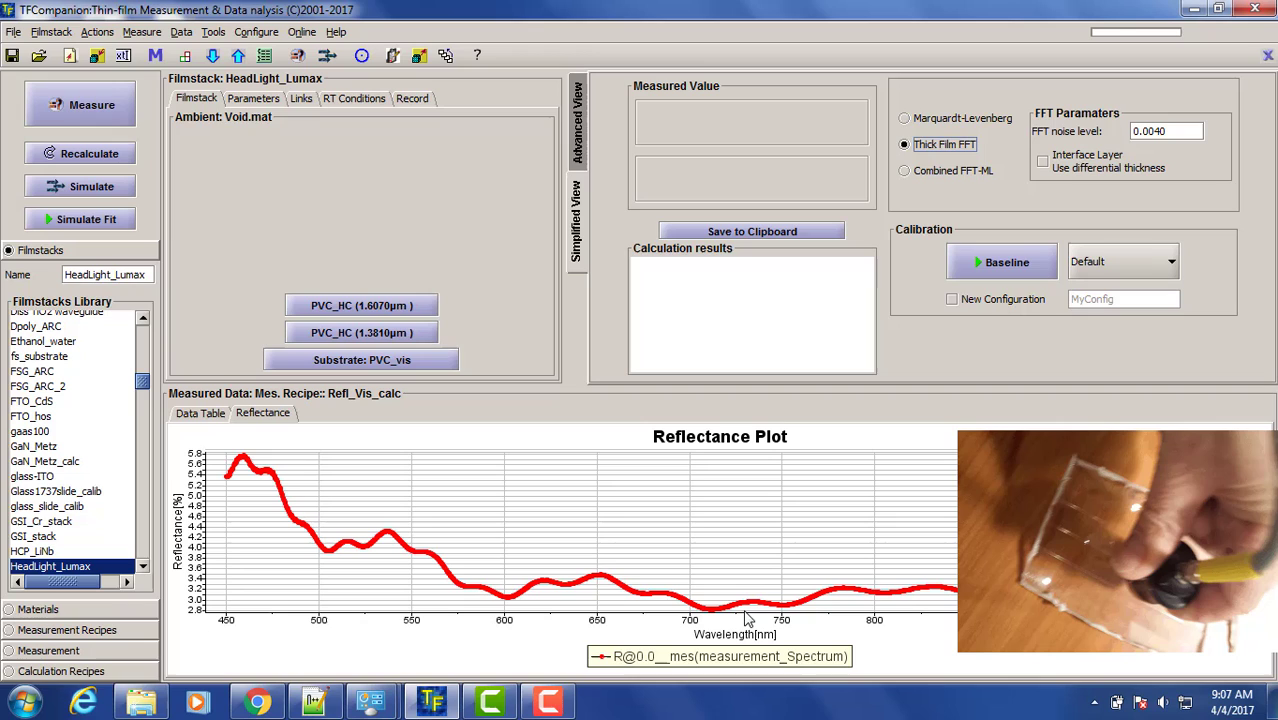
{"action": "mouse_move", "coordinate": [80, 104]}
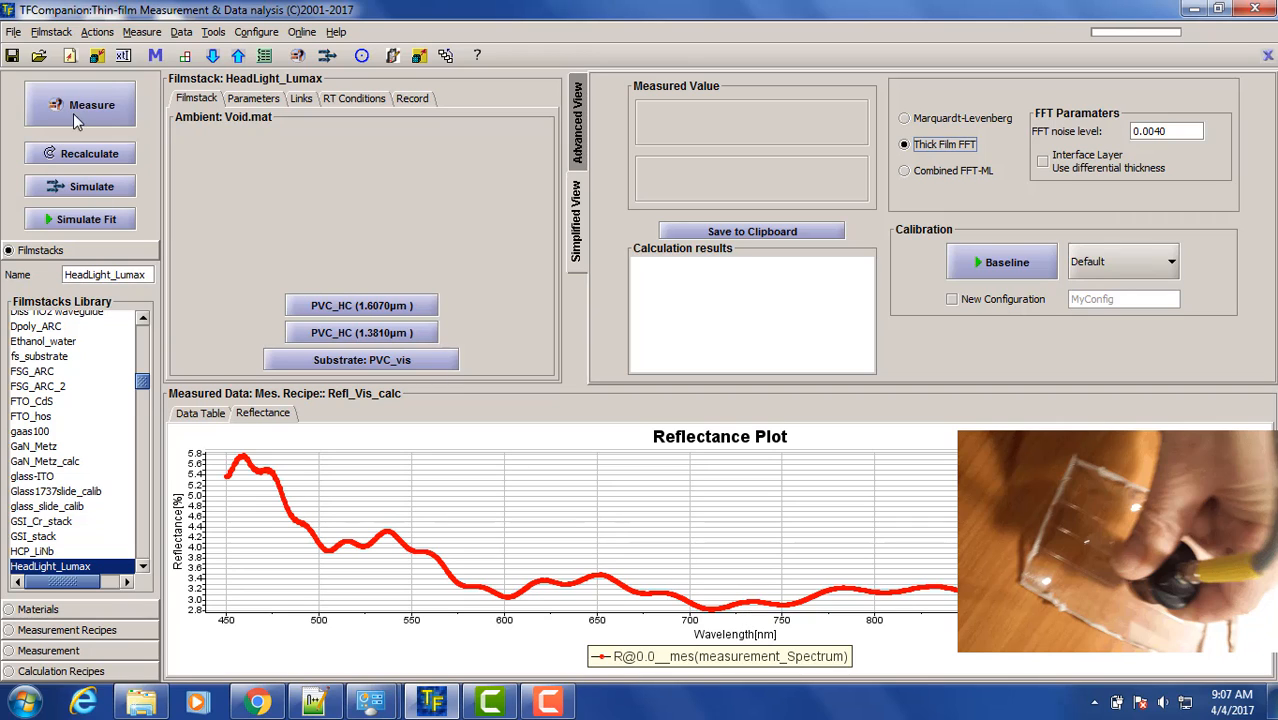
{"action": "left_click", "coordinate": [91, 104]}
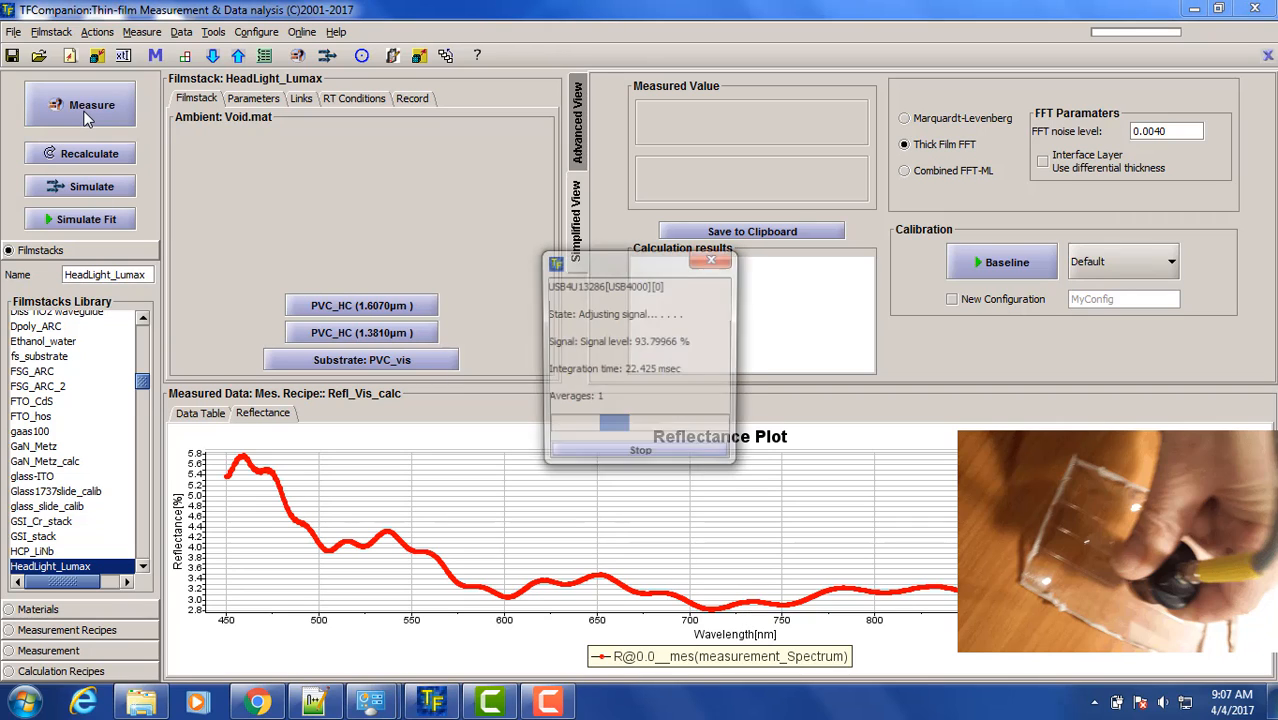
{"action": "left_click", "coordinate": [91, 104]}
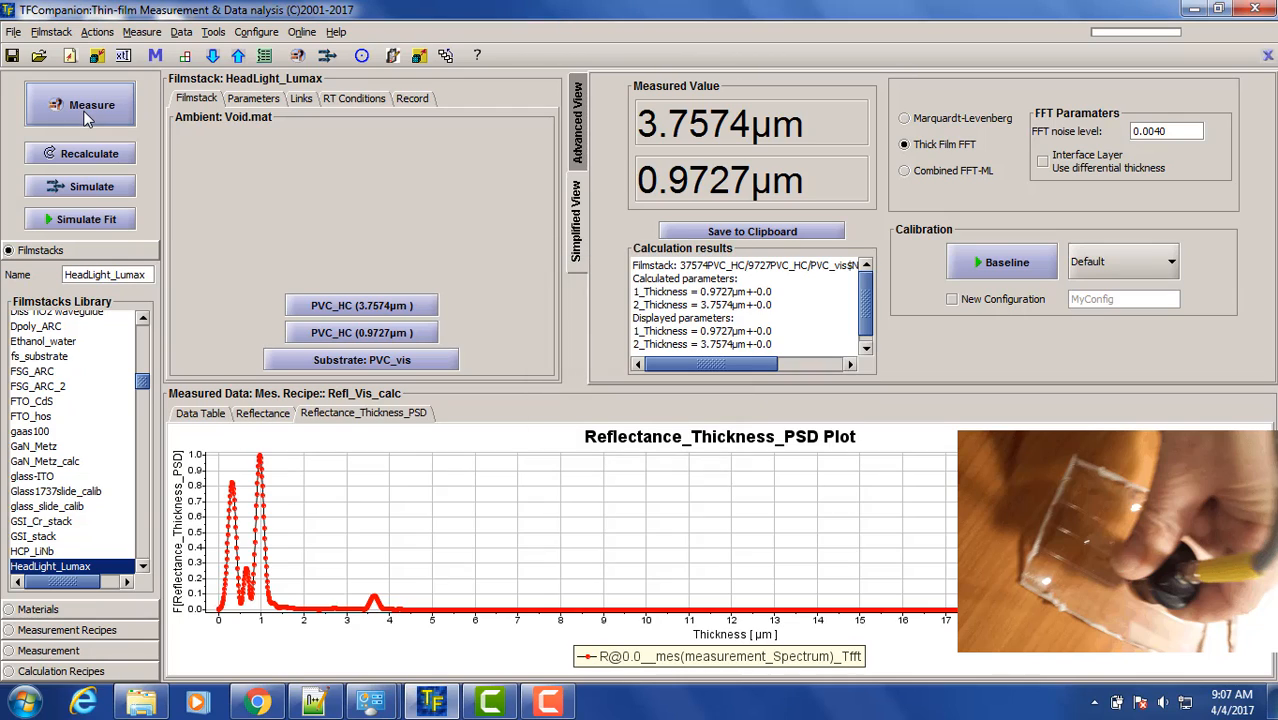
{"action": "mouse_move", "coordinate": [315, 557]}
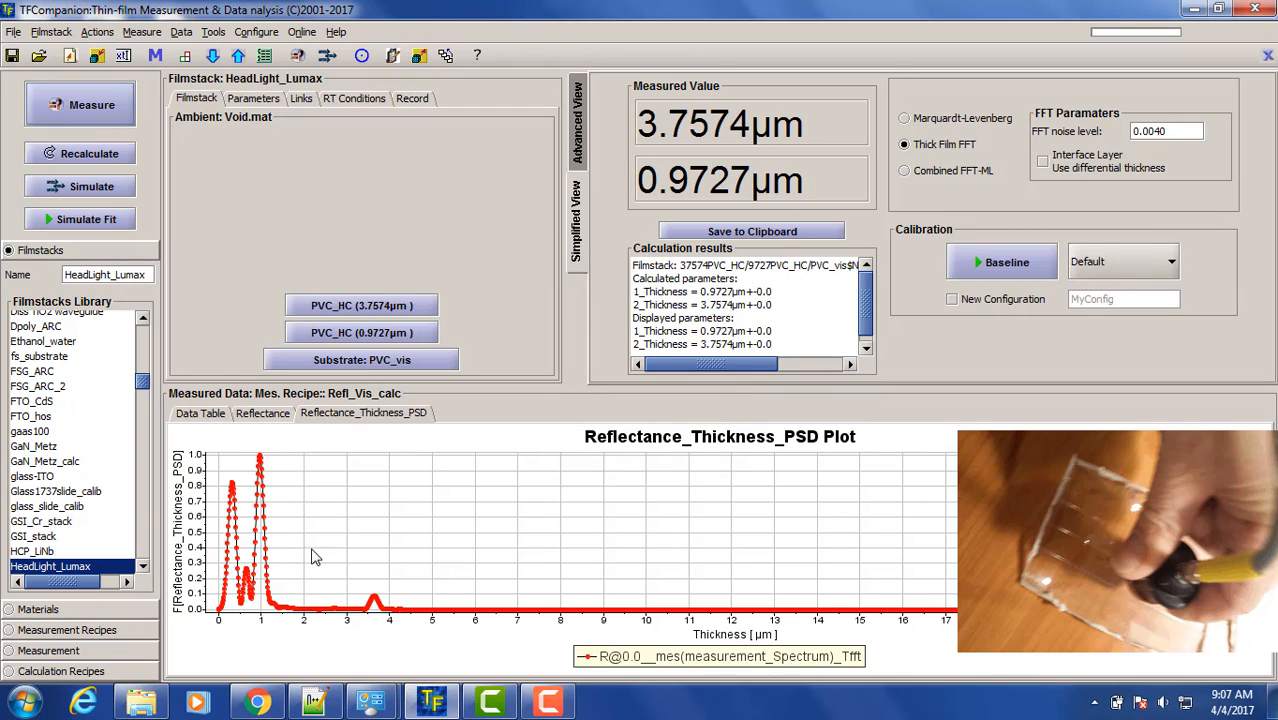
{"action": "mouse_move", "coordinate": [378, 600]}
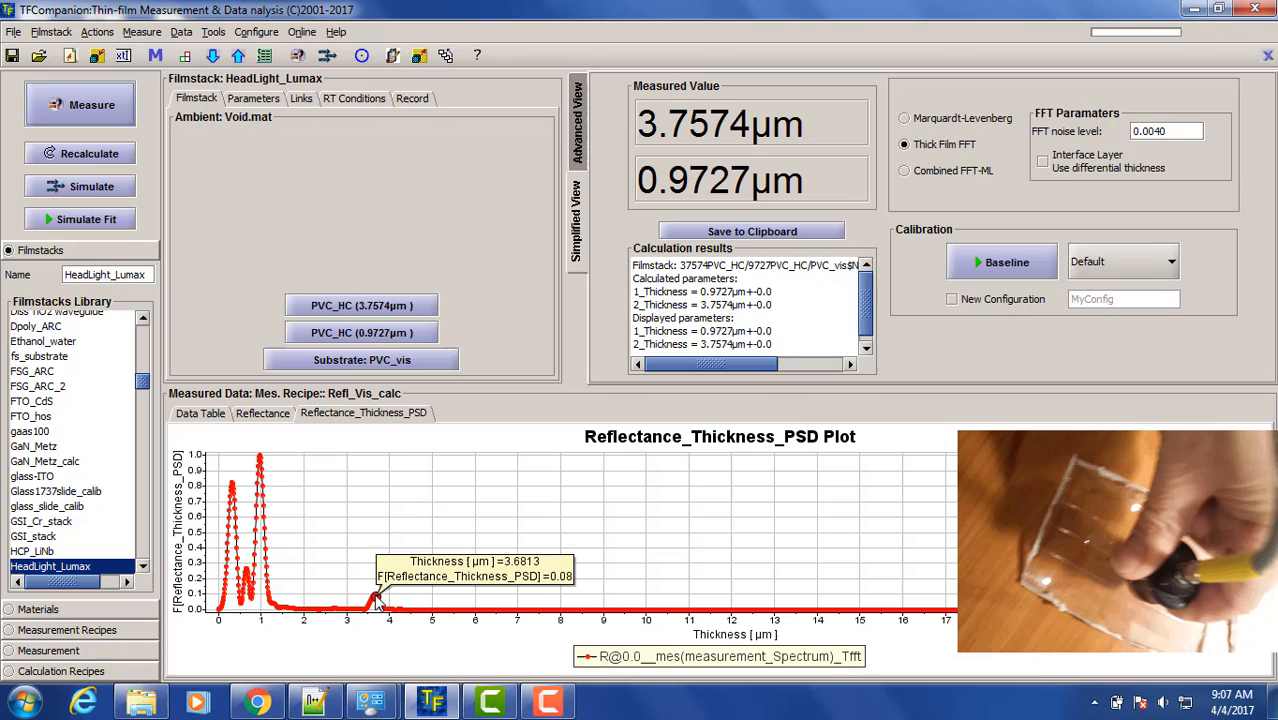
{"action": "mouse_move", "coordinate": [329, 533]}
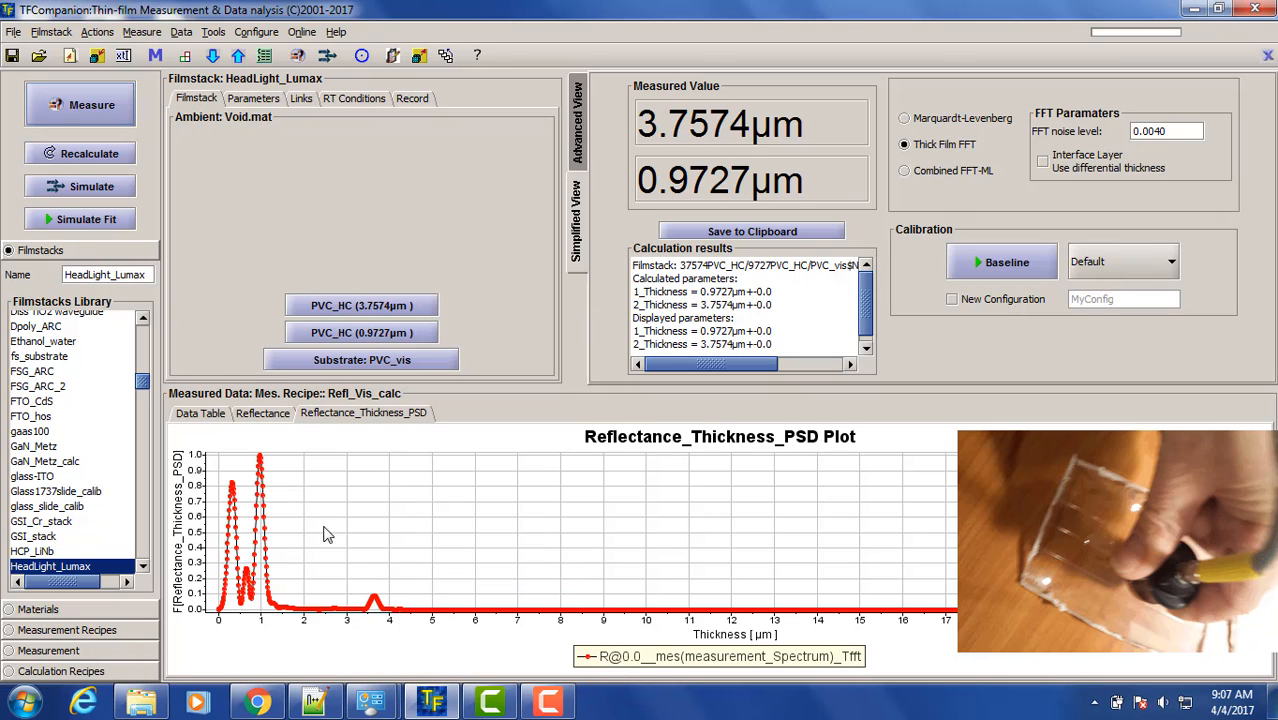
{"action": "mouse_move", "coordinate": [262, 458]}
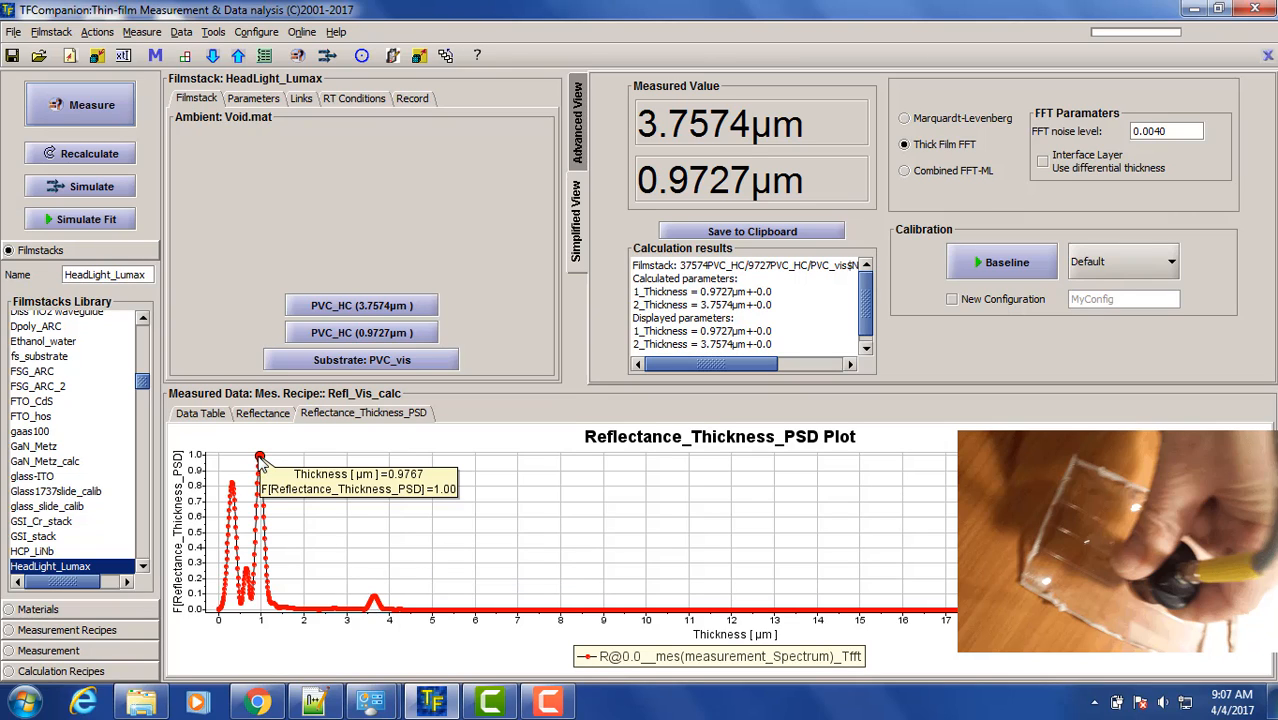
{"action": "mouse_move", "coordinate": [698, 195]}
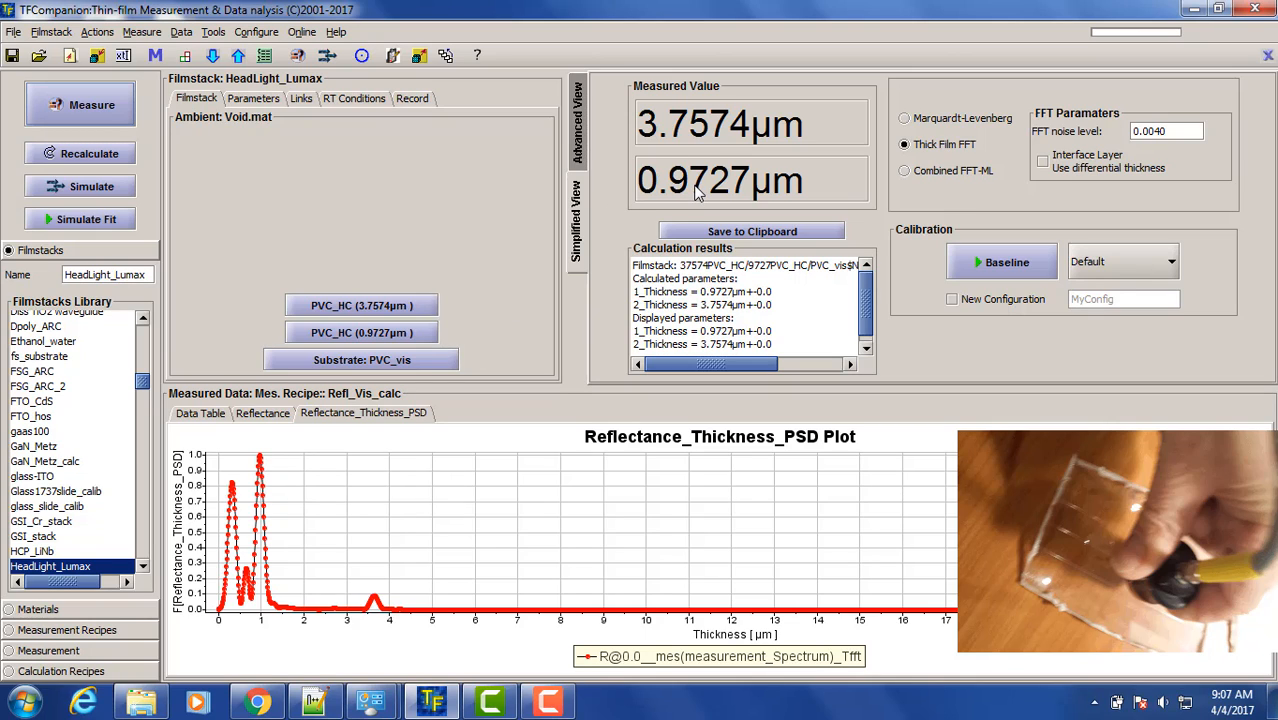
{"action": "mouse_move", "coordinate": [288, 587]}
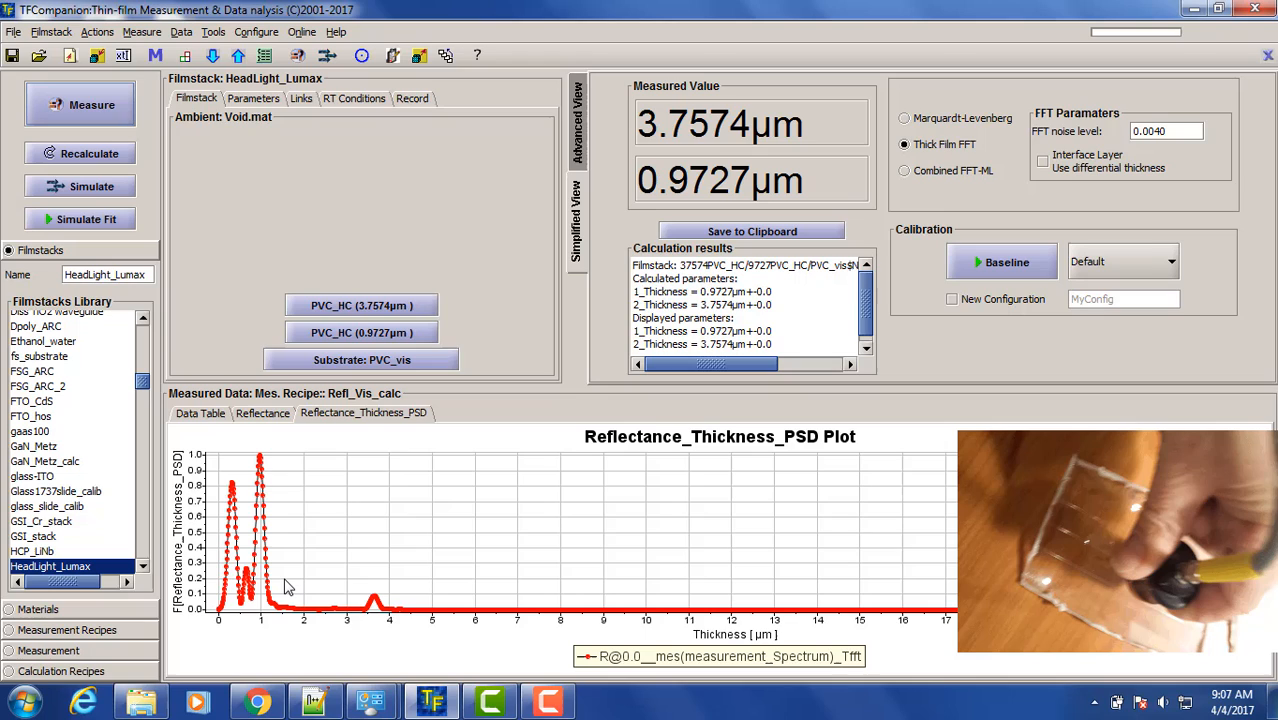
{"action": "mouse_move", "coordinate": [410, 587]}
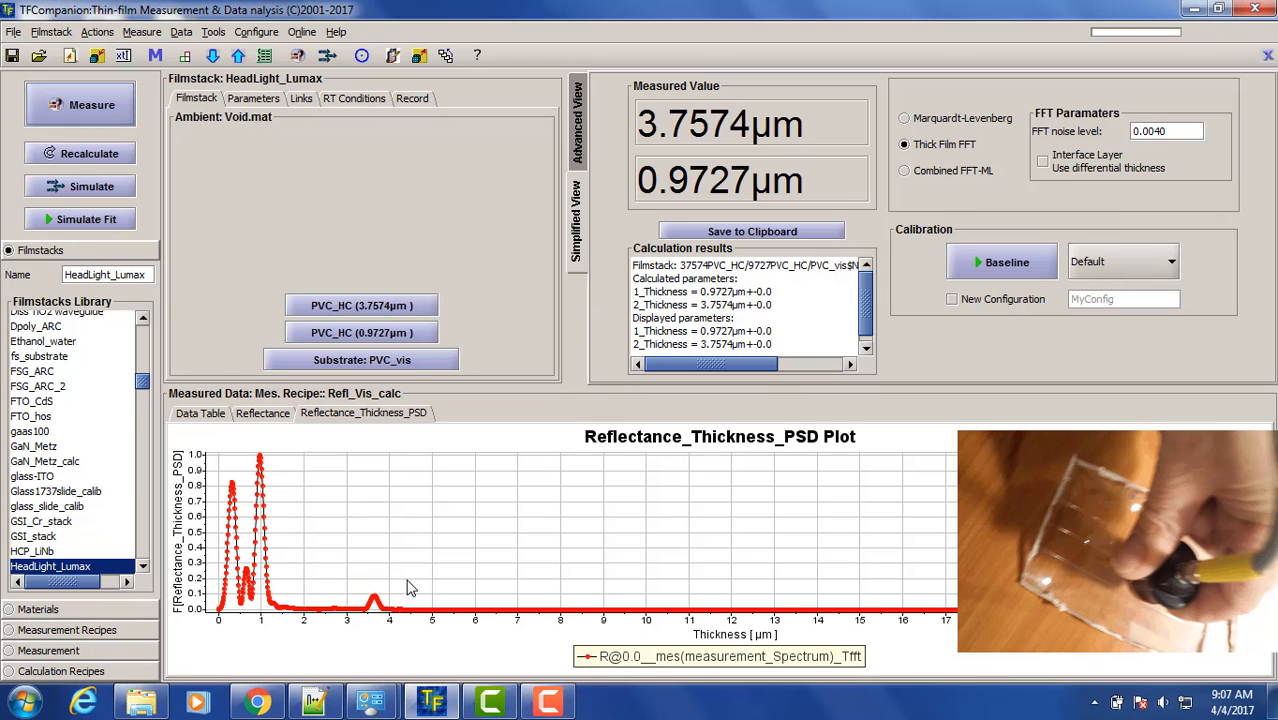
{"action": "mouse_move", "coordinate": [348, 607]}
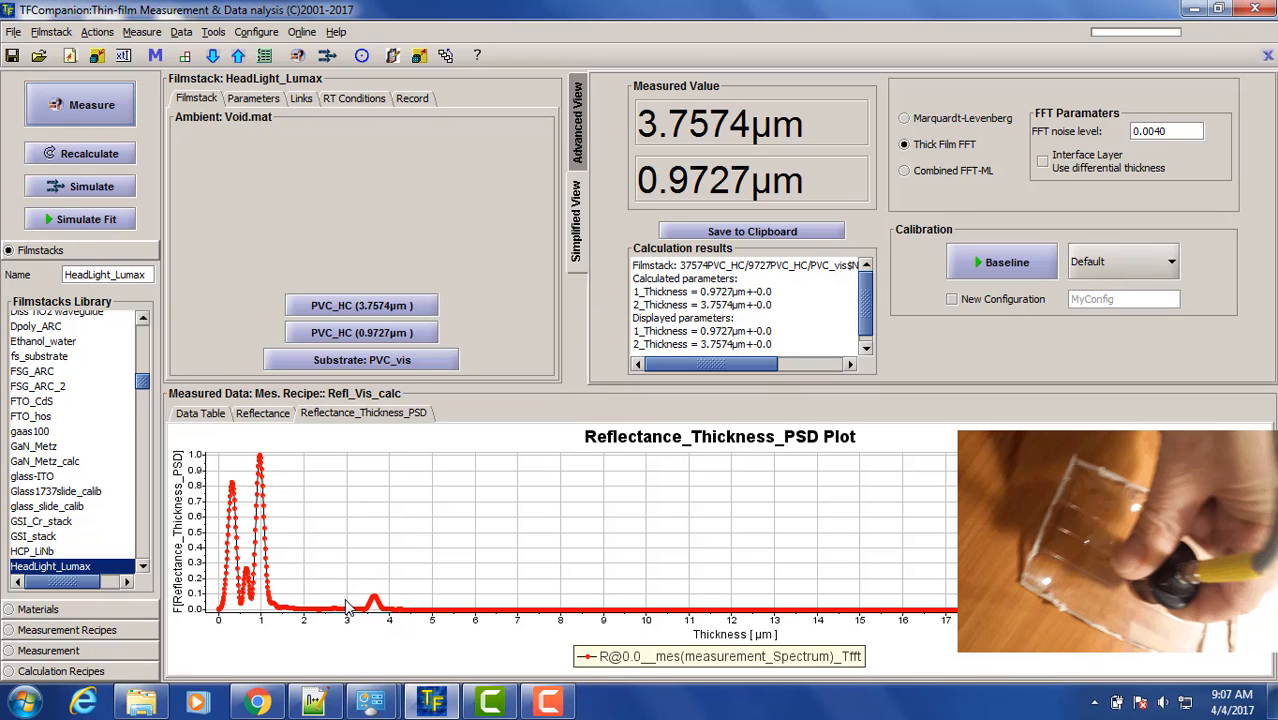
{"action": "mouse_move", "coordinate": [383, 587]}
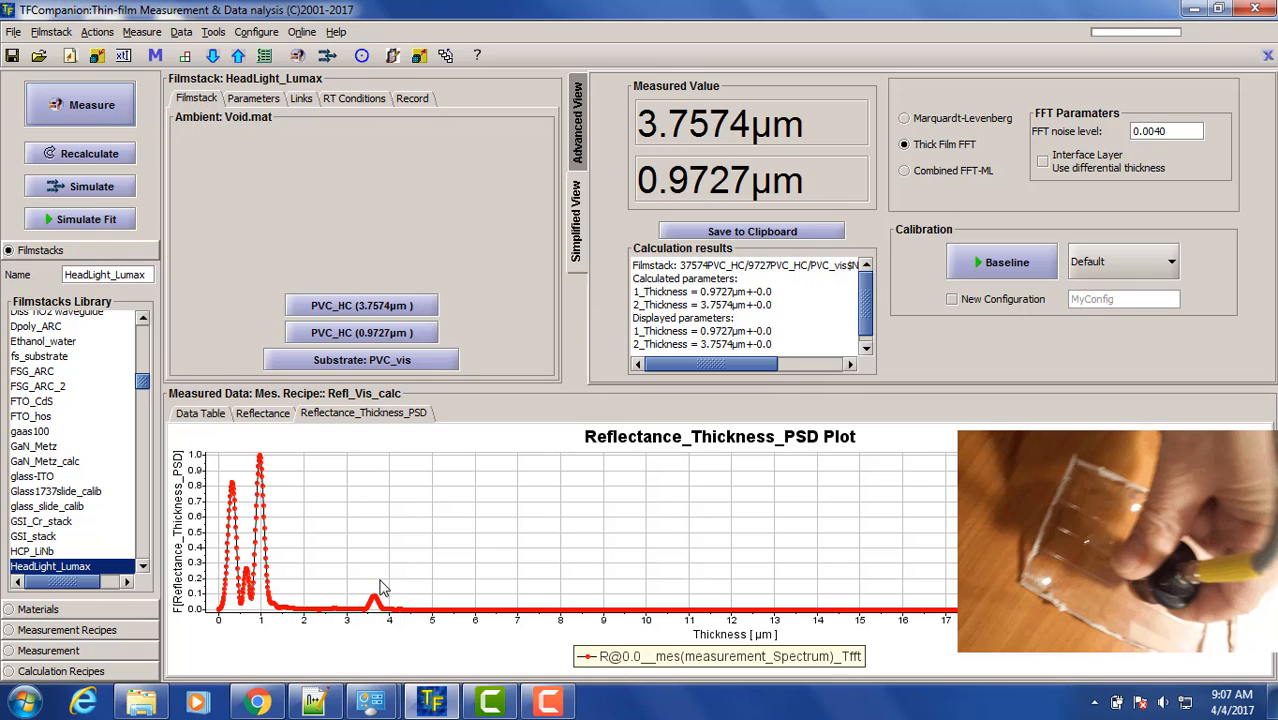
{"action": "mouse_move", "coordinate": [391, 598]}
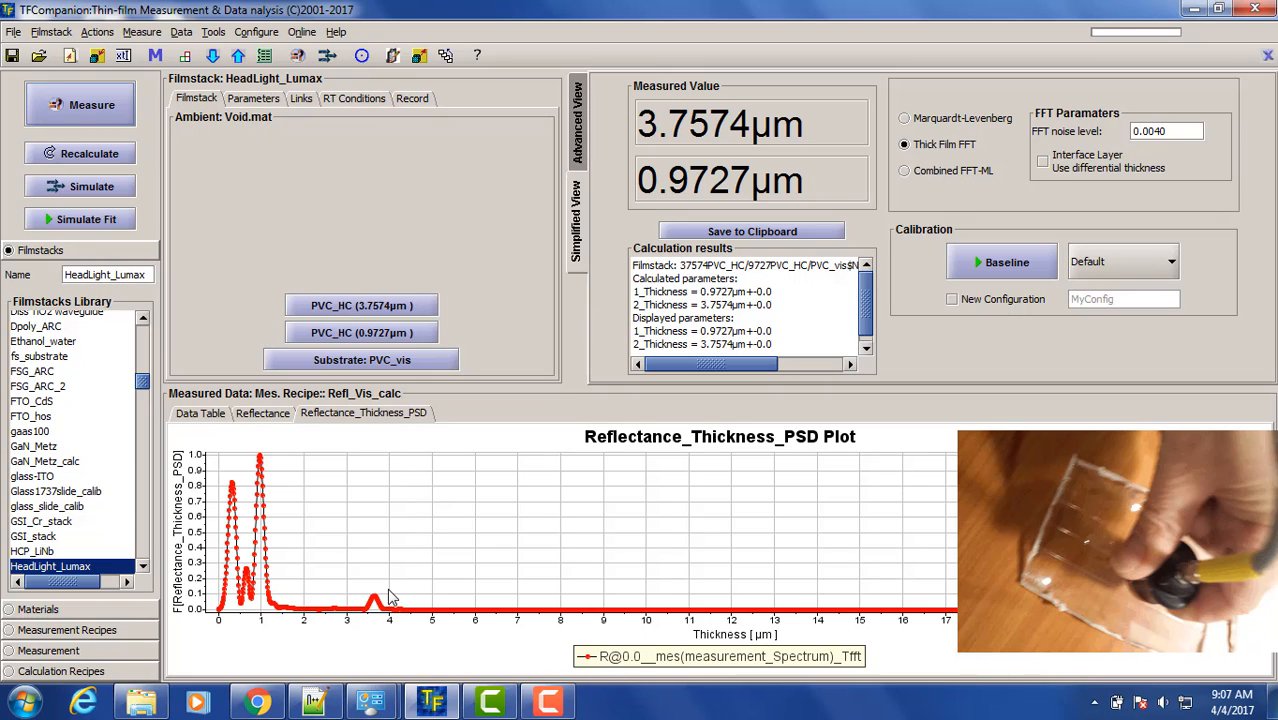
{"action": "mouse_move", "coordinate": [375, 571]}
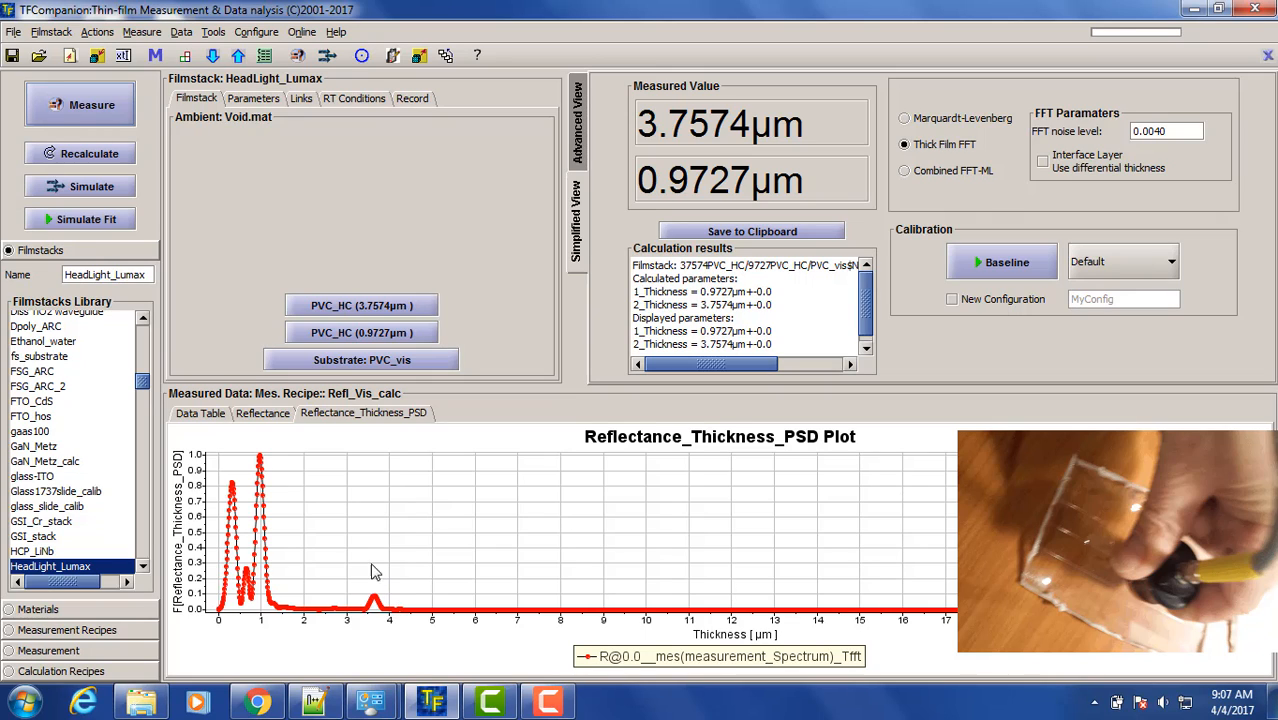
{"action": "mouse_move", "coordinate": [1050, 170]}
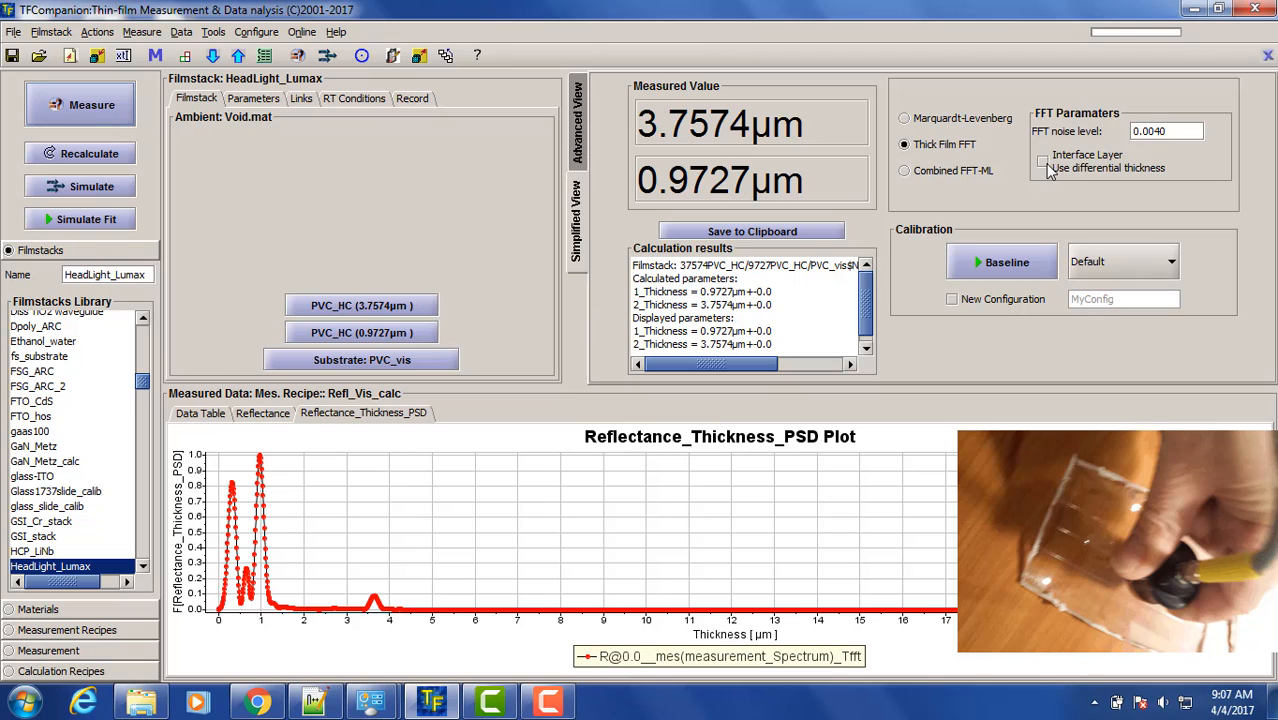
Step: Enable the Interface Layer option and recalculate, giving thicknesses of 2.5149 µm and 0.9420 µm
{"action": "left_click", "coordinate": [1043, 161]}
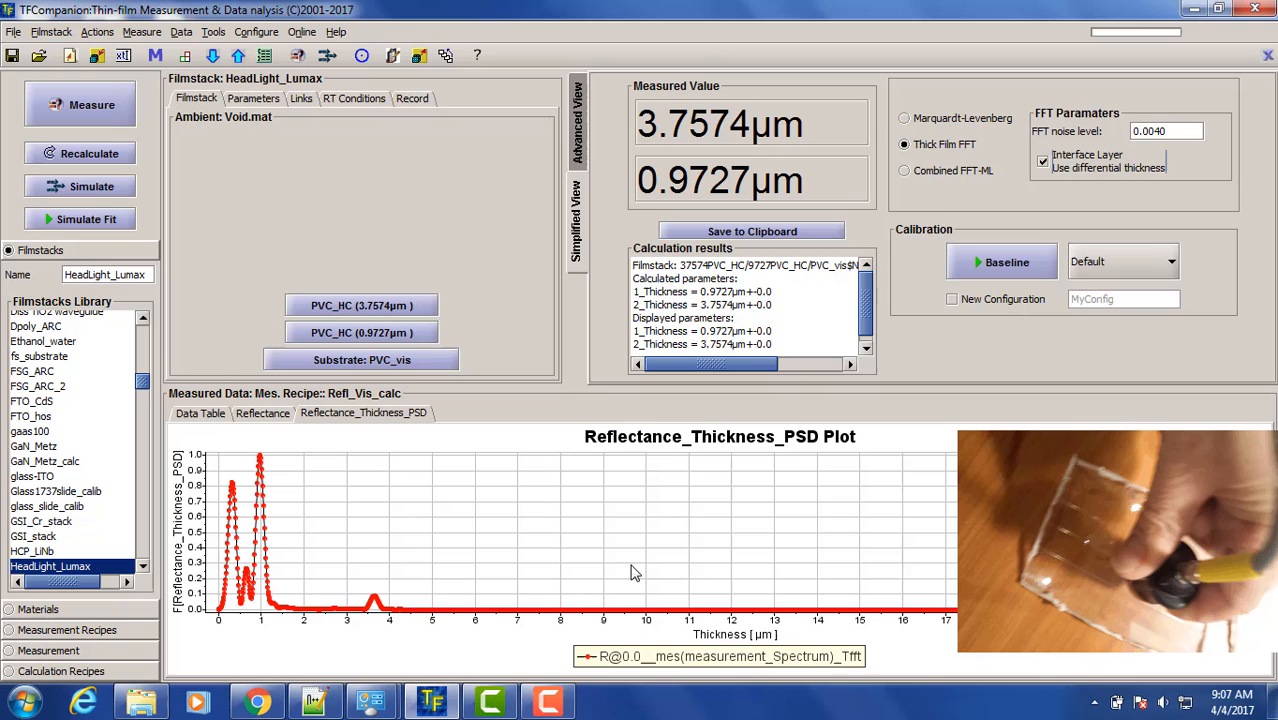
{"action": "mouse_move", "coordinate": [378, 652]}
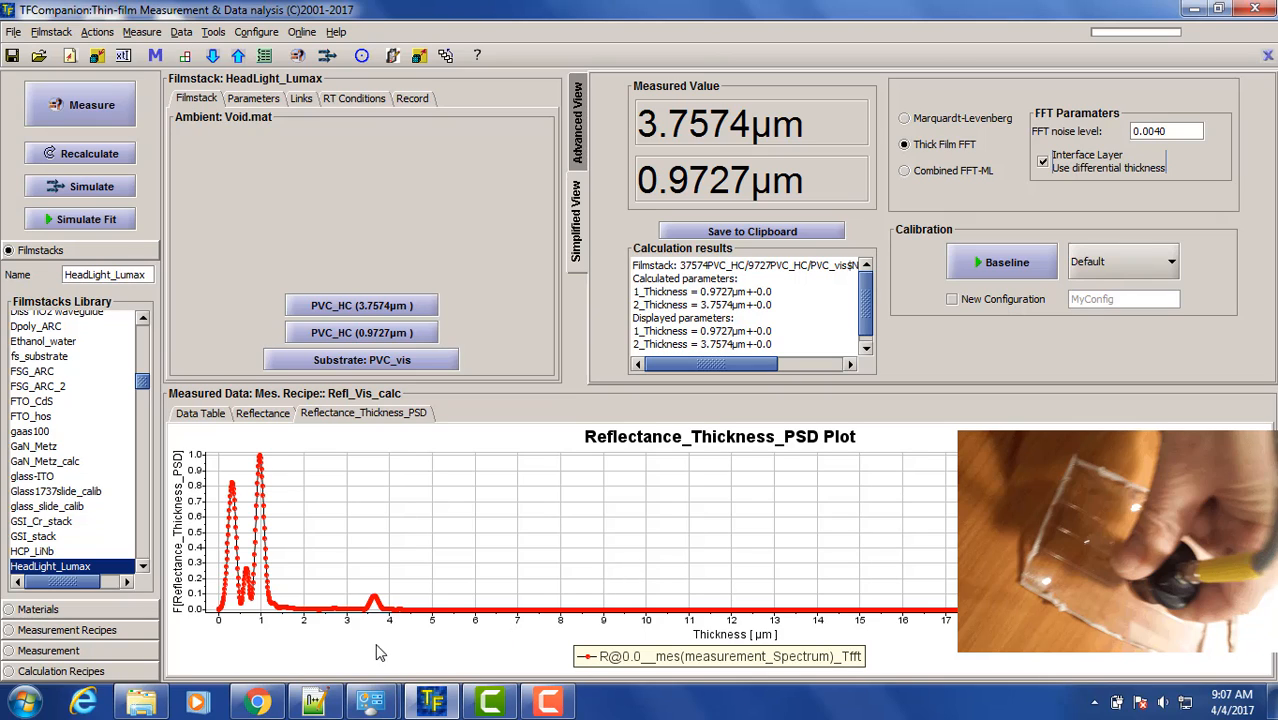
{"action": "mouse_move", "coordinate": [261, 461]}
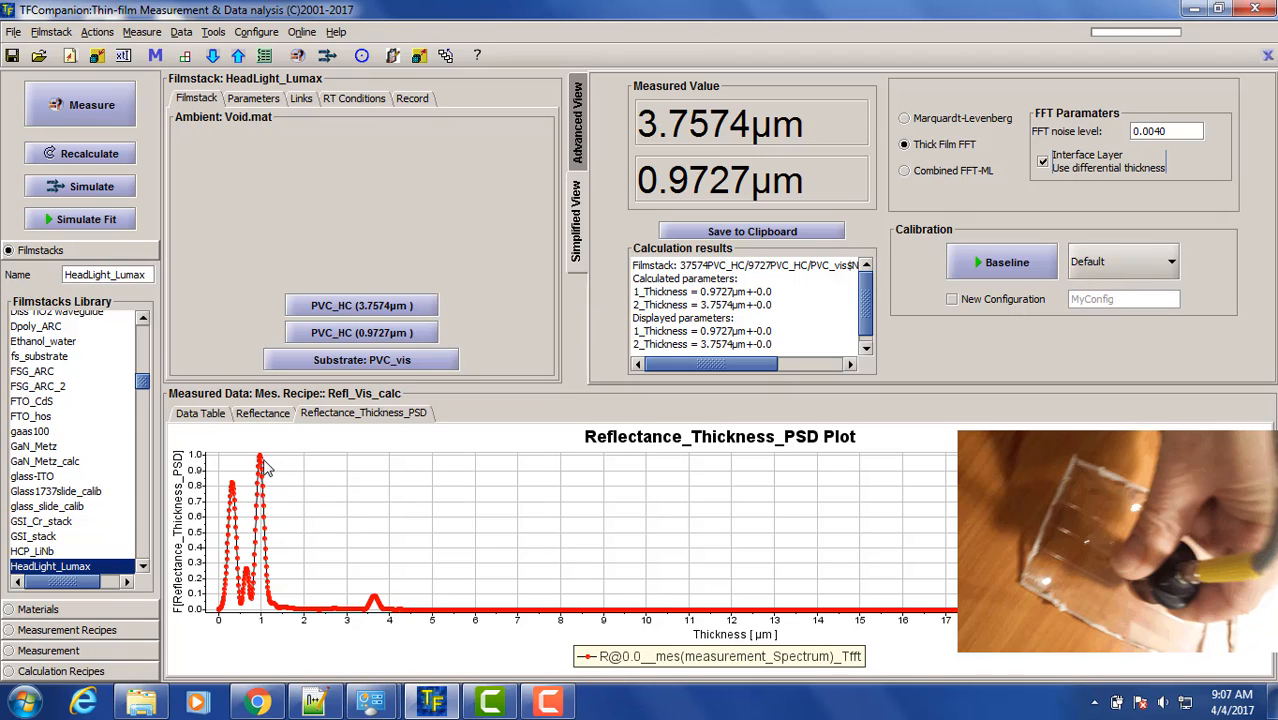
{"action": "mouse_move", "coordinate": [262, 482]}
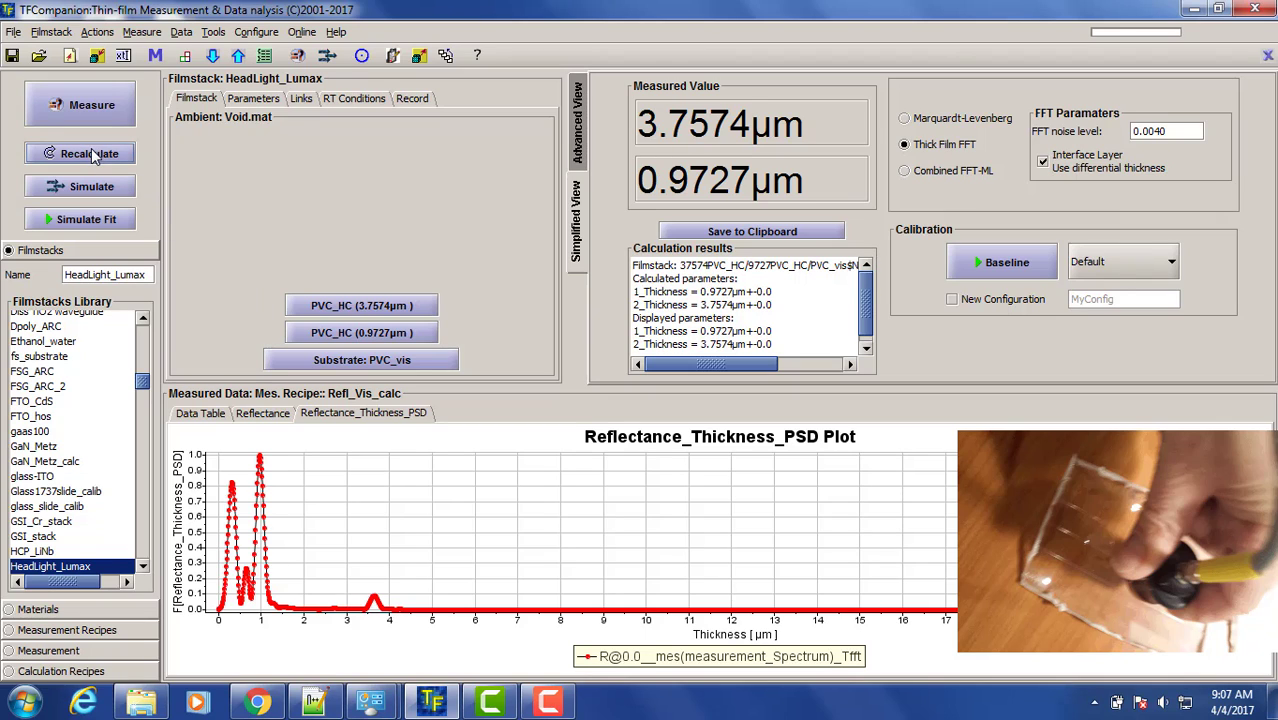
{"action": "left_click", "coordinate": [90, 153]}
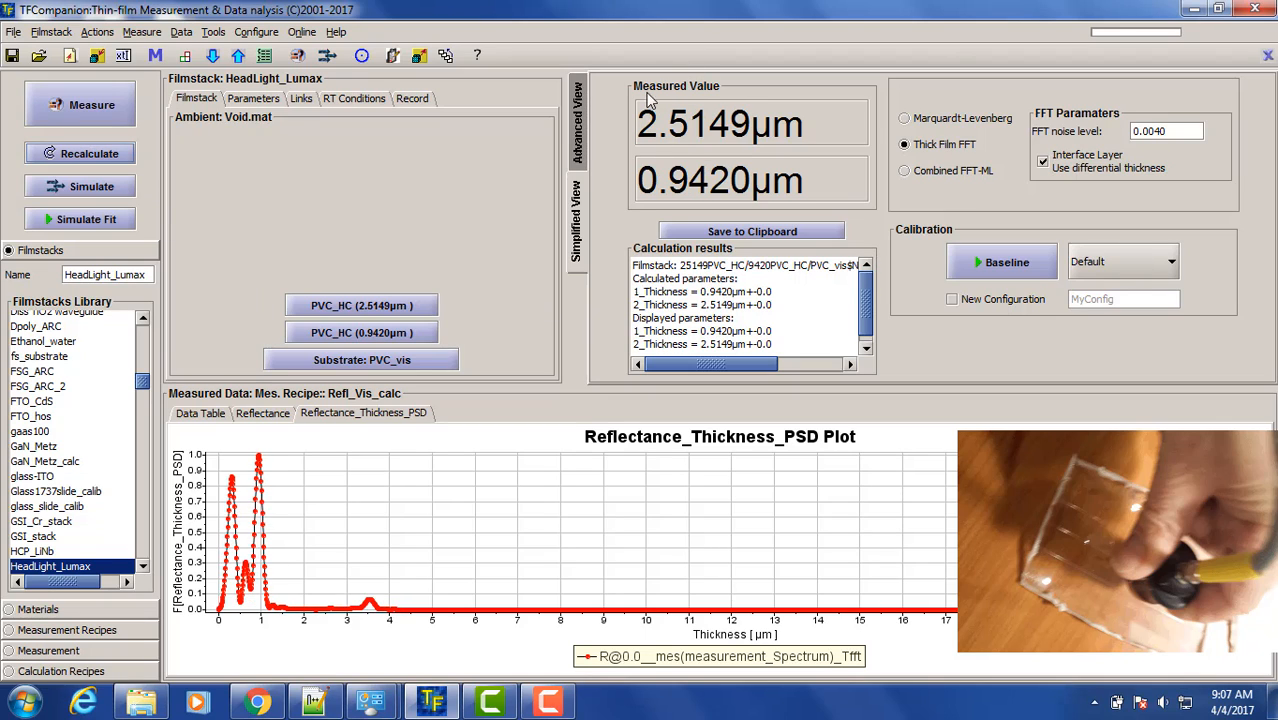
{"action": "mouse_move", "coordinate": [688, 134]}
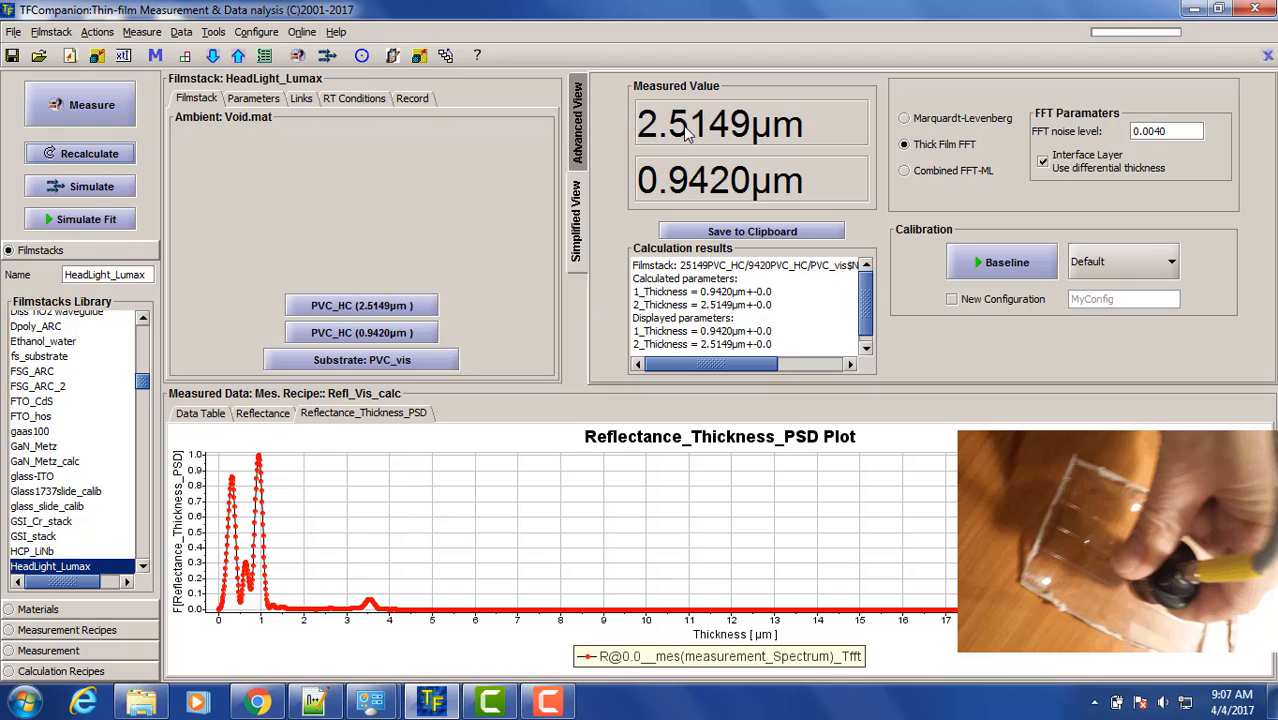
{"action": "mouse_move", "coordinate": [785, 192]}
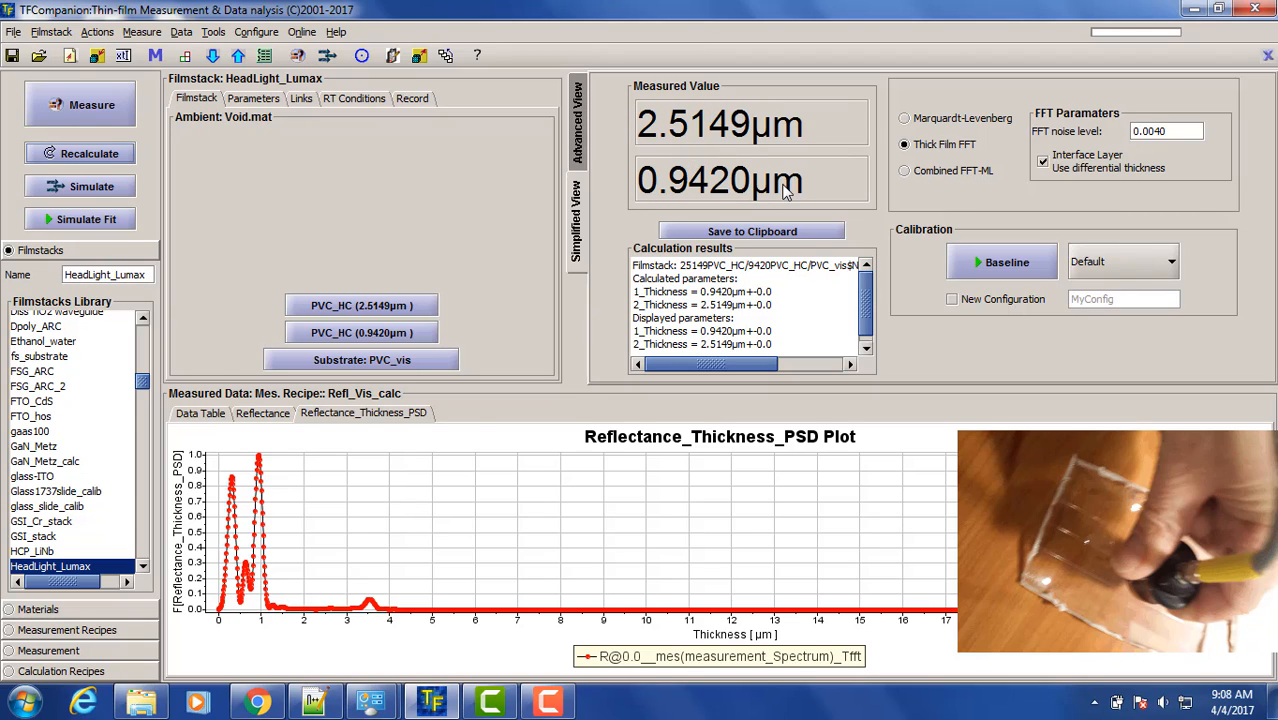
{"action": "mouse_move", "coordinate": [710, 192]}
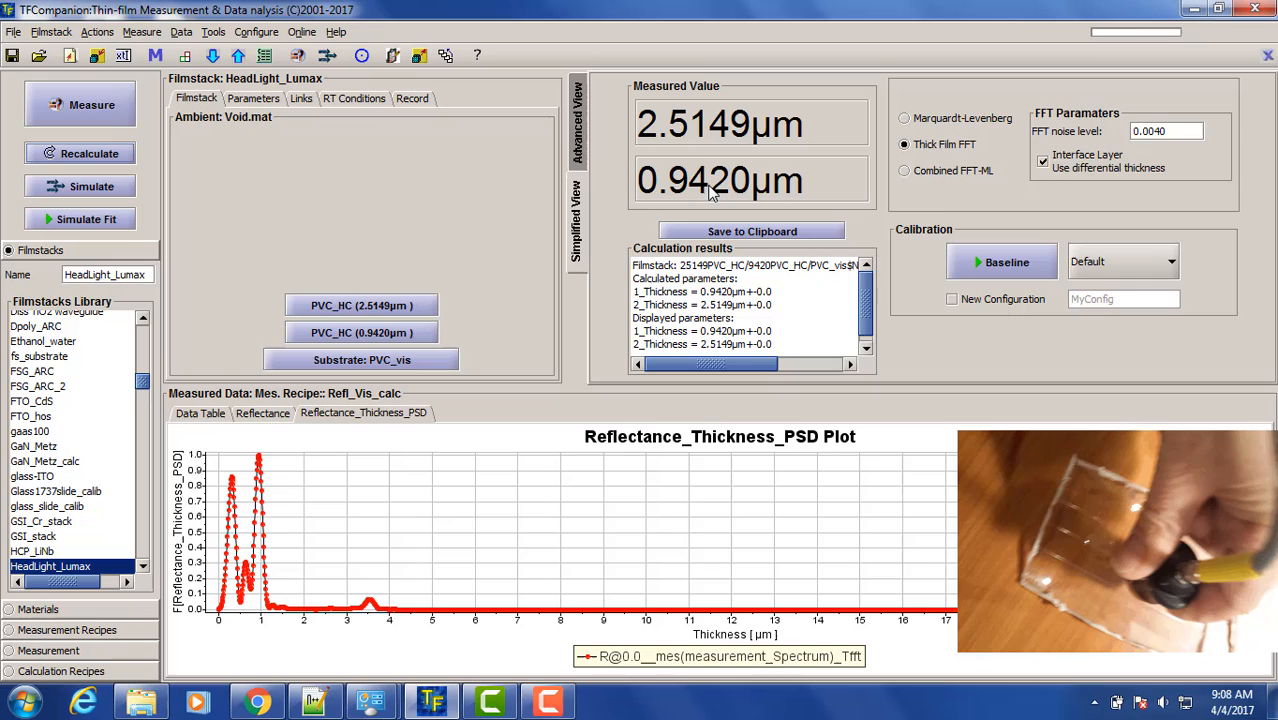
{"action": "mouse_move", "coordinate": [700, 197]}
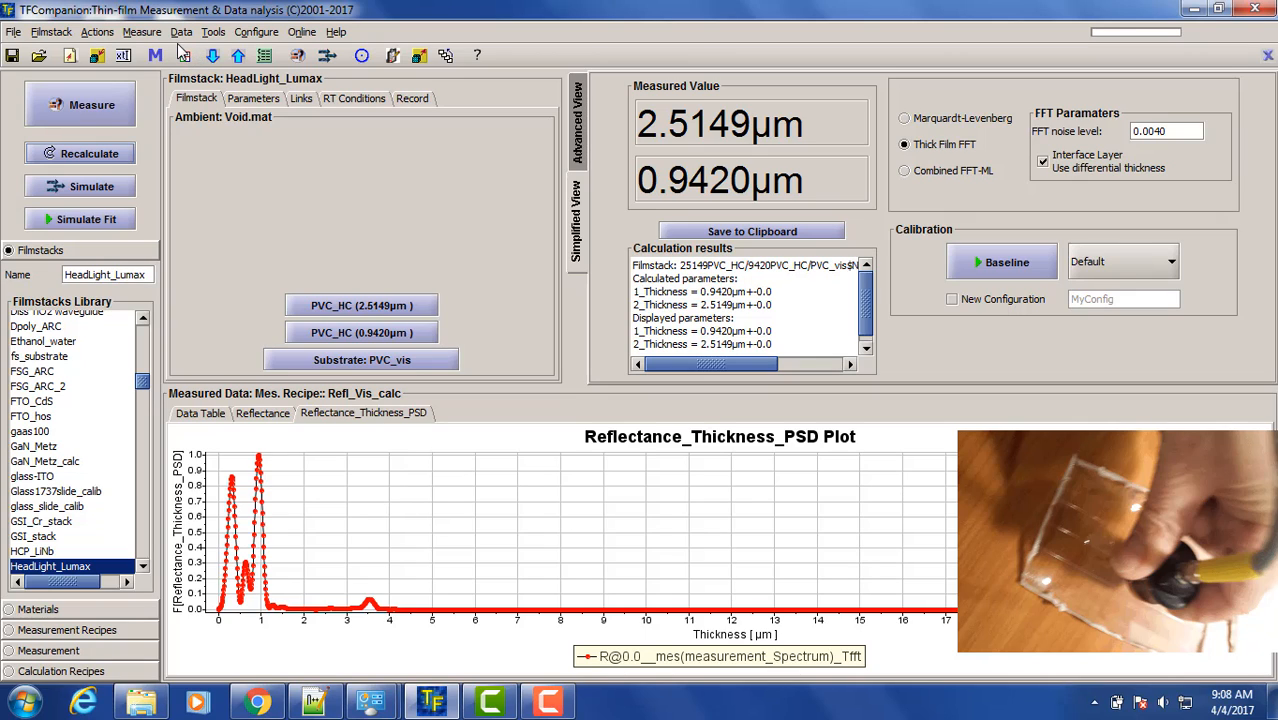
{"action": "mouse_move", "coordinate": [165, 52]}
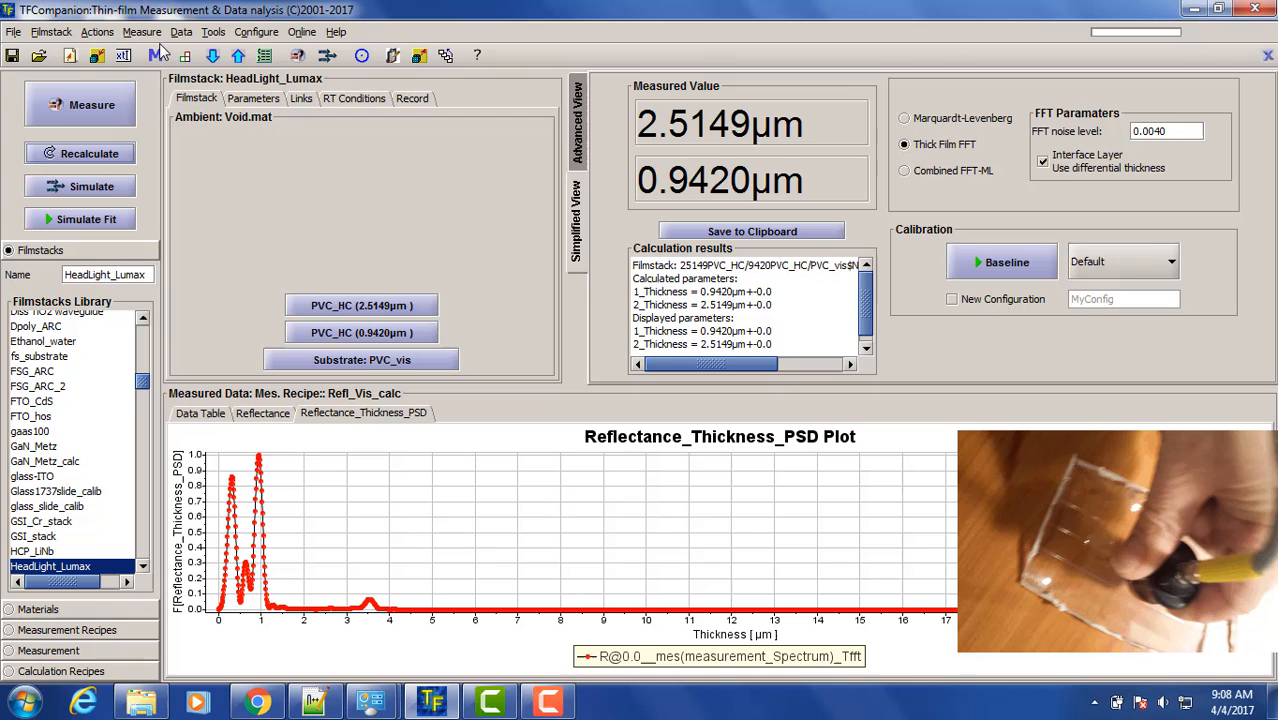
Step: Open the Measure menu listing recipes, calibration and the intensity monitor
{"action": "left_click", "coordinate": [141, 32]}
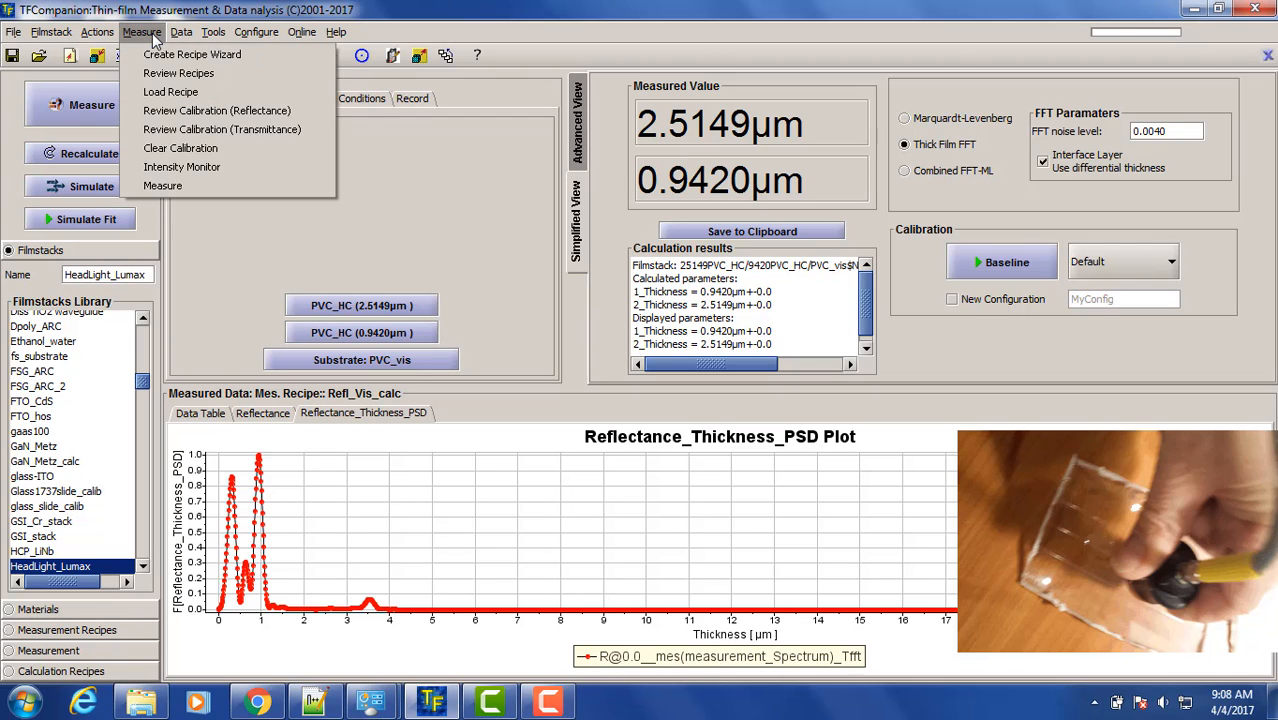
Step: Clear the earlier result from Measurement History, close it, and start a new measurement
{"action": "left_click", "coordinate": [181, 32]}
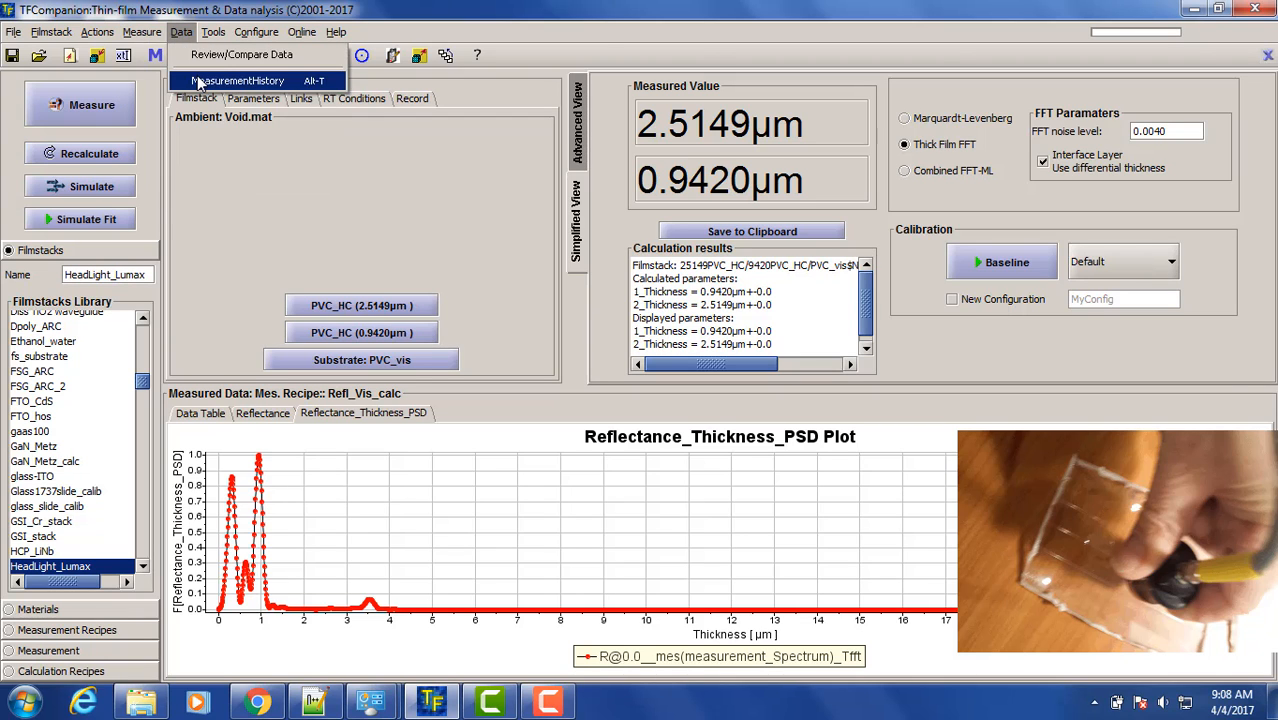
{"action": "left_click", "coordinate": [237, 80]}
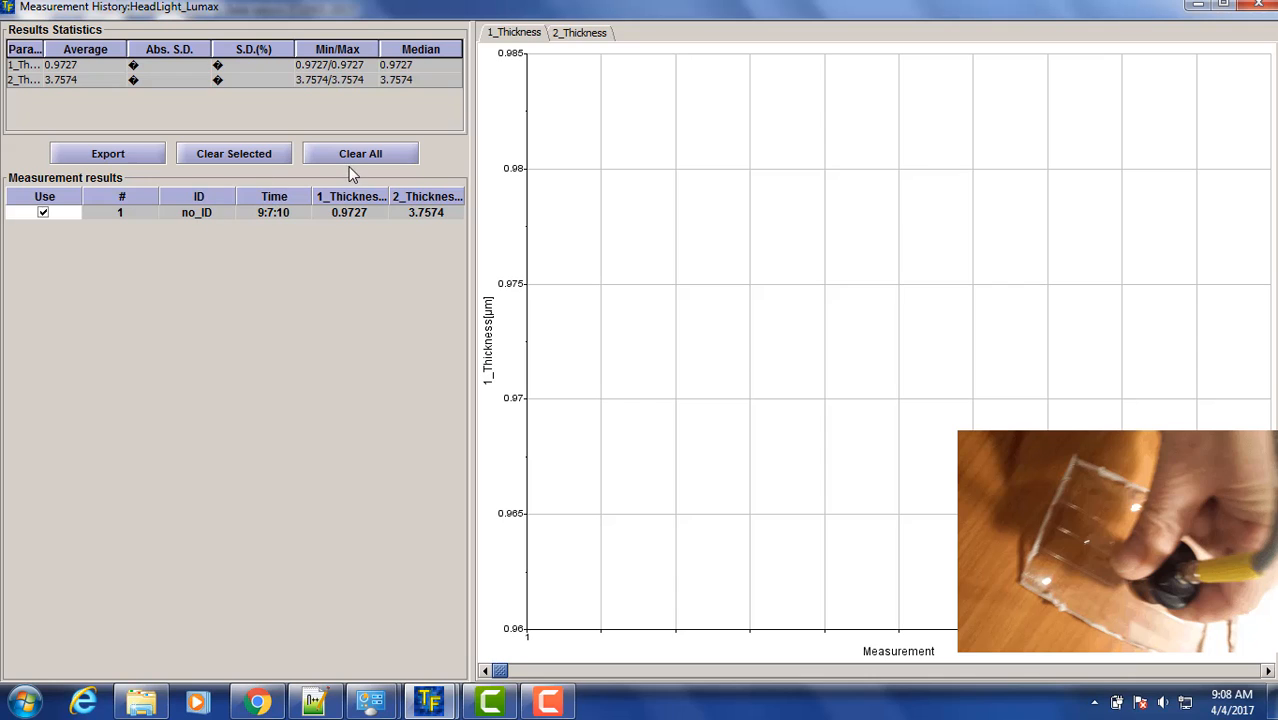
{"action": "left_click", "coordinate": [360, 153]}
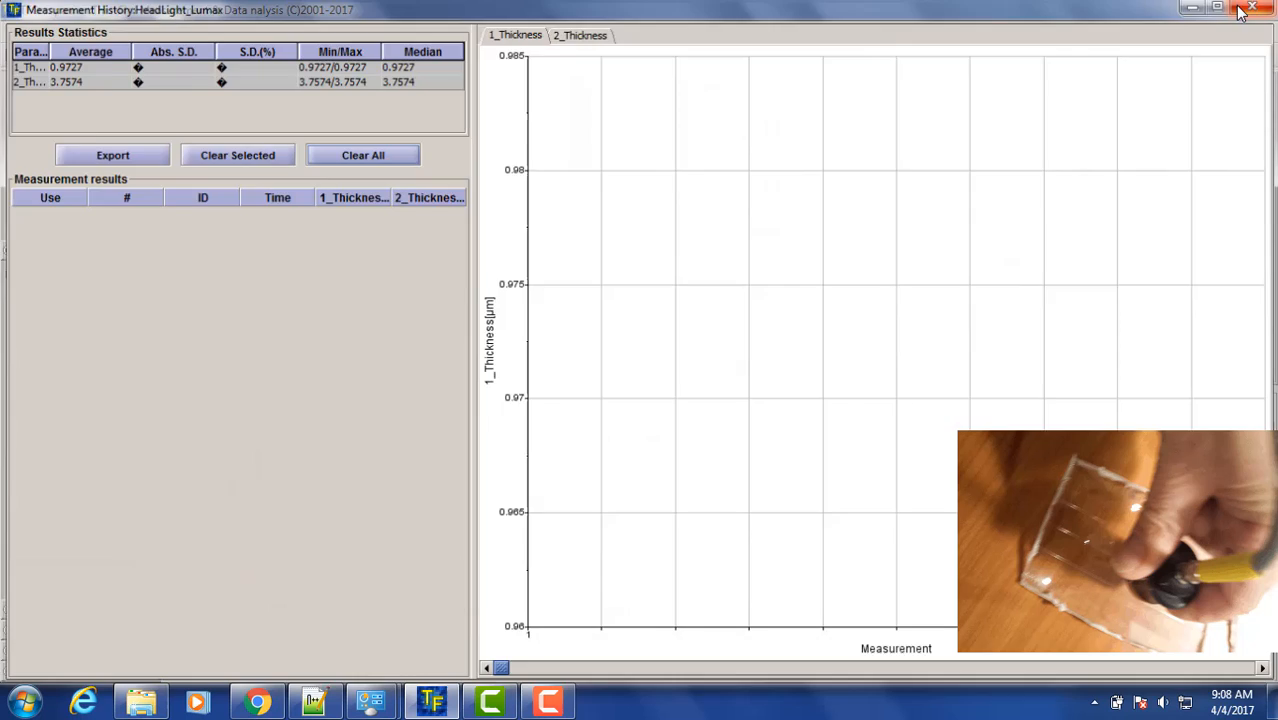
{"action": "left_click", "coordinate": [1256, 9]}
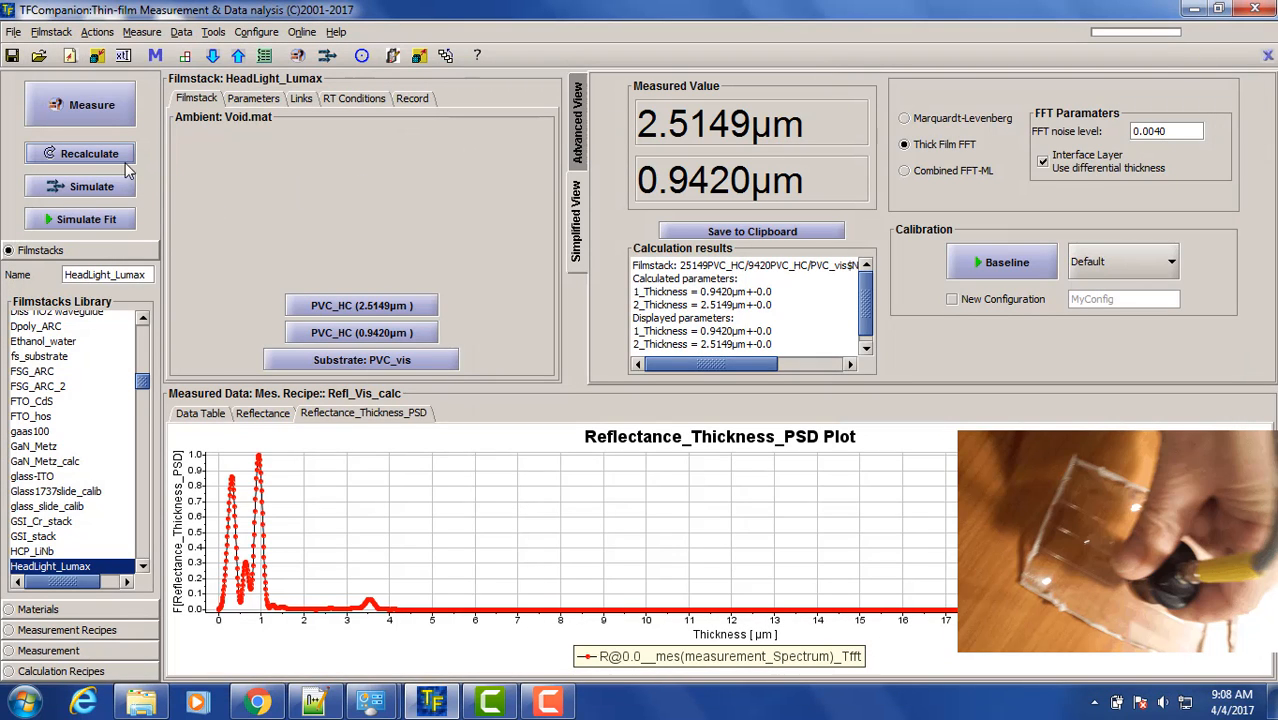
{"action": "left_click", "coordinate": [91, 104]}
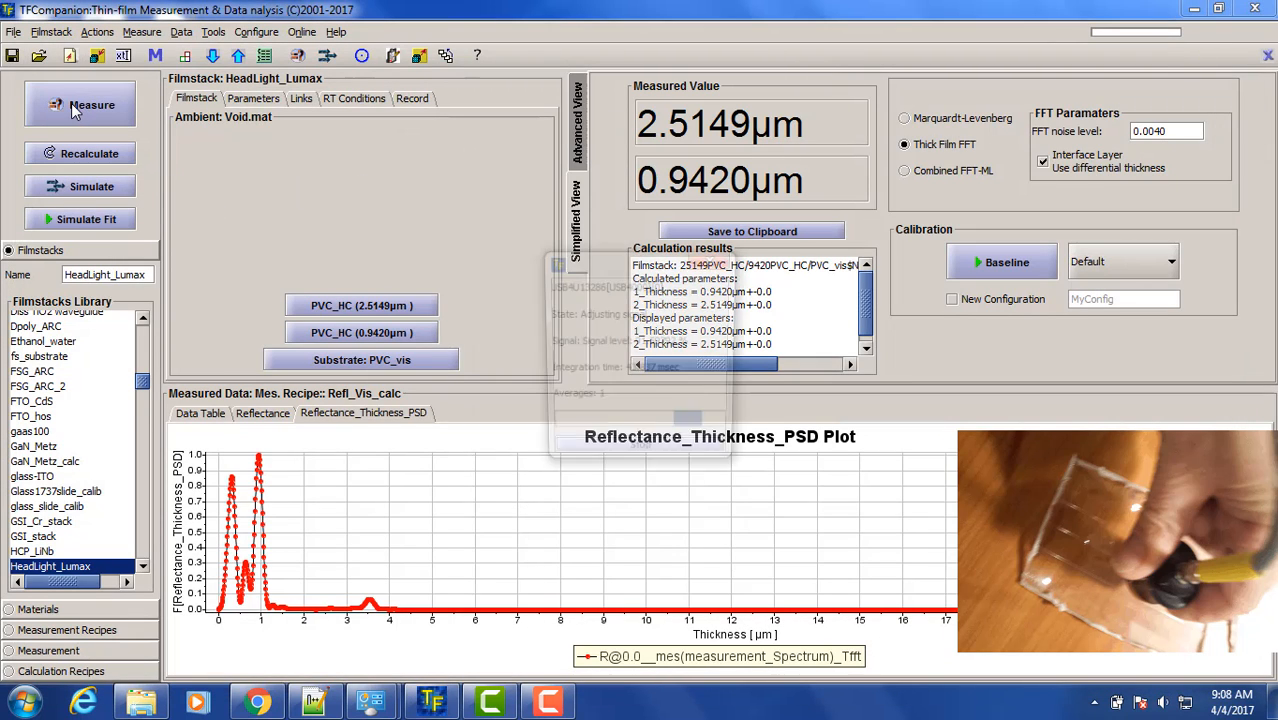
Step: Measure several more sample spots, the latest reading 2.5273 µm and 0.9435 µm
{"action": "left_click", "coordinate": [80, 105]}
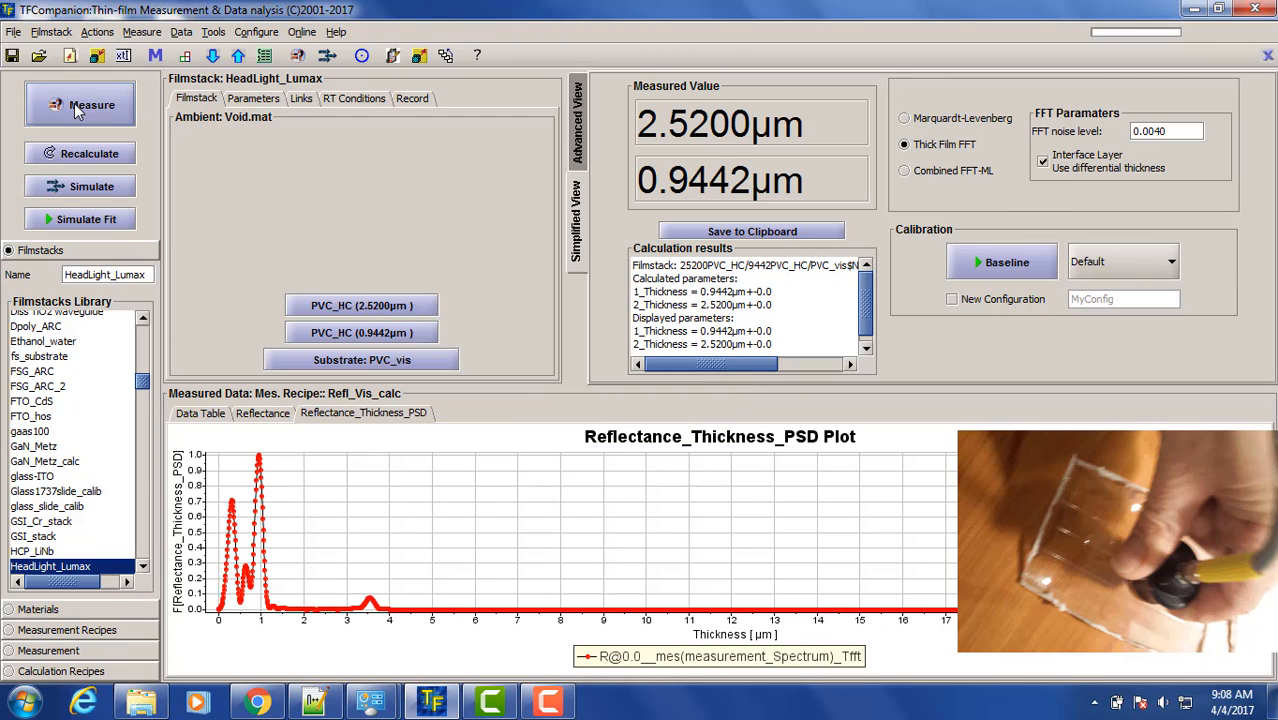
{"action": "left_click", "coordinate": [80, 104]}
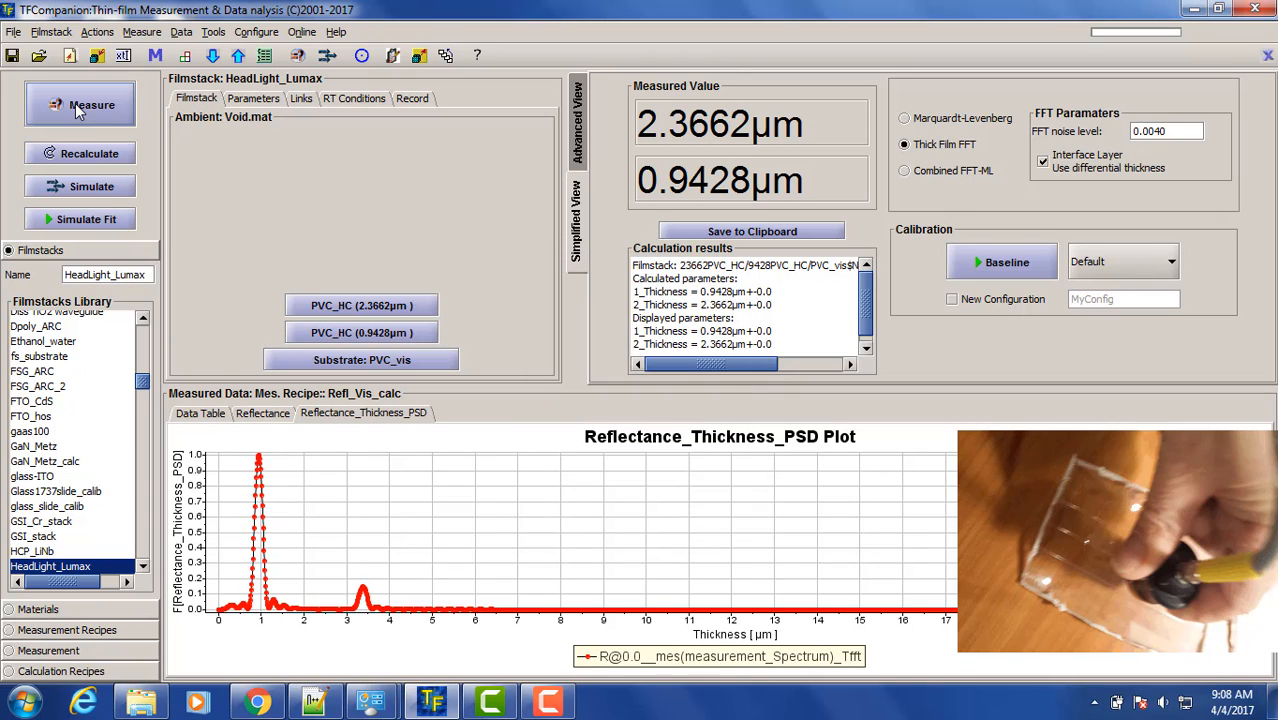
{"action": "mouse_move", "coordinate": [80, 104]}
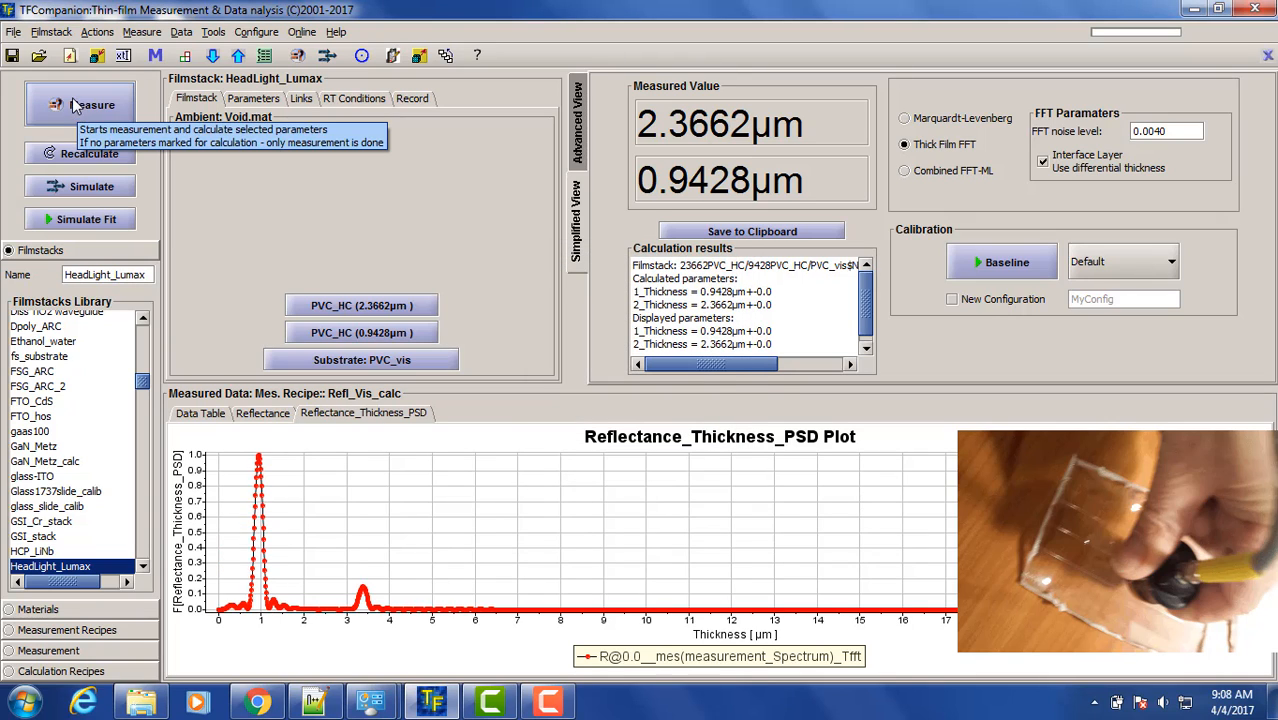
{"action": "left_click", "coordinate": [80, 104]}
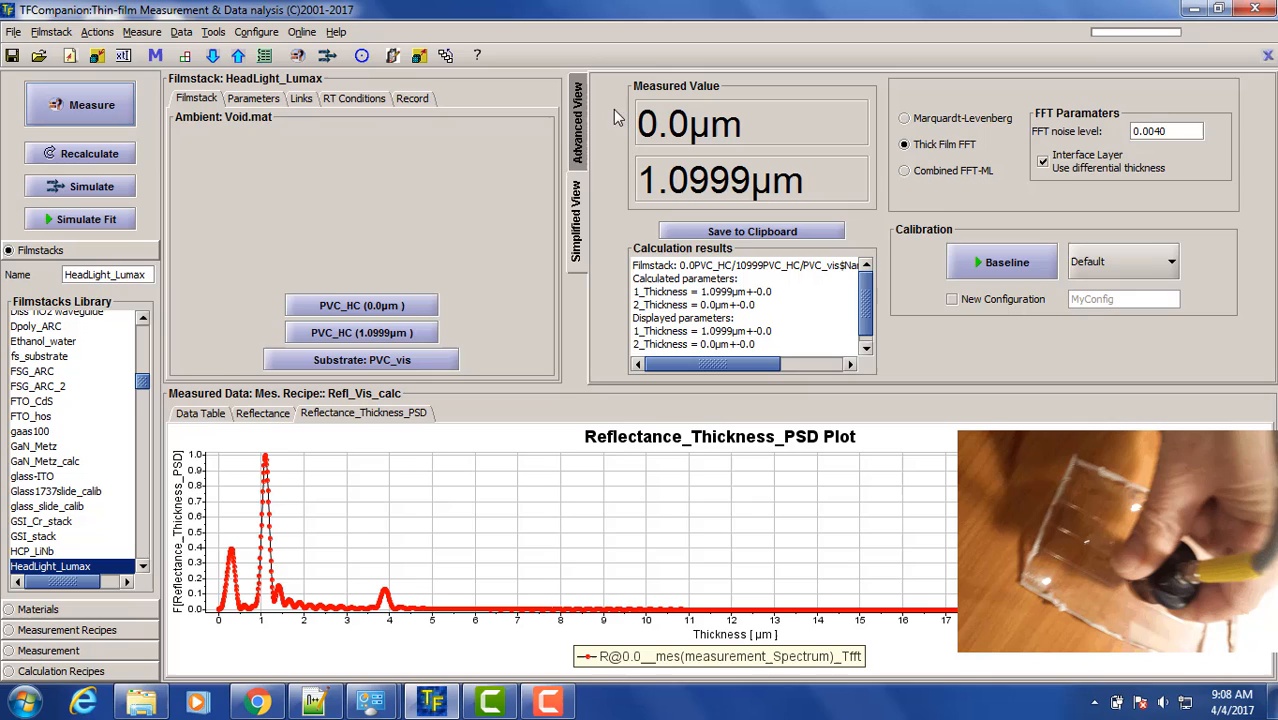
{"action": "mouse_move", "coordinate": [630, 143]}
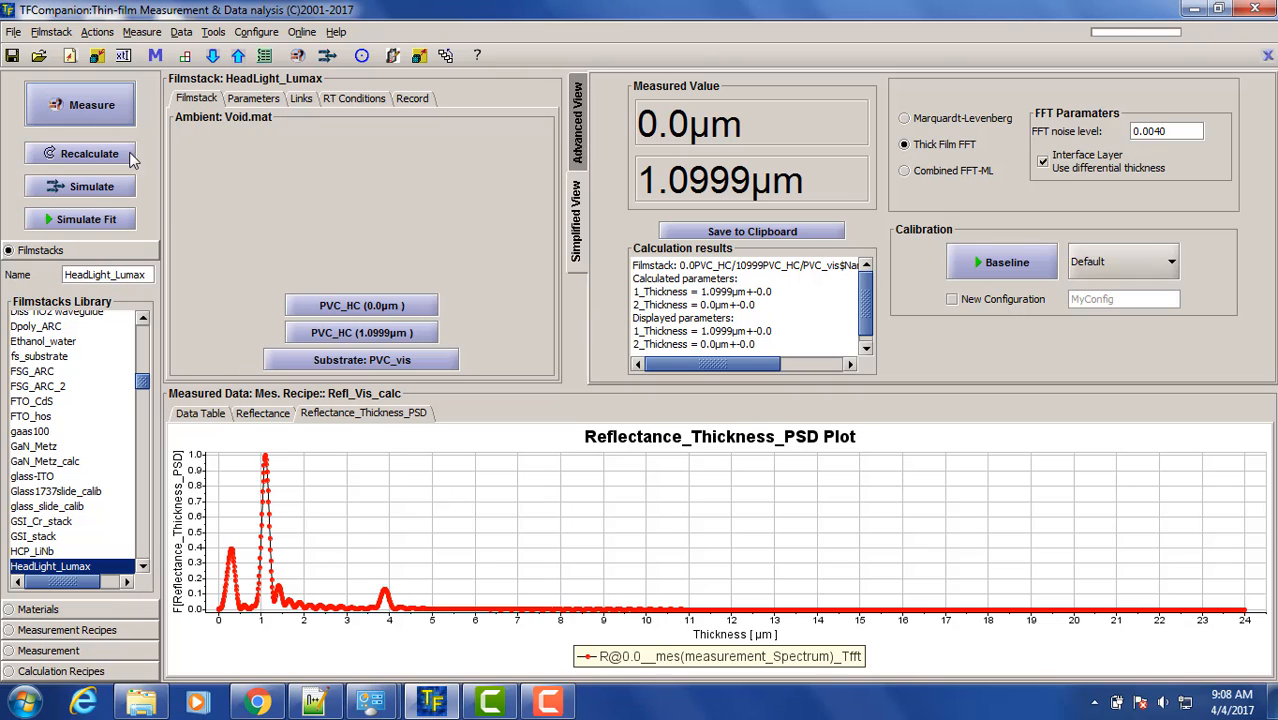
{"action": "left_click", "coordinate": [92, 104]}
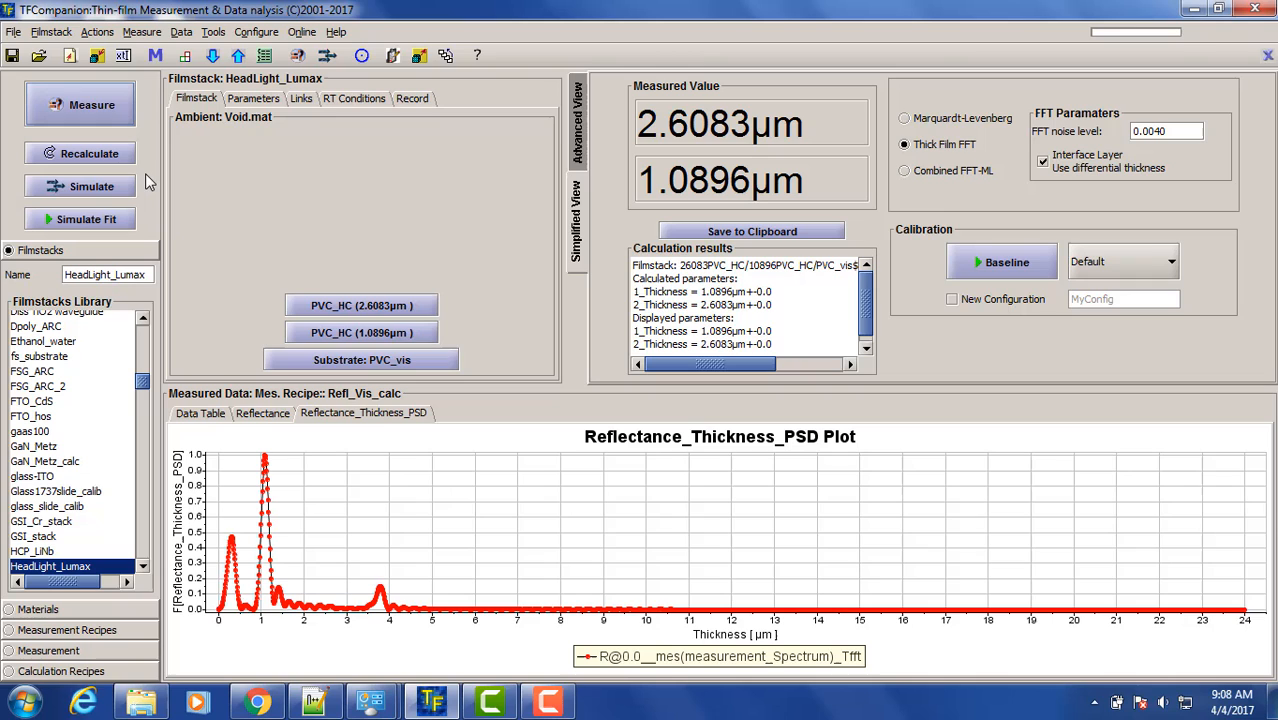
{"action": "left_click", "coordinate": [80, 104]}
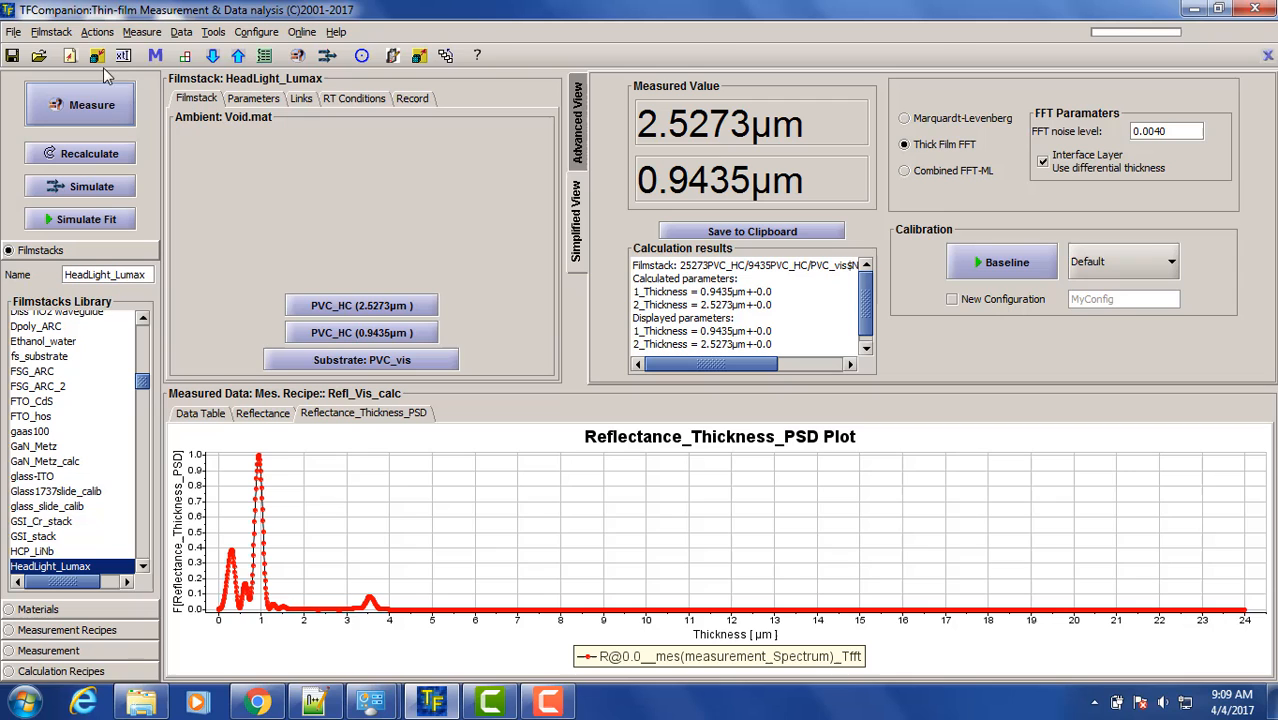
{"action": "left_click", "coordinate": [181, 32]}
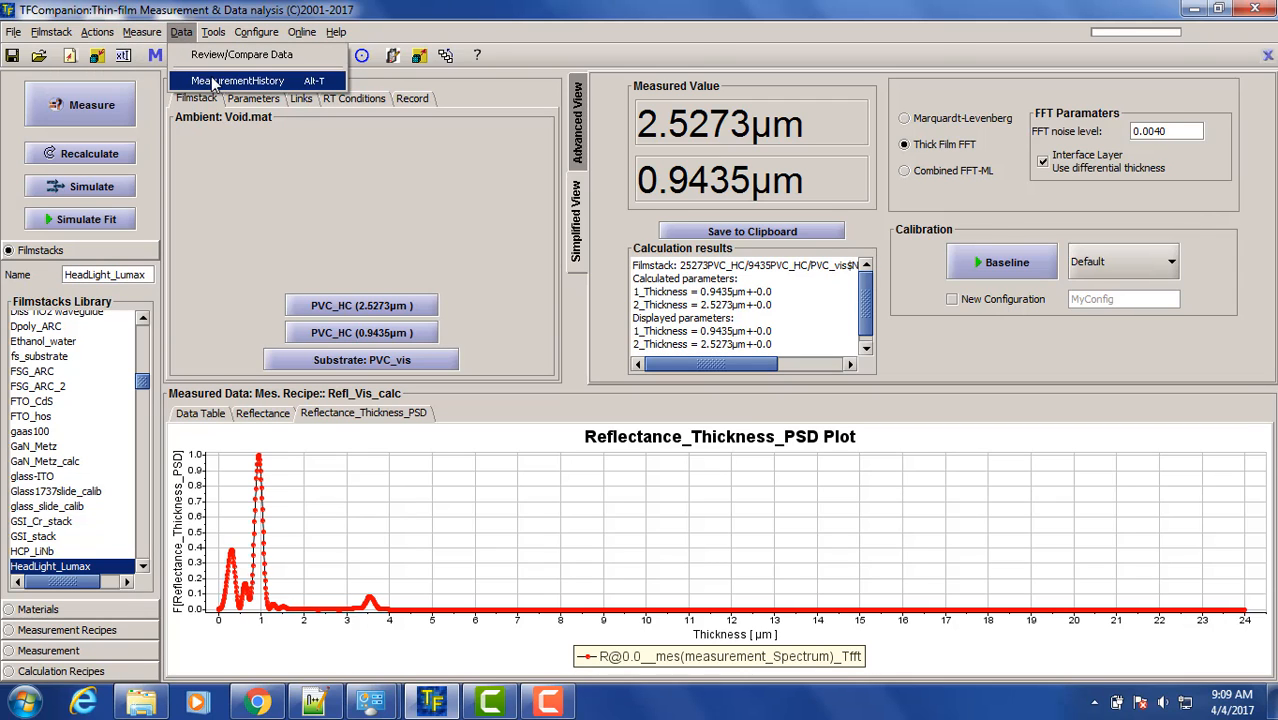
Step: In Measurement History, view the 2_Thickness trend and exclude measurement 3 from the statistics
{"action": "left_click", "coordinate": [237, 80]}
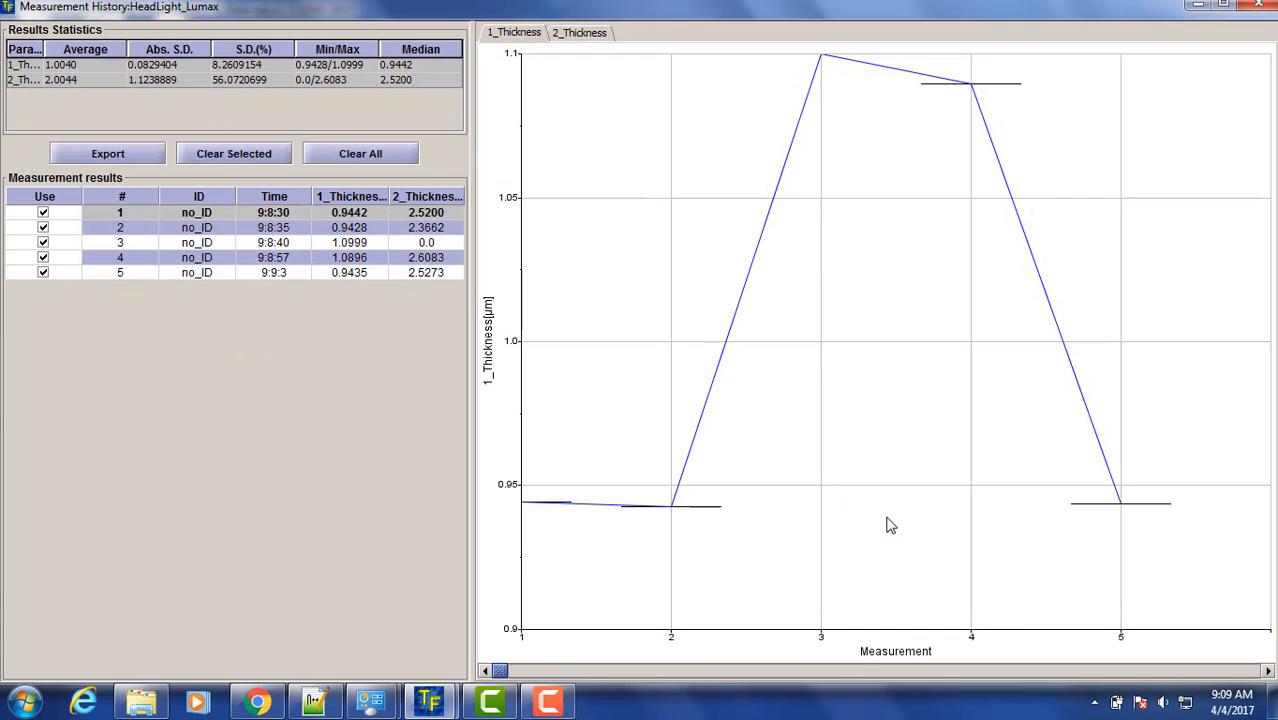
{"action": "mouse_move", "coordinate": [888, 520]}
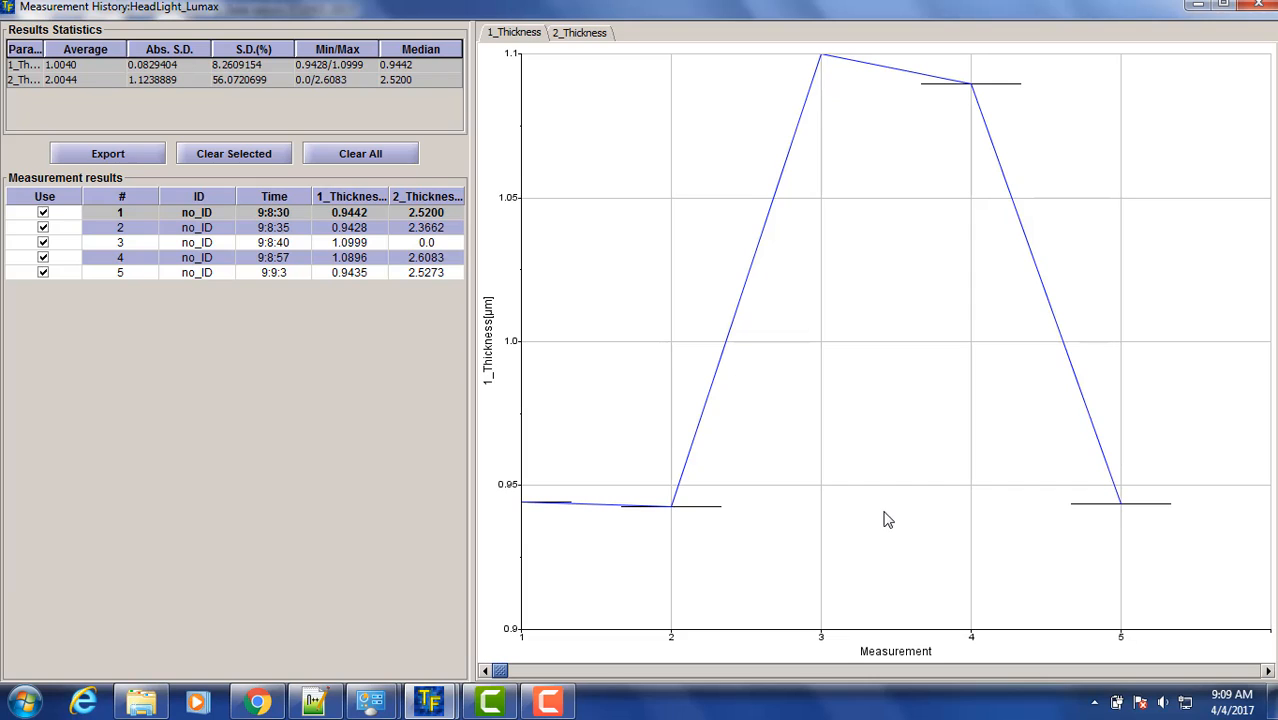
{"action": "mouse_move", "coordinate": [585, 45]}
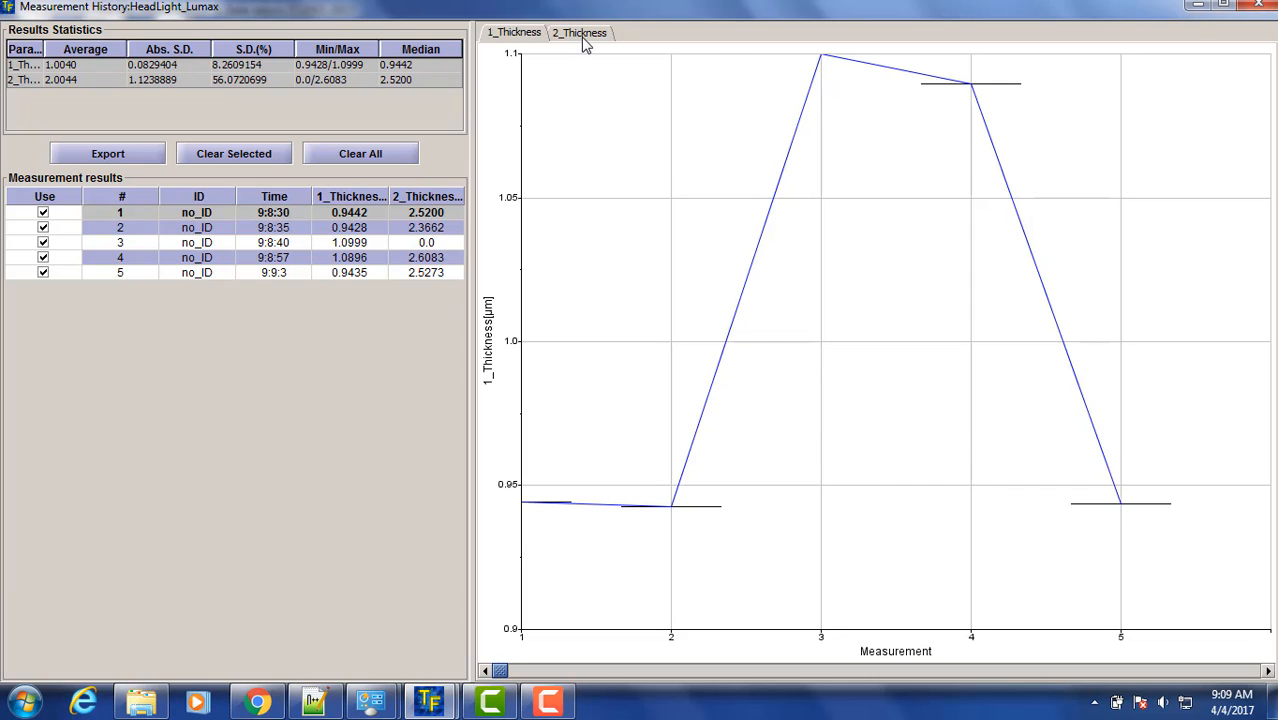
{"action": "left_click", "coordinate": [578, 32]}
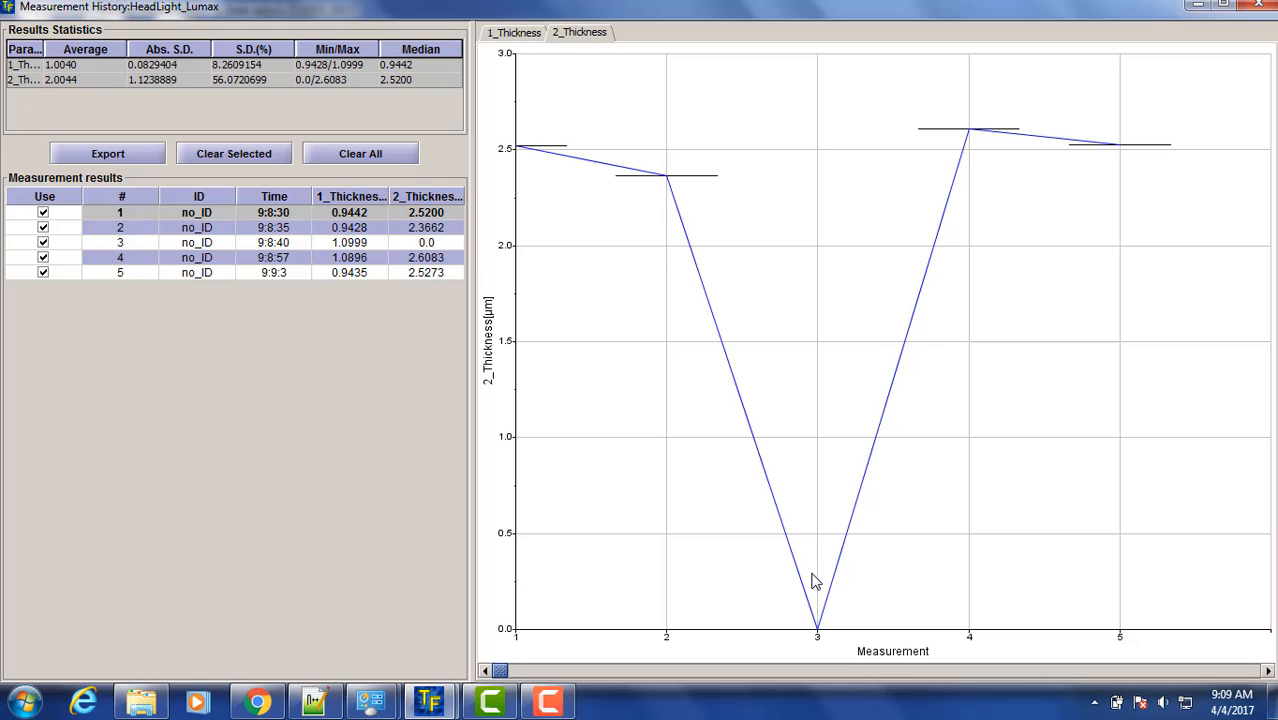
{"action": "mouse_move", "coordinate": [35, 337]}
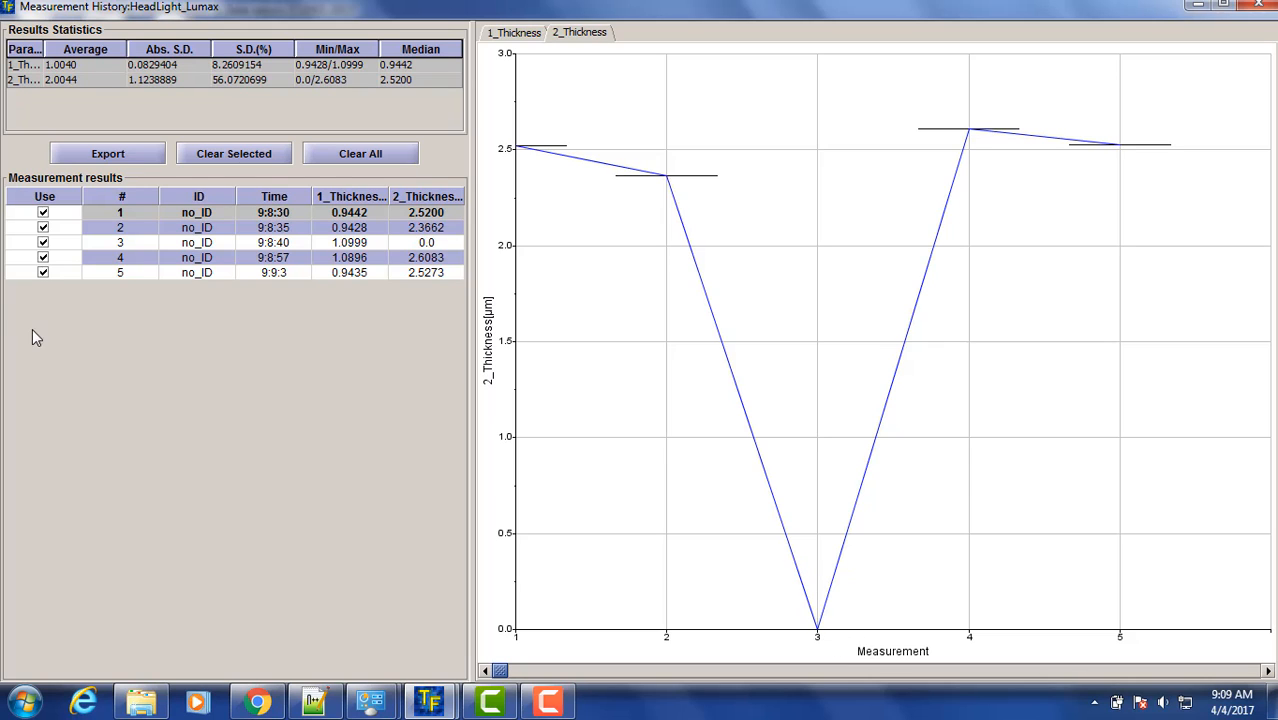
{"action": "left_click", "coordinate": [43, 242]}
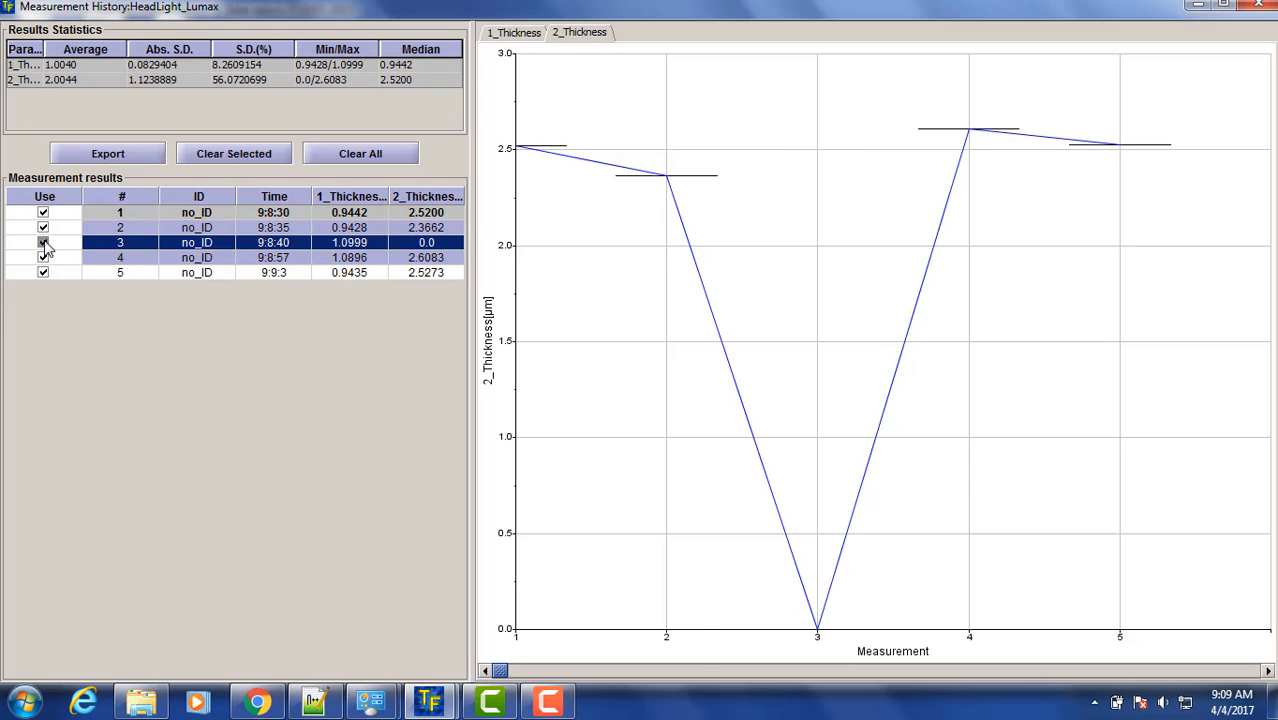
{"action": "left_click", "coordinate": [43, 242]}
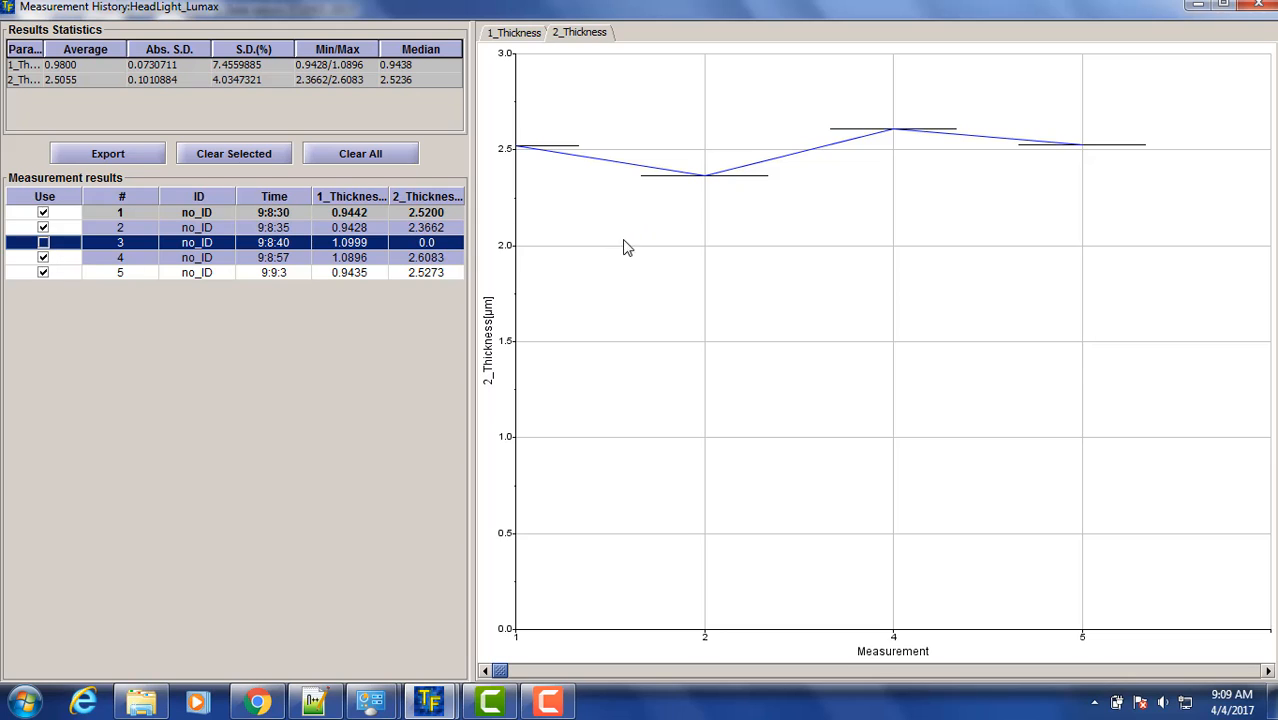
{"action": "mouse_move", "coordinate": [566, 146]}
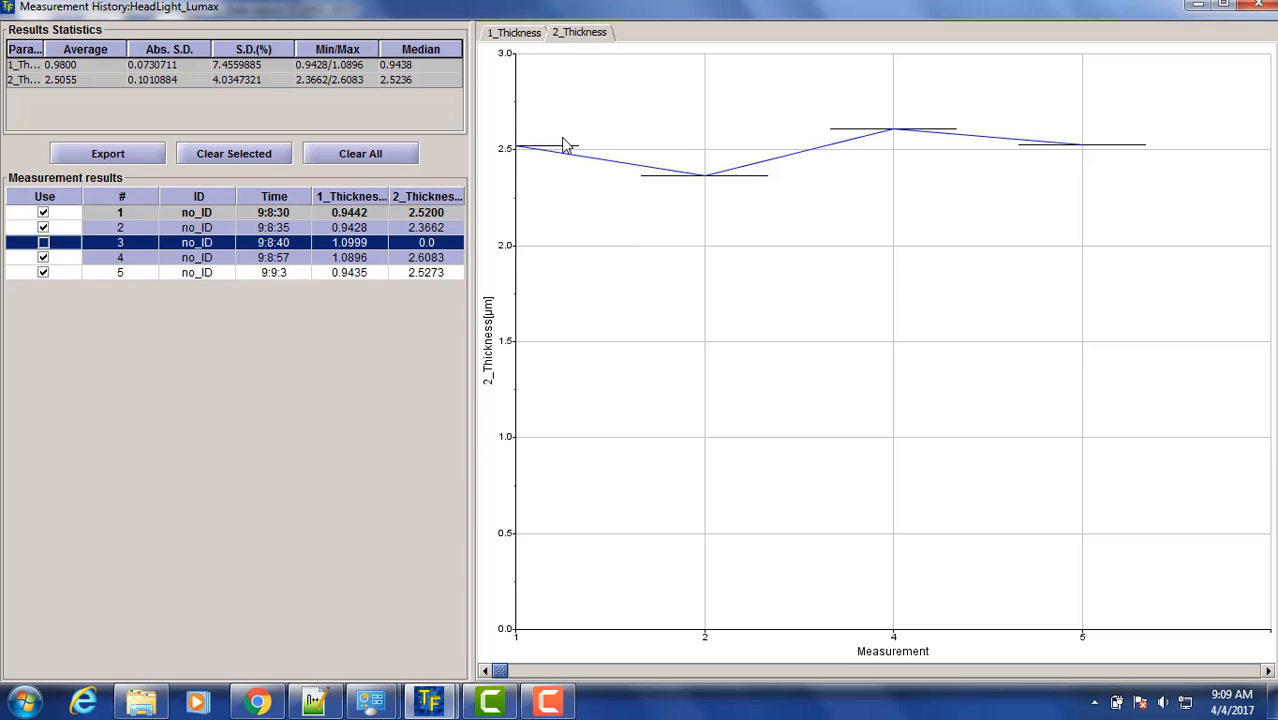
{"action": "mouse_move", "coordinate": [643, 257]}
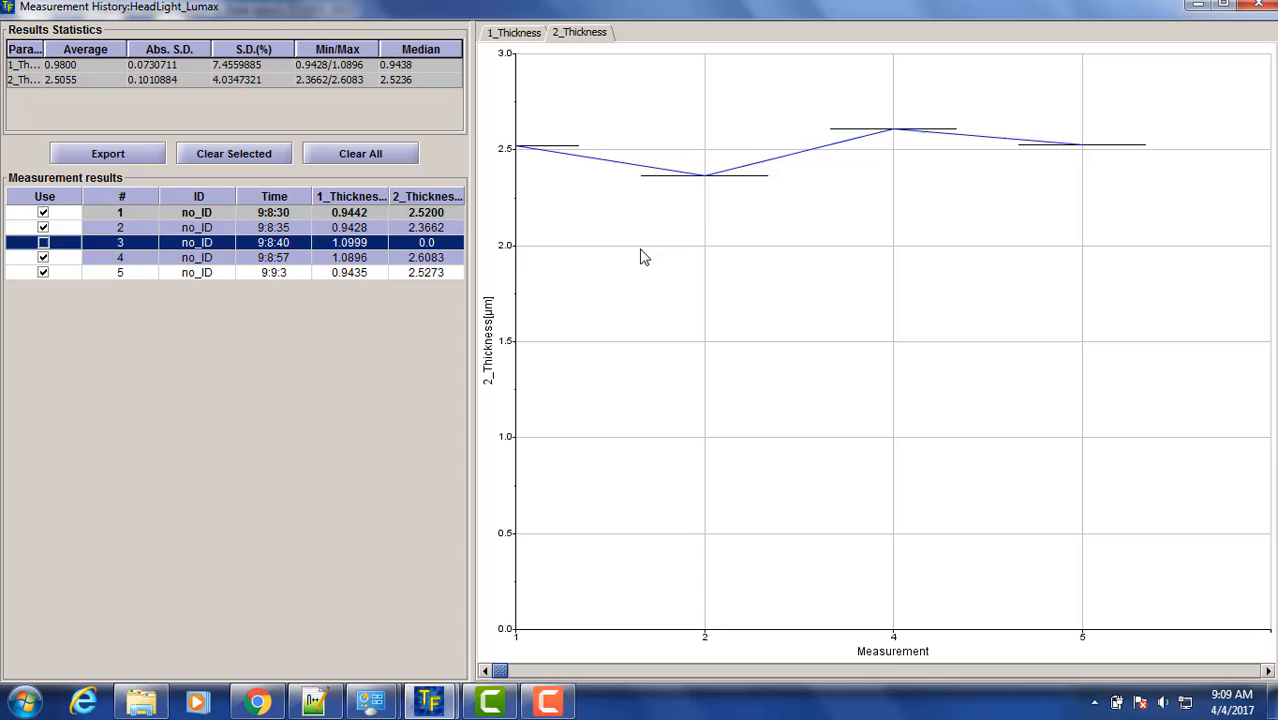
{"action": "mouse_move", "coordinate": [264, 260]}
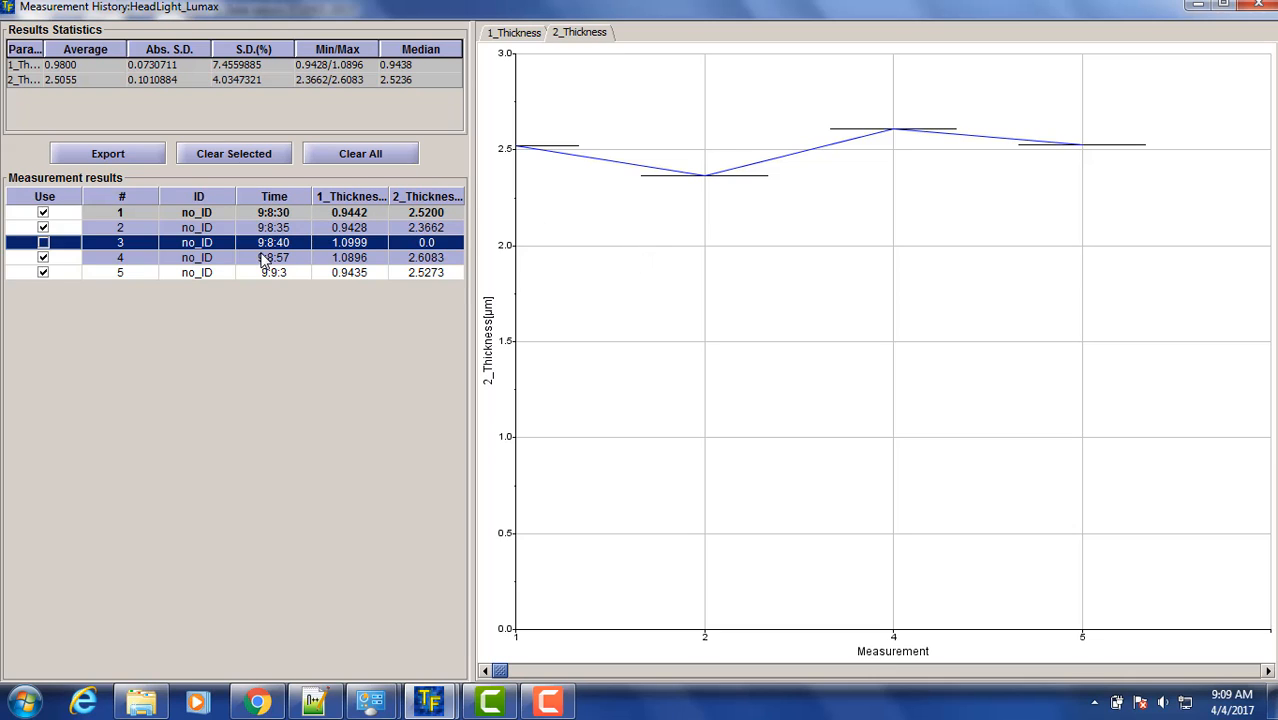
{"action": "mouse_move", "coordinate": [163, 84]}
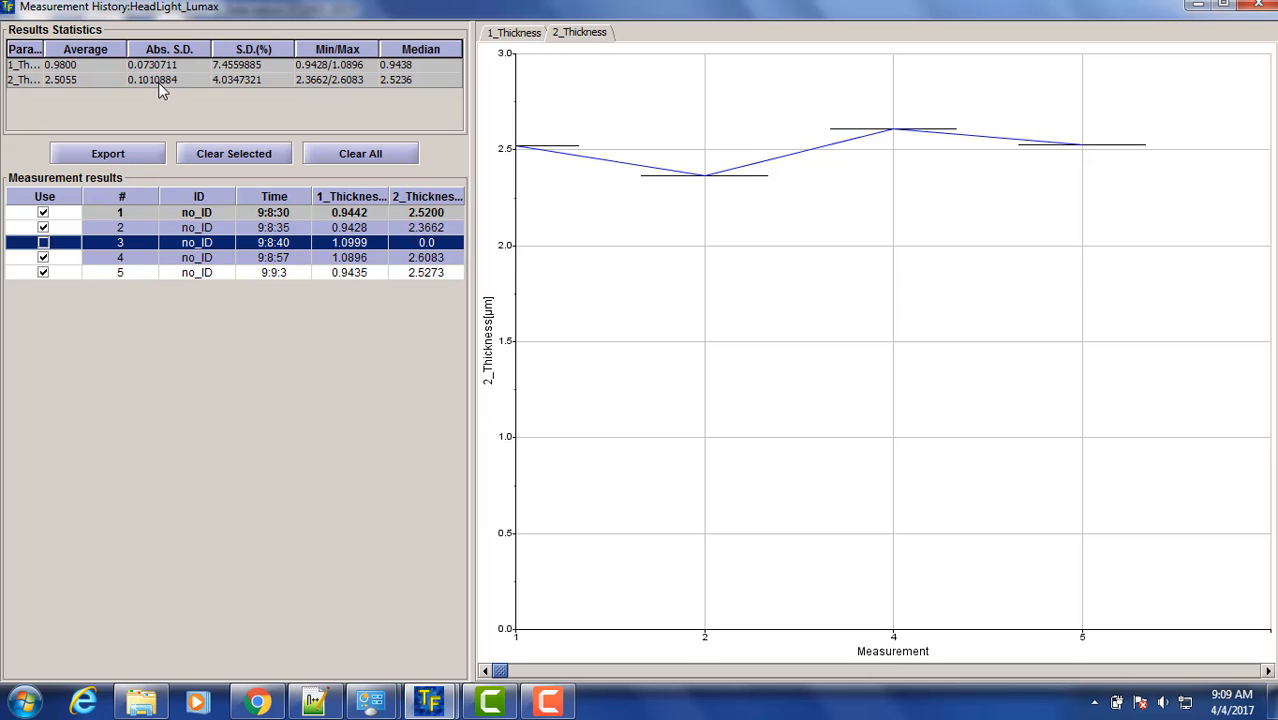
{"action": "mouse_move", "coordinate": [288, 88]}
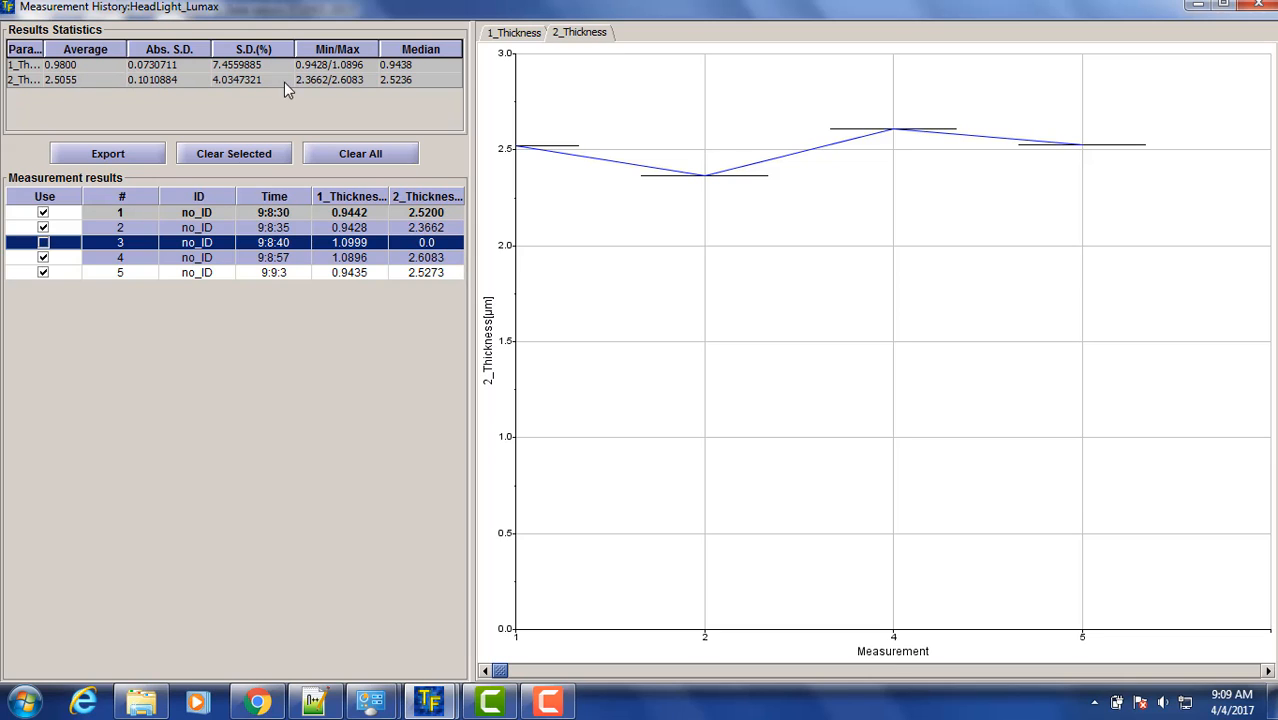
{"action": "mouse_move", "coordinate": [867, 64]}
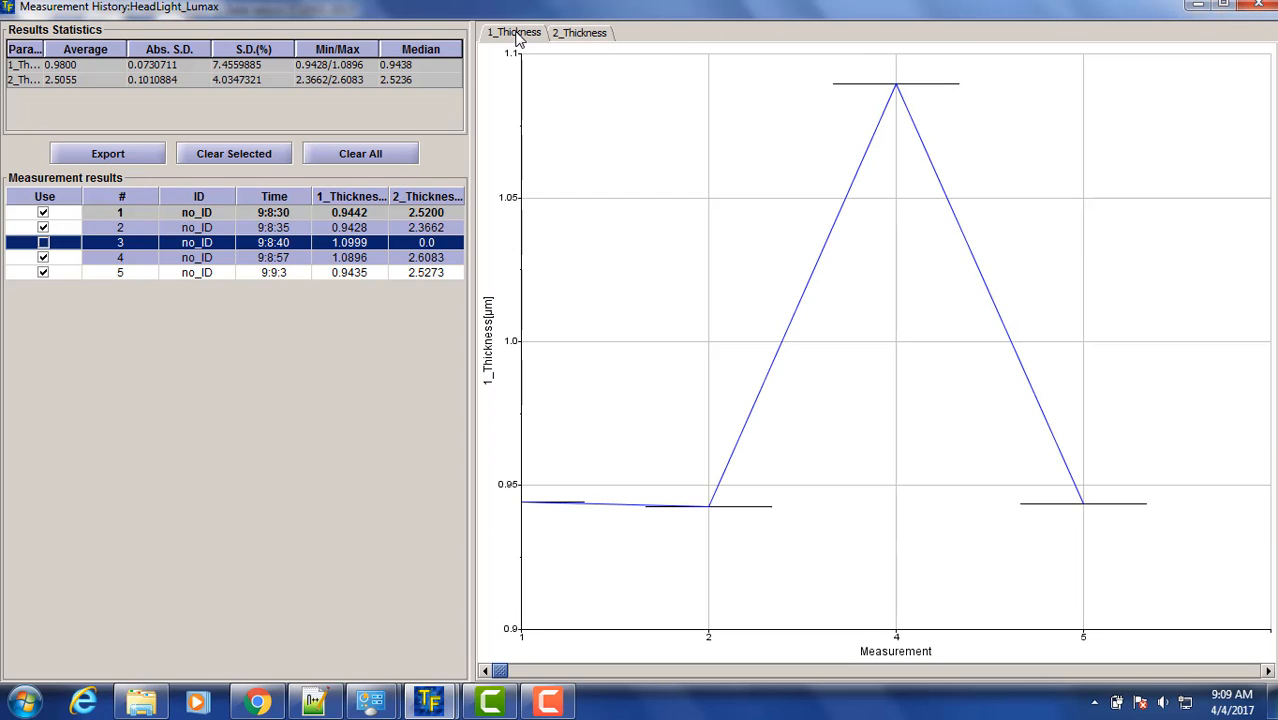
{"action": "mouse_move", "coordinate": [578, 33]}
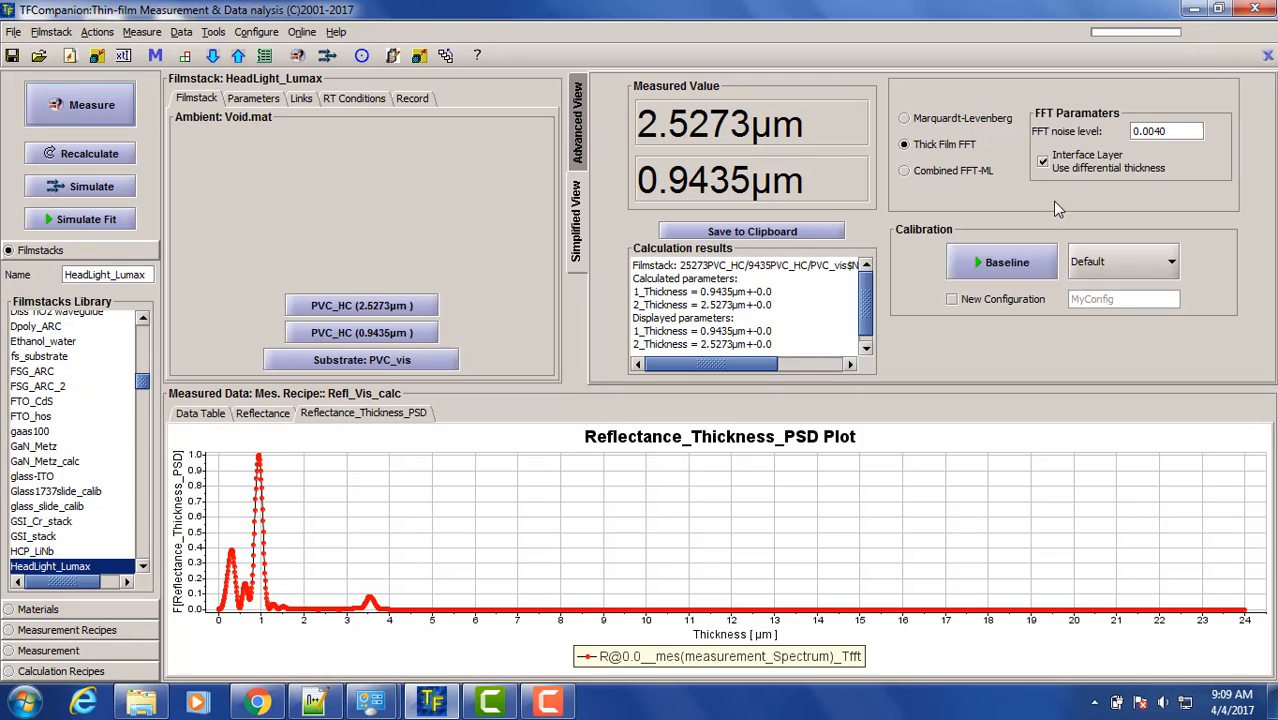
{"action": "mouse_move", "coordinate": [911, 361]}
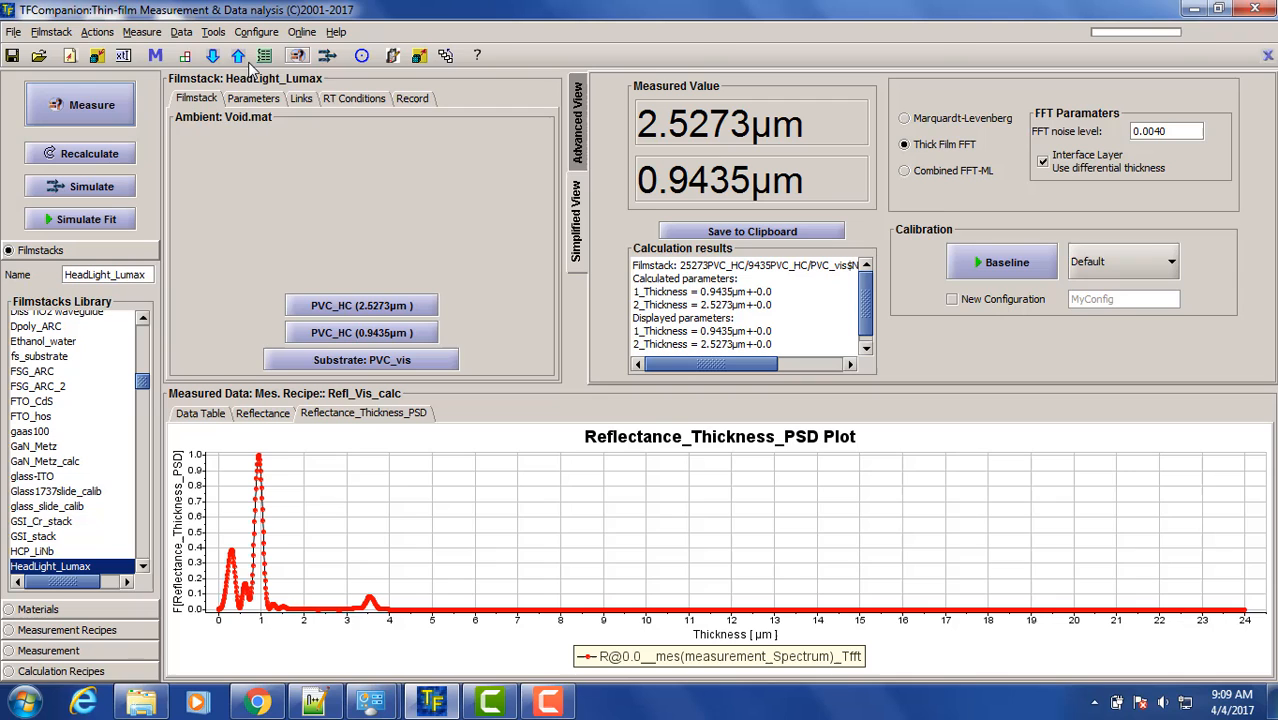
Step: Reopen Measurement History, clear all five results, and close the window
{"action": "left_click", "coordinate": [142, 32]}
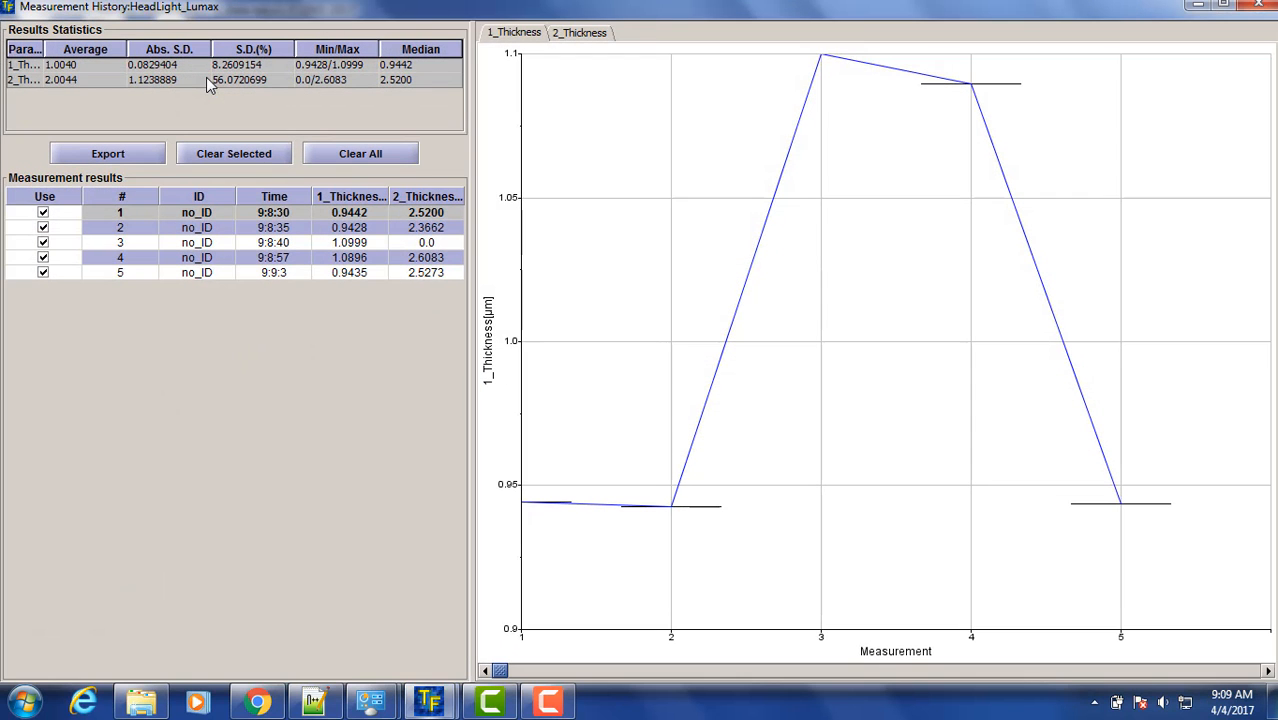
{"action": "mouse_move", "coordinate": [125, 175]}
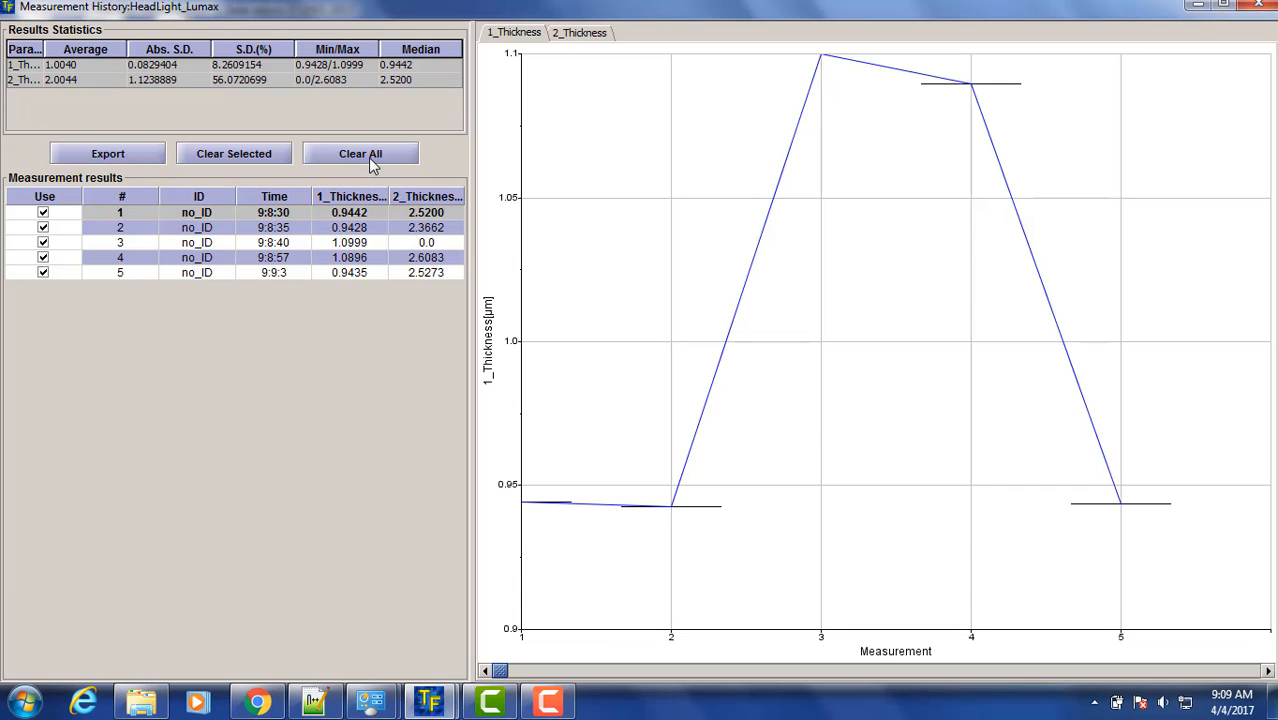
{"action": "left_click", "coordinate": [360, 153]}
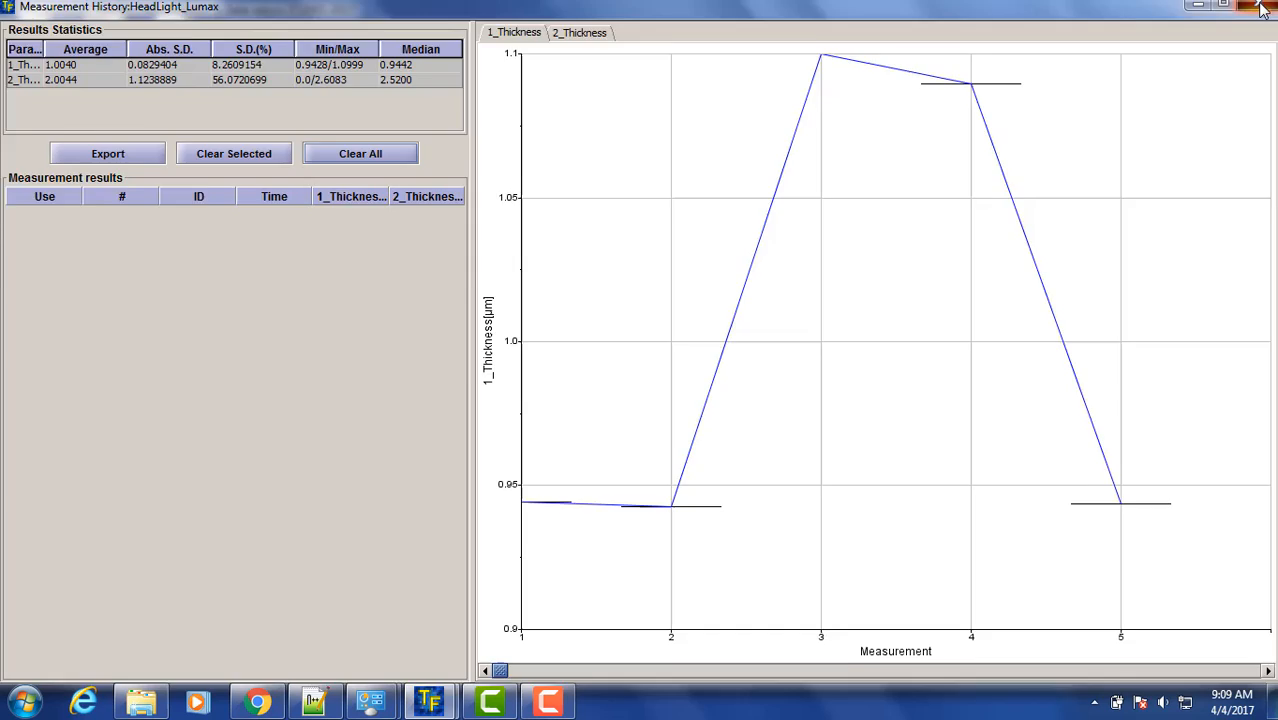
{"action": "left_click", "coordinate": [1258, 7]}
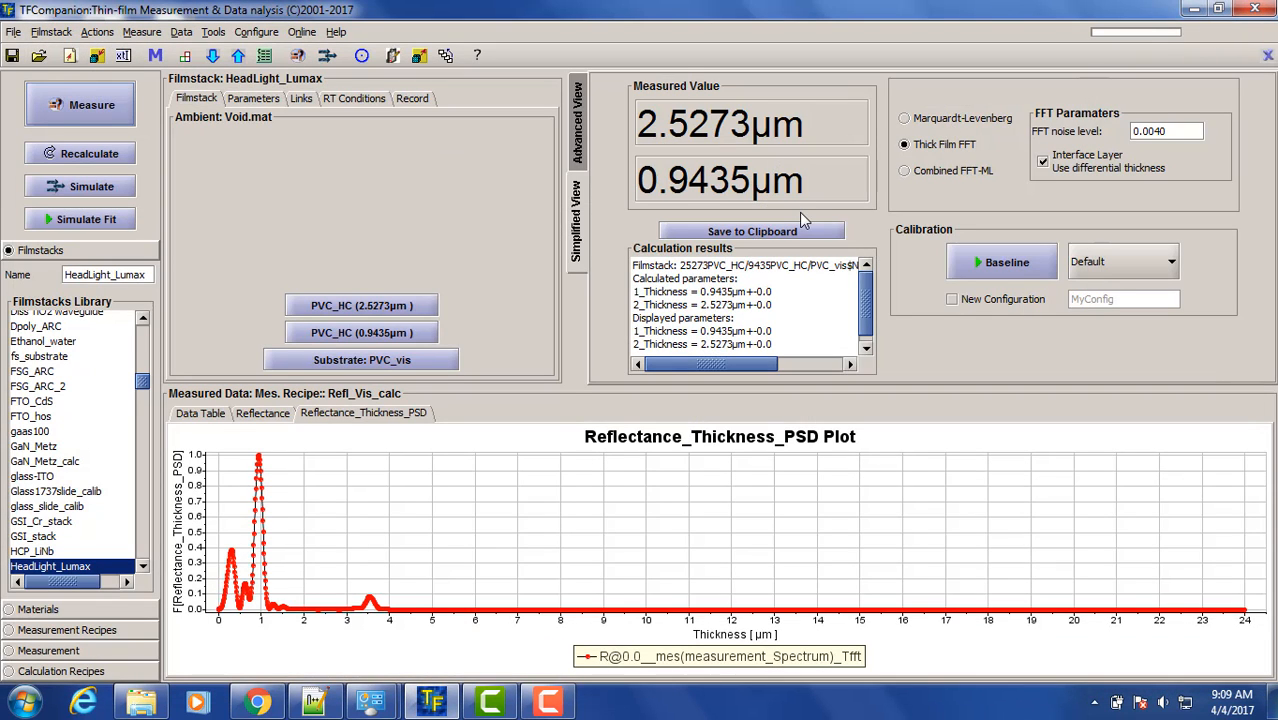
{"action": "mouse_move", "coordinate": [1027, 46]}
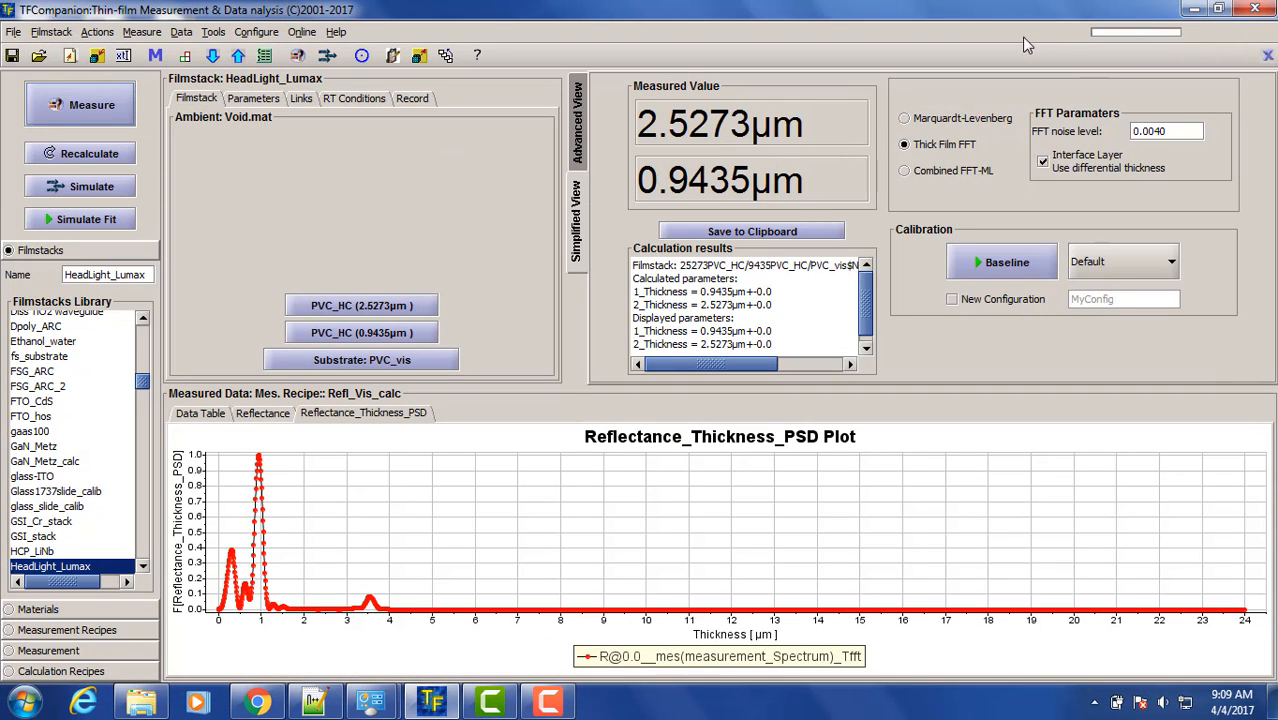
{"action": "mouse_move", "coordinate": [1147, 382]}
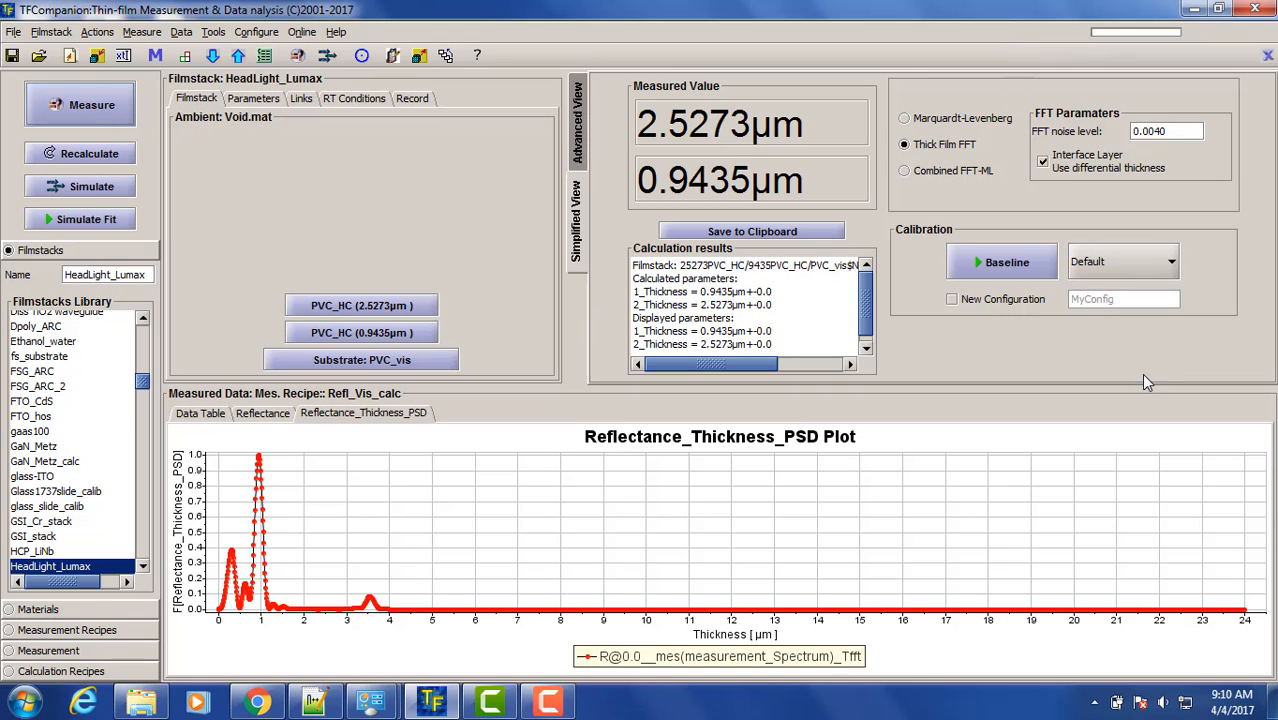
{"action": "mouse_move", "coordinate": [168, 139]}
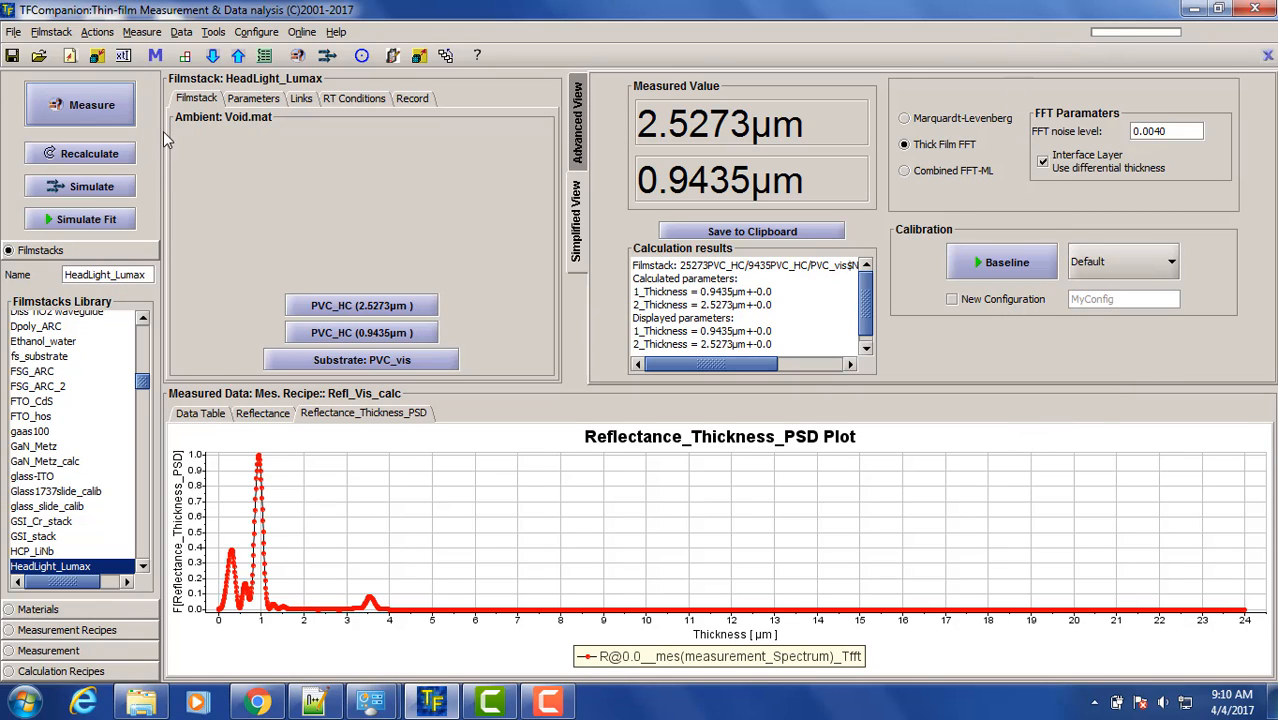
Step: Measure new samples reading 1.5670 µm and 1.3574 µm, then show Filmstack Parameters thickness limits
{"action": "left_click", "coordinate": [91, 104]}
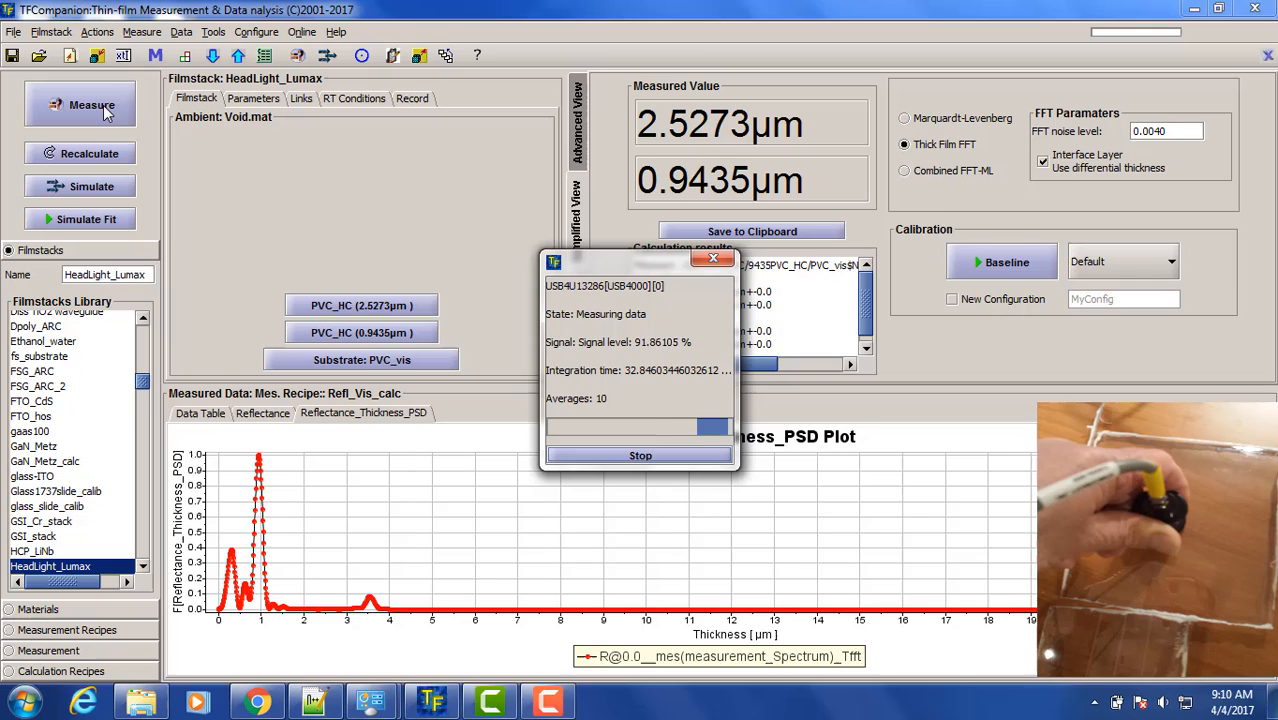
{"action": "left_click", "coordinate": [640, 455]}
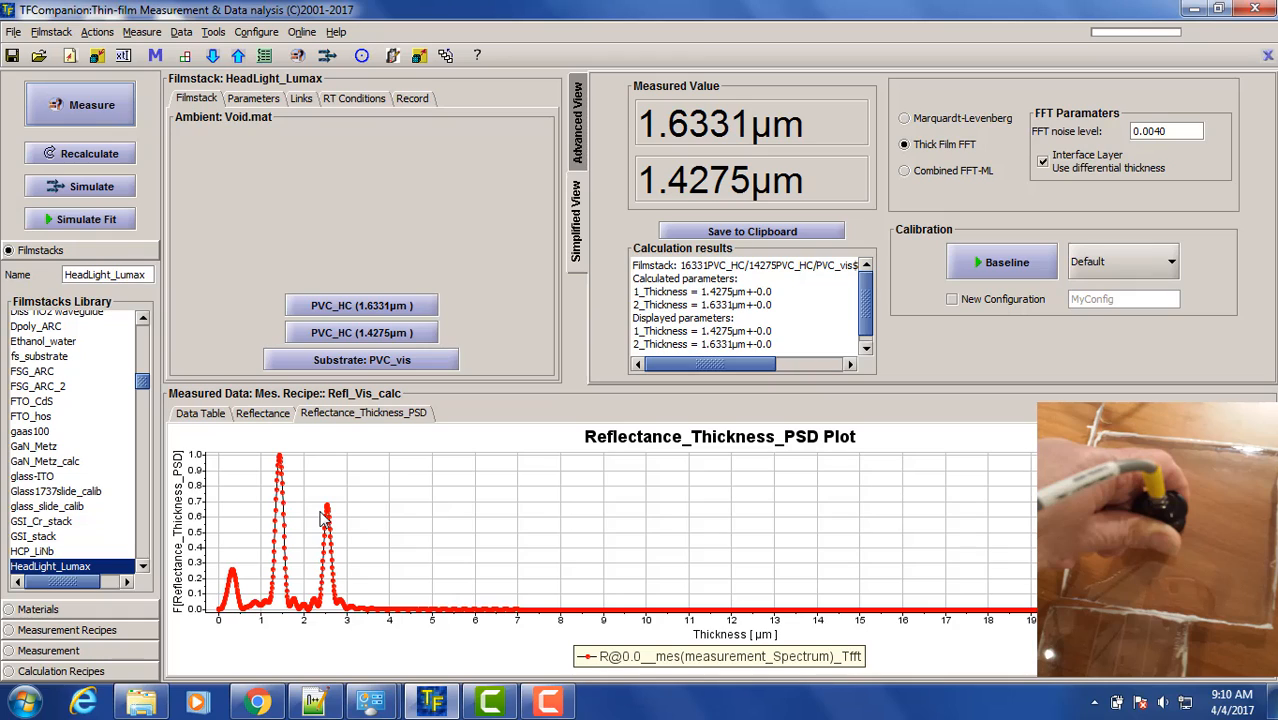
{"action": "mouse_move", "coordinate": [338, 508]}
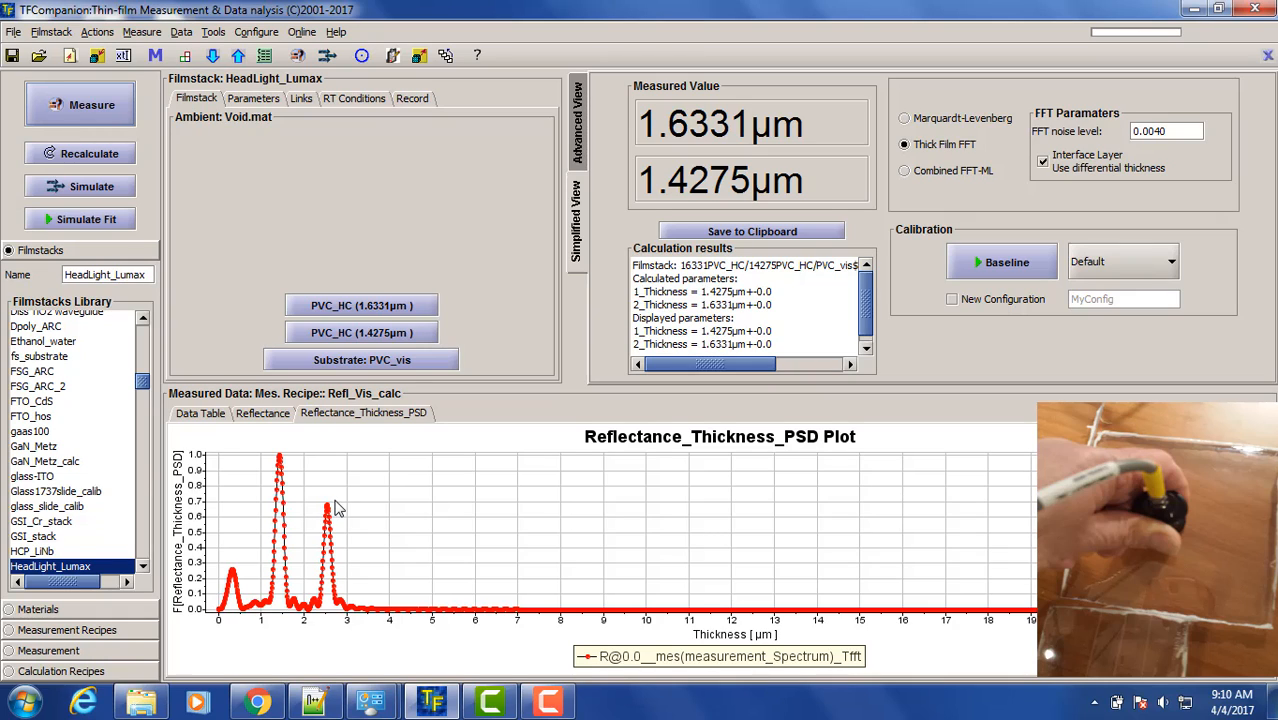
{"action": "mouse_move", "coordinate": [315, 490]}
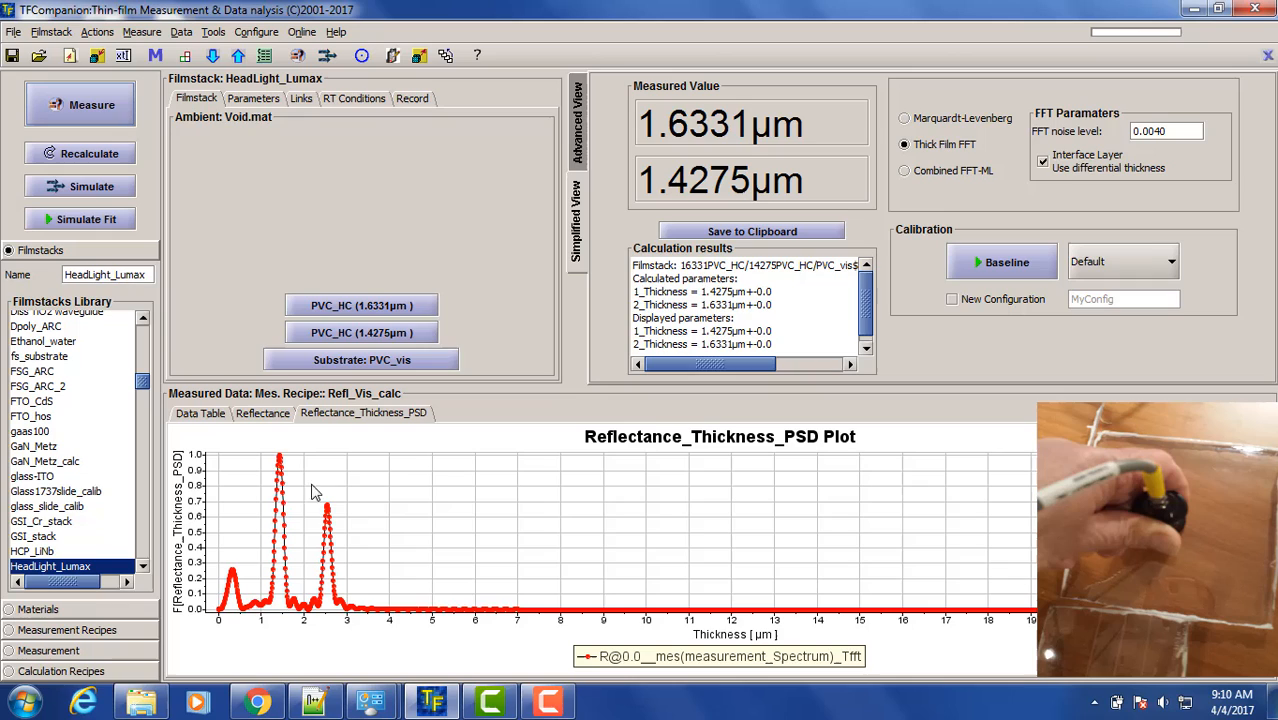
{"action": "mouse_move", "coordinate": [345, 514]}
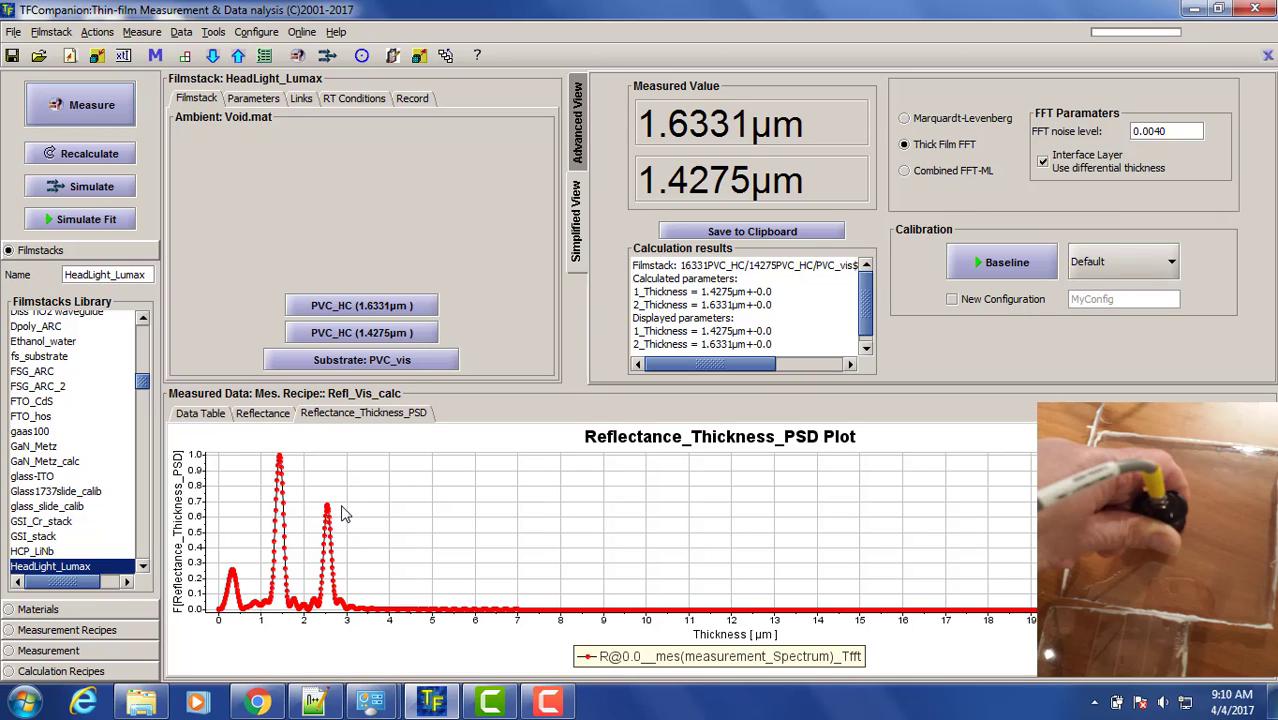
{"action": "mouse_move", "coordinate": [335, 500]}
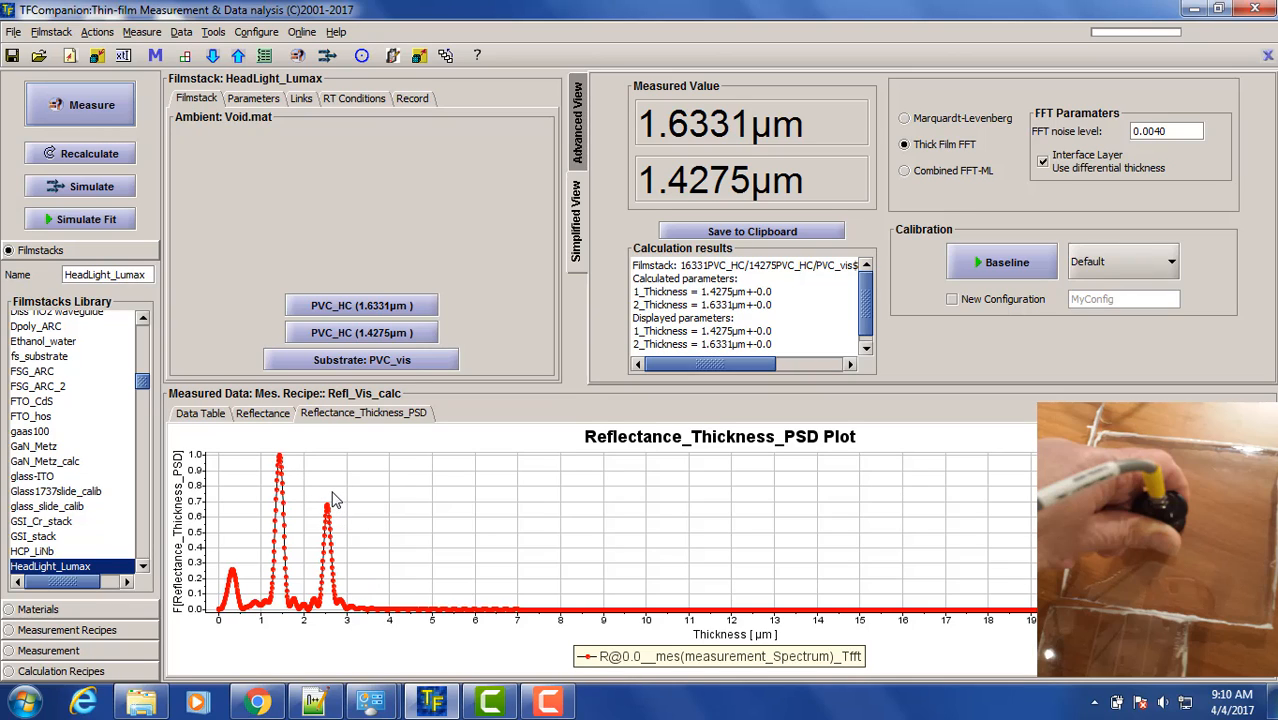
{"action": "mouse_move", "coordinate": [282, 456]}
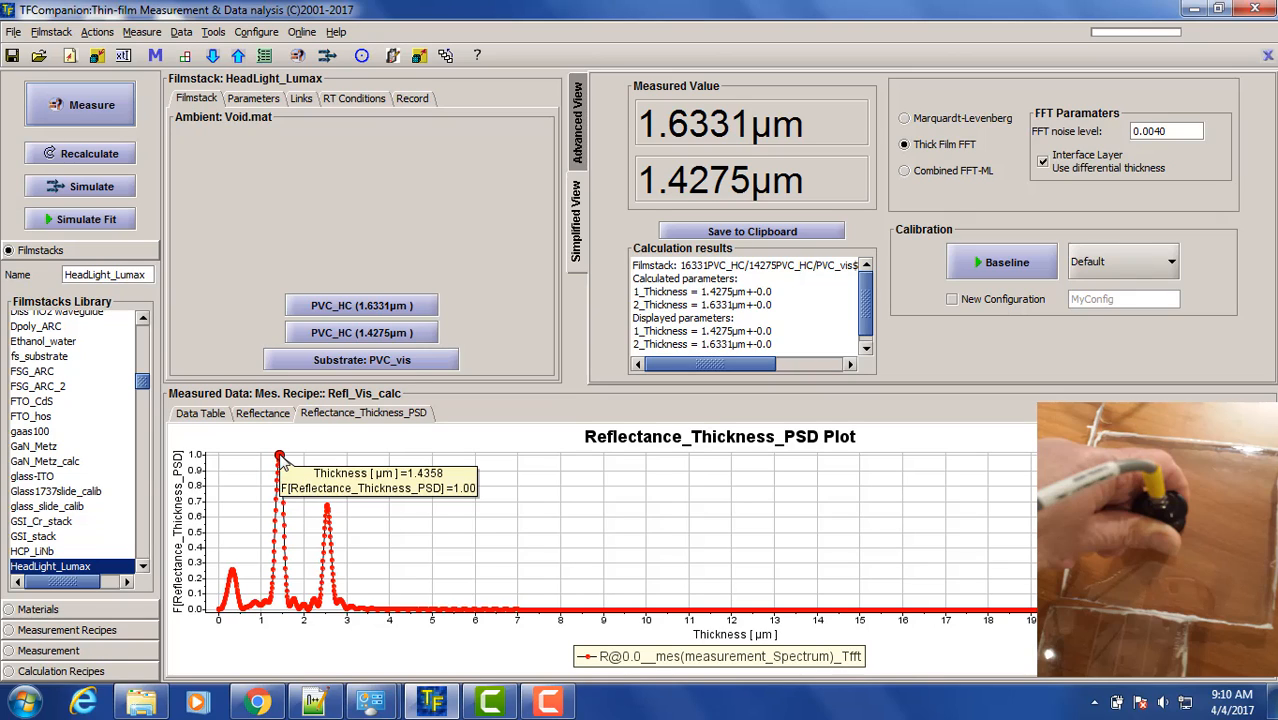
{"action": "mouse_move", "coordinate": [293, 460]}
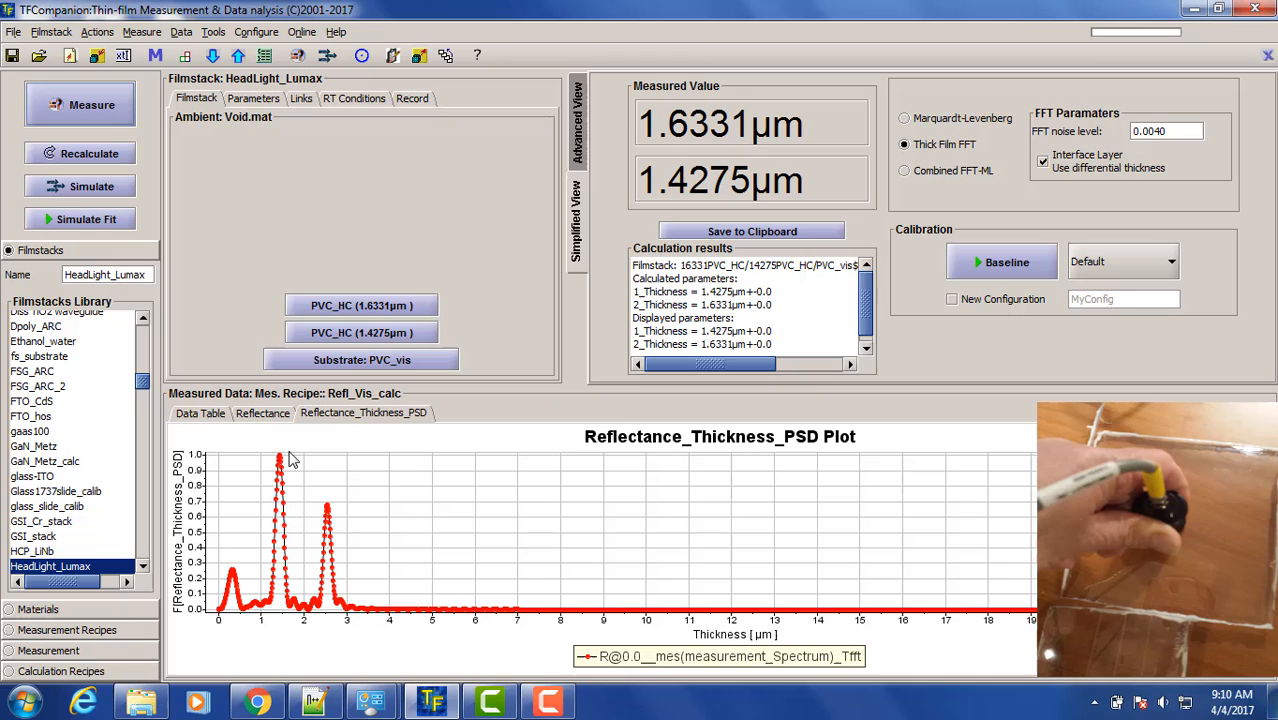
{"action": "mouse_move", "coordinate": [732, 190]}
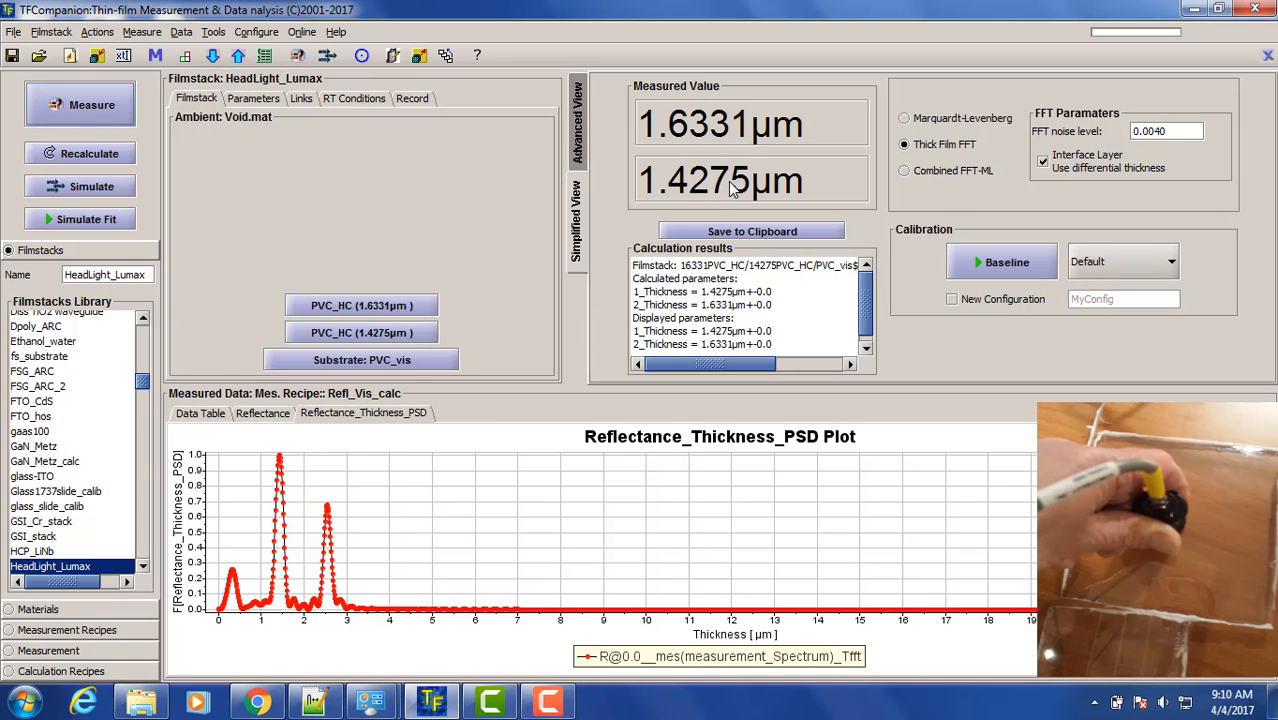
{"action": "mouse_move", "coordinate": [695, 203]}
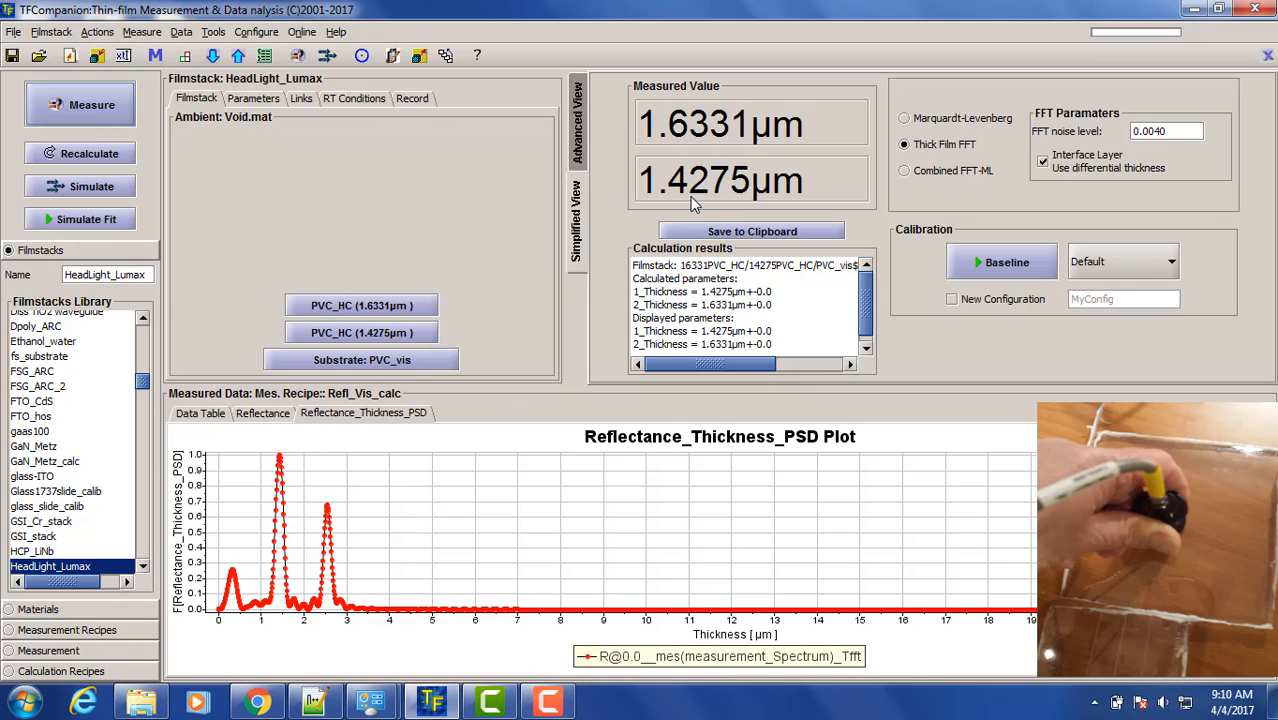
{"action": "left_click", "coordinate": [80, 104]}
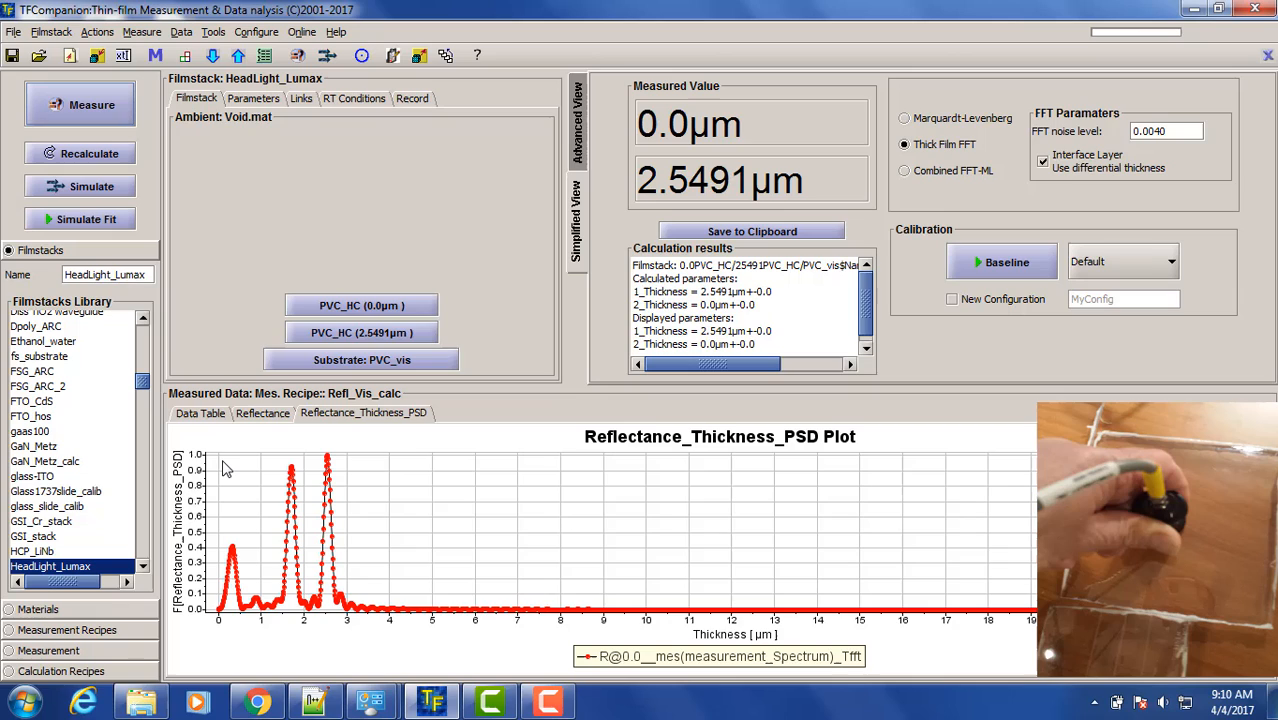
{"action": "mouse_move", "coordinate": [349, 598]}
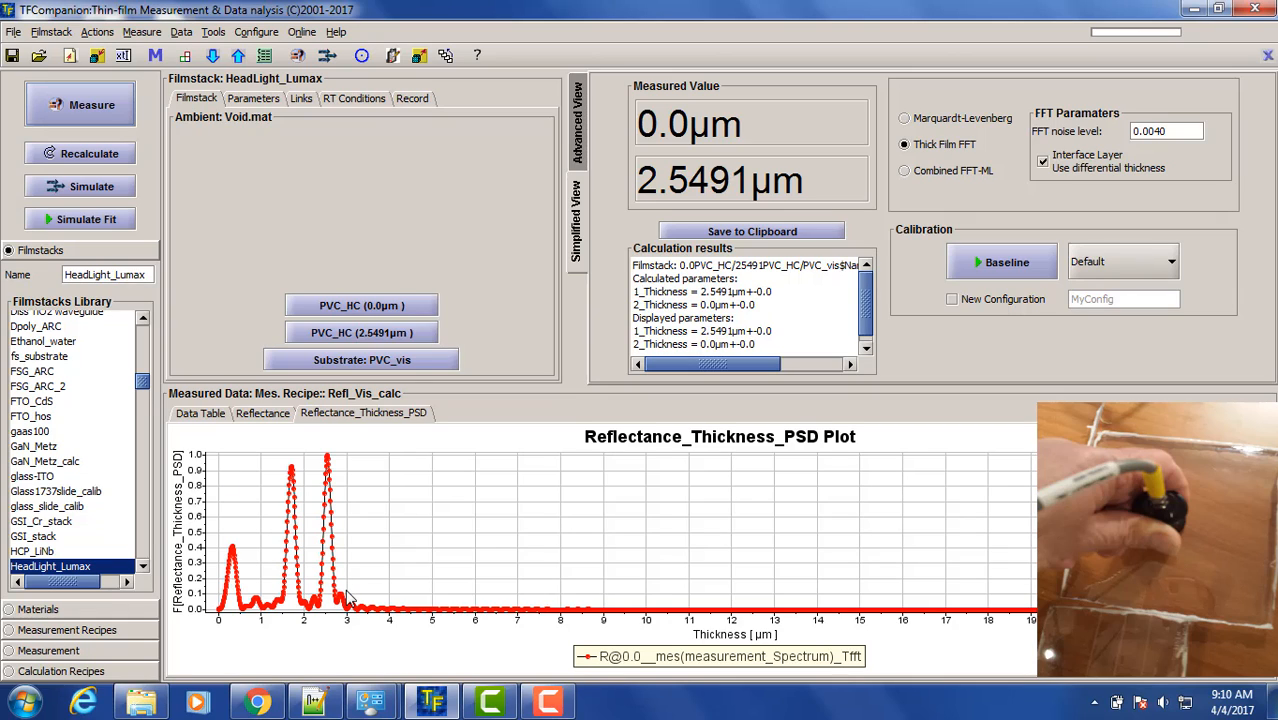
{"action": "mouse_move", "coordinate": [340, 478]}
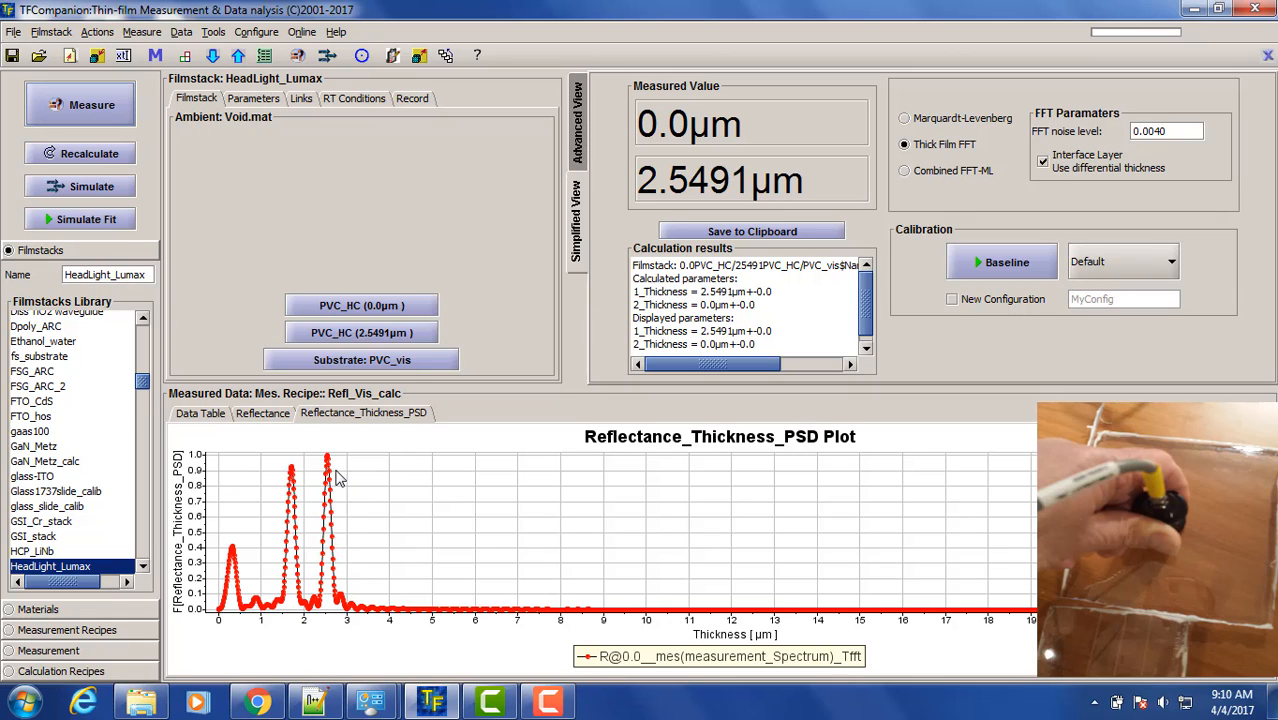
{"action": "mouse_move", "coordinate": [330, 472]}
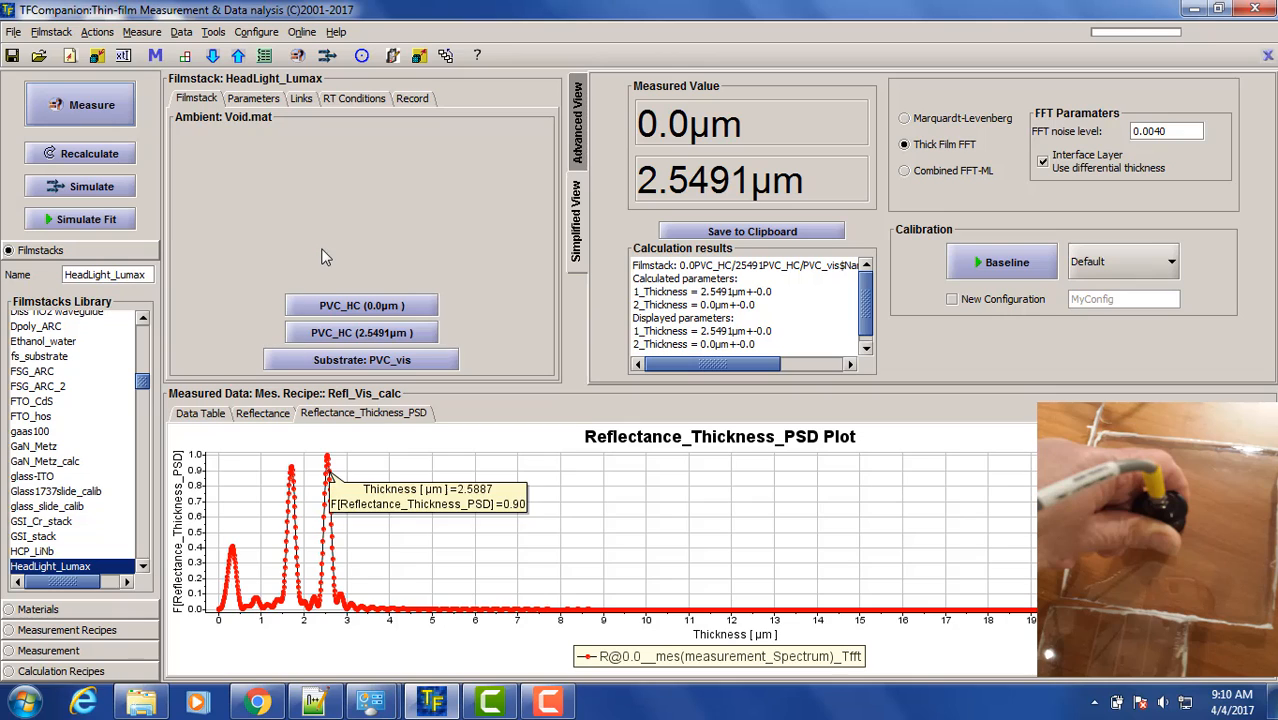
{"action": "left_click", "coordinate": [253, 98]}
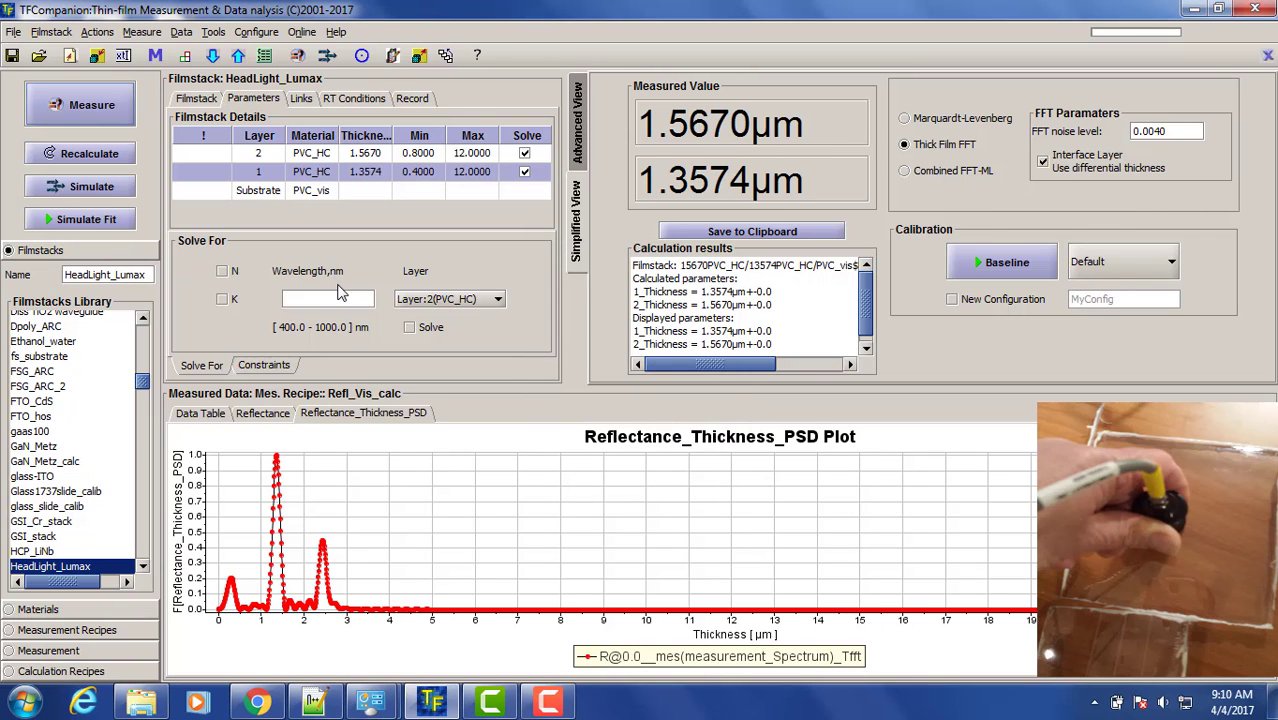
{"action": "mouse_move", "coordinate": [242, 222]}
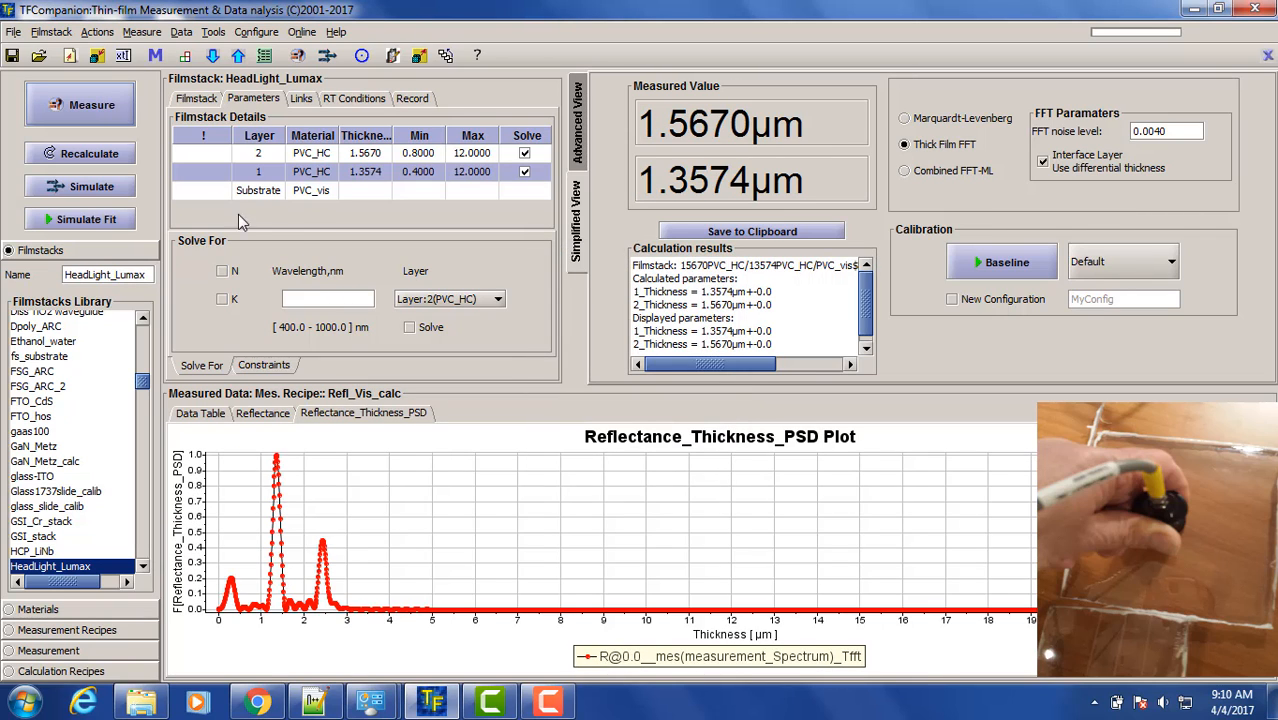
Step: Measure four more samples so the HeadLight_Lumax history lists seven results
{"action": "left_click", "coordinate": [80, 104]}
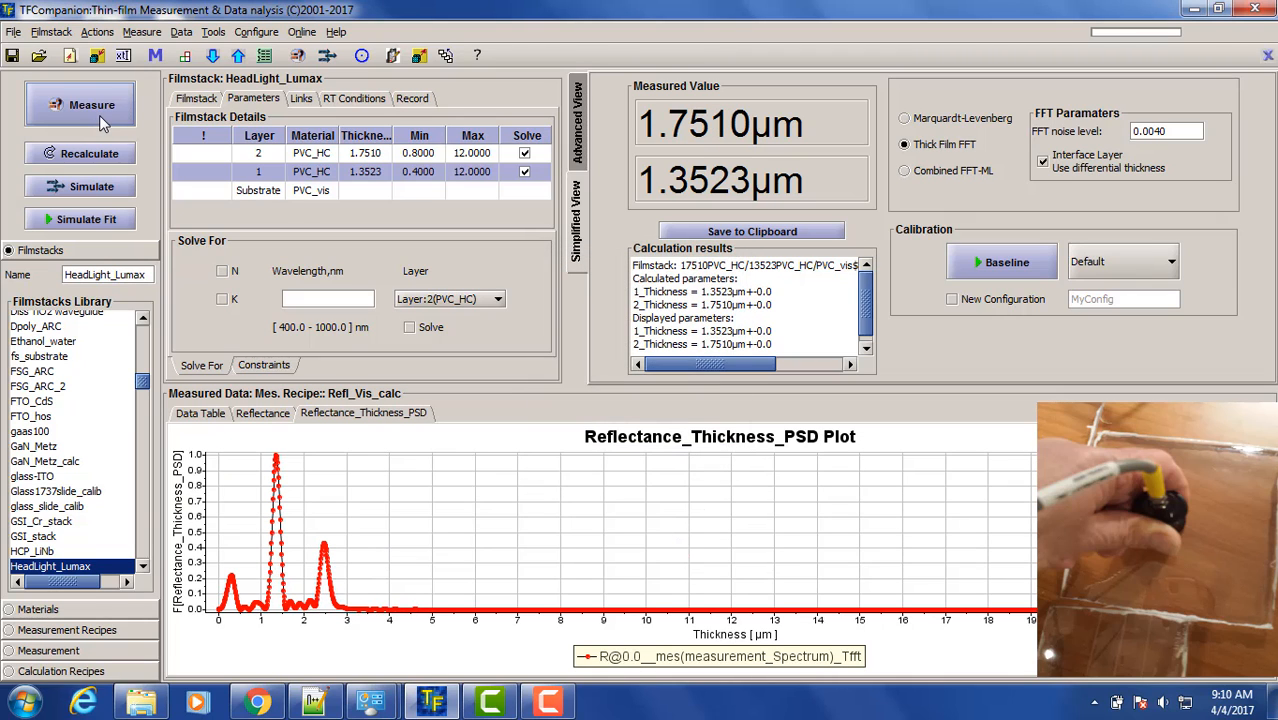
{"action": "left_click", "coordinate": [91, 104]}
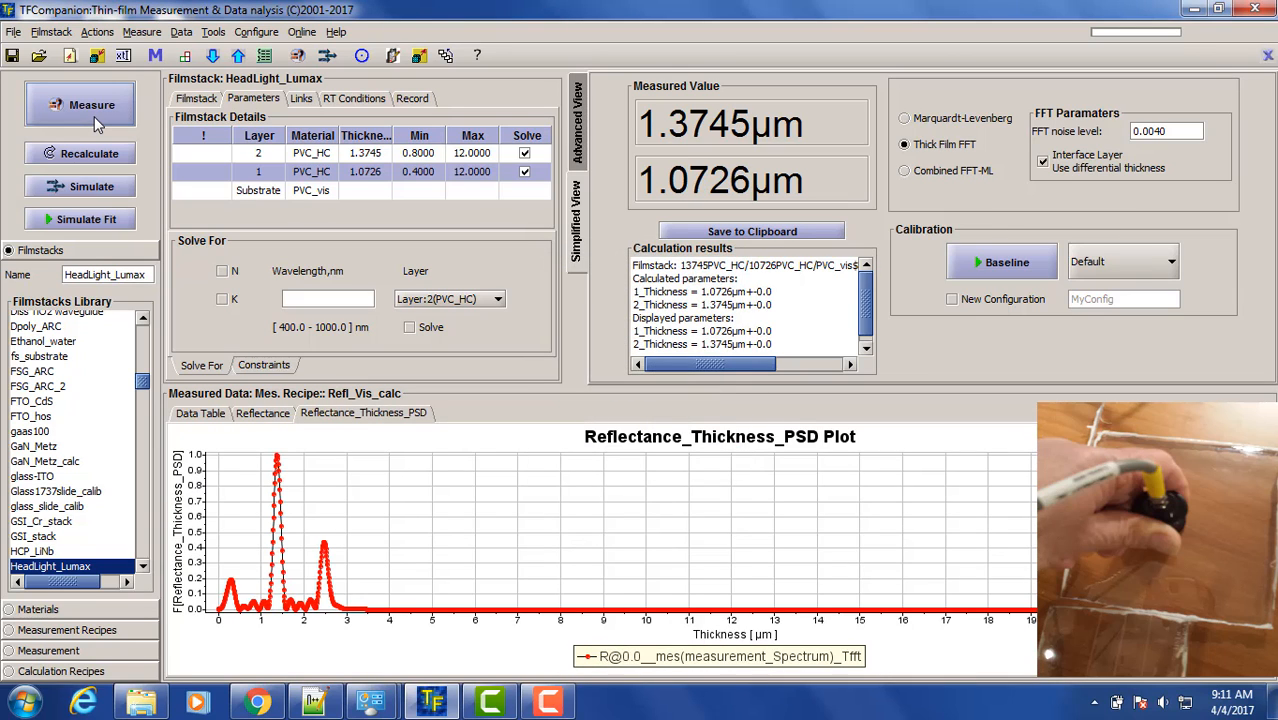
{"action": "left_click", "coordinate": [80, 104]}
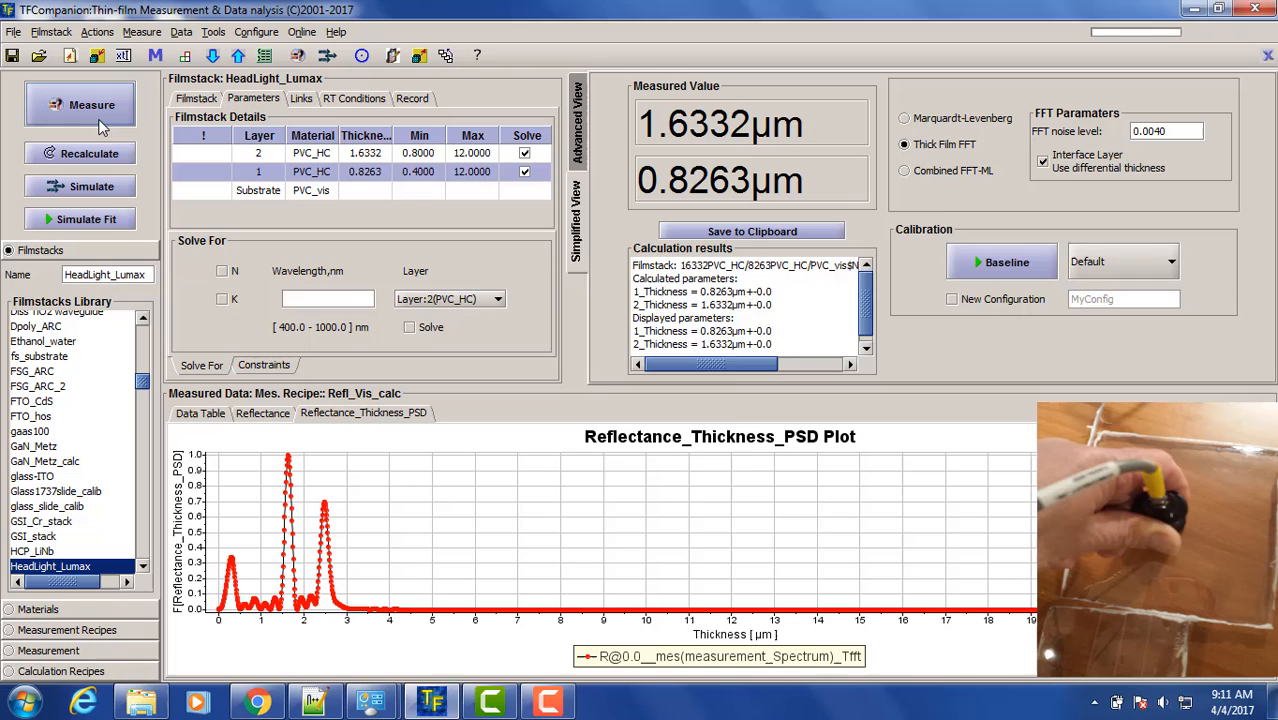
{"action": "left_click", "coordinate": [92, 104]}
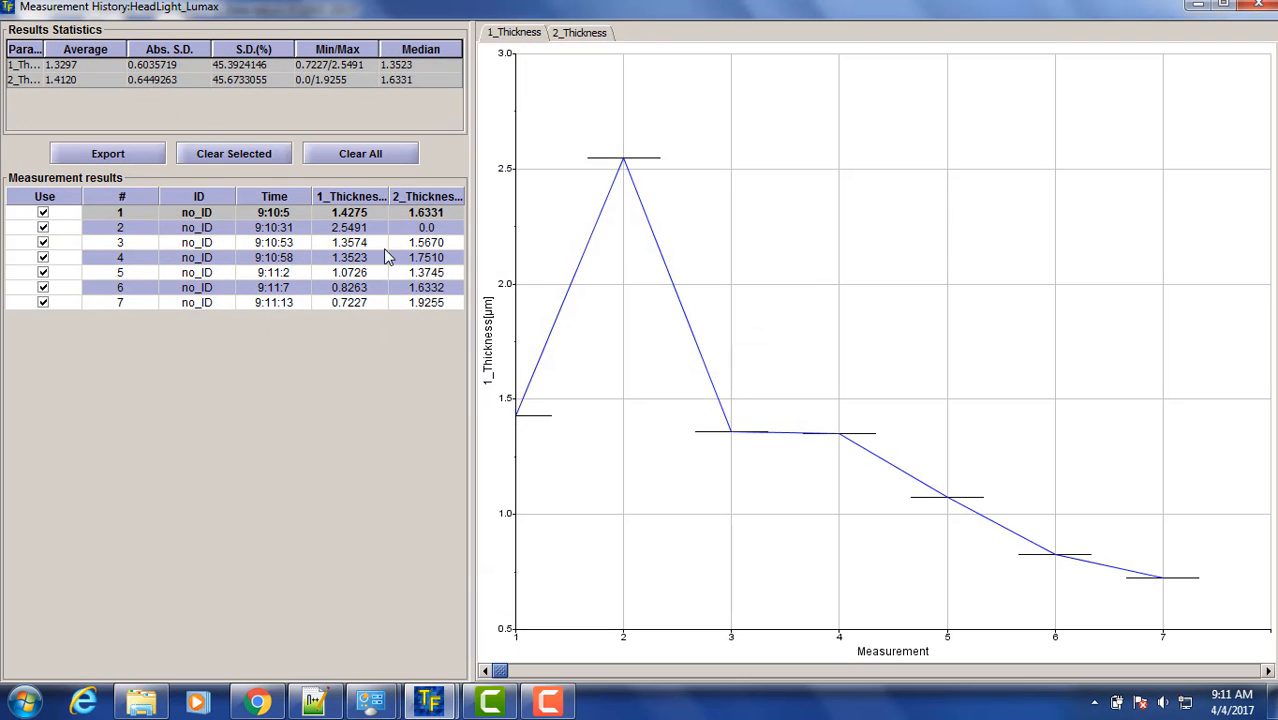
Step: Exclude measurement 2, updating averages to 1.1264 µm and 1.6474 µm, and begin exporting
{"action": "left_click", "coordinate": [43, 227]}
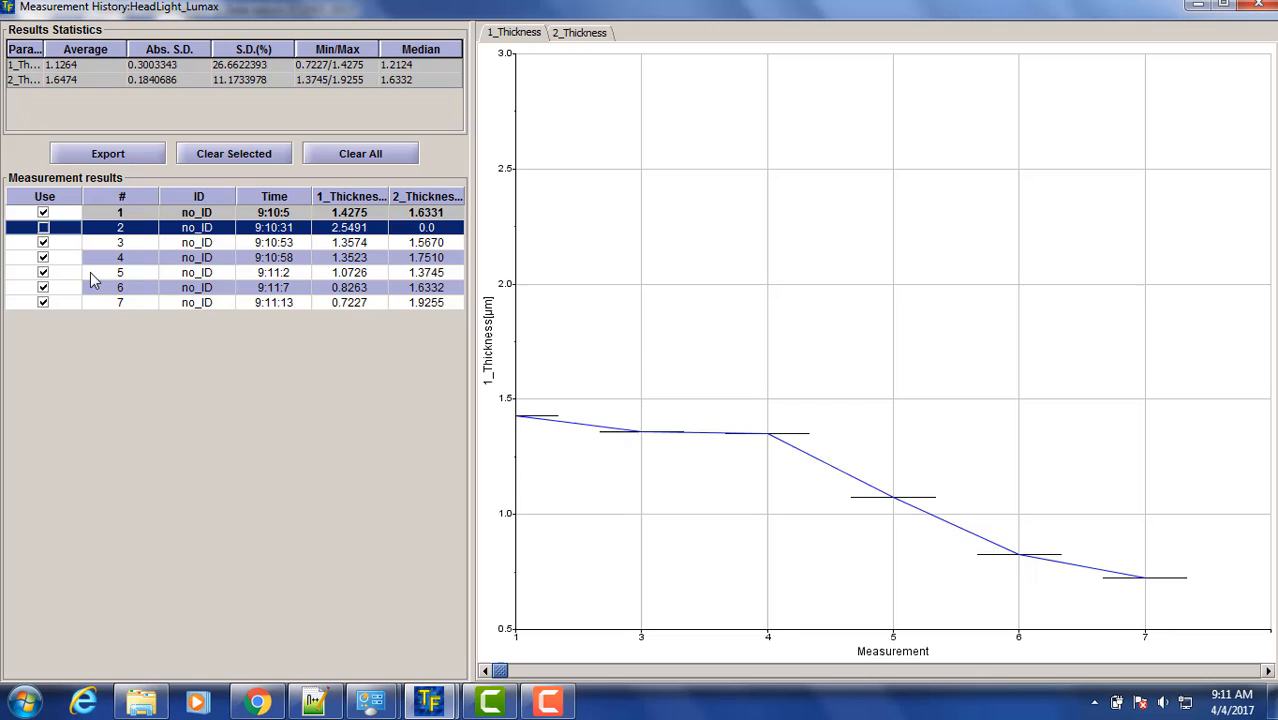
{"action": "mouse_move", "coordinate": [138, 180]}
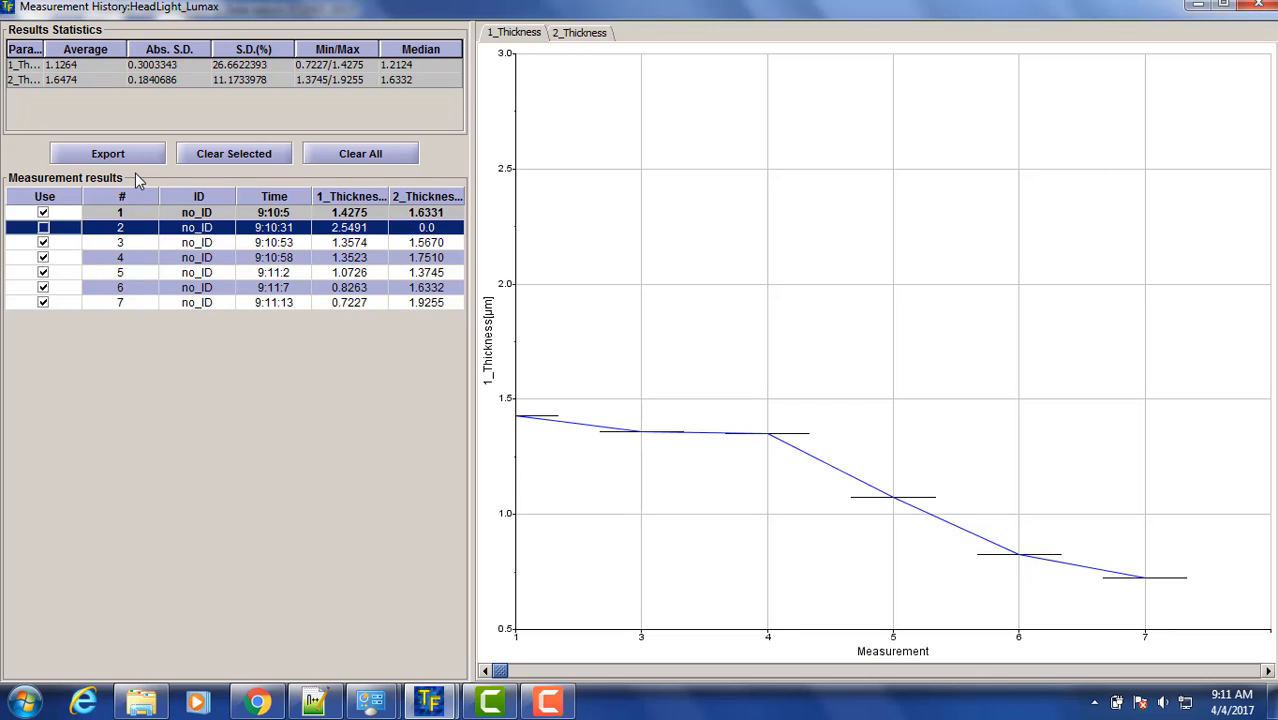
{"action": "left_click", "coordinate": [579, 32]}
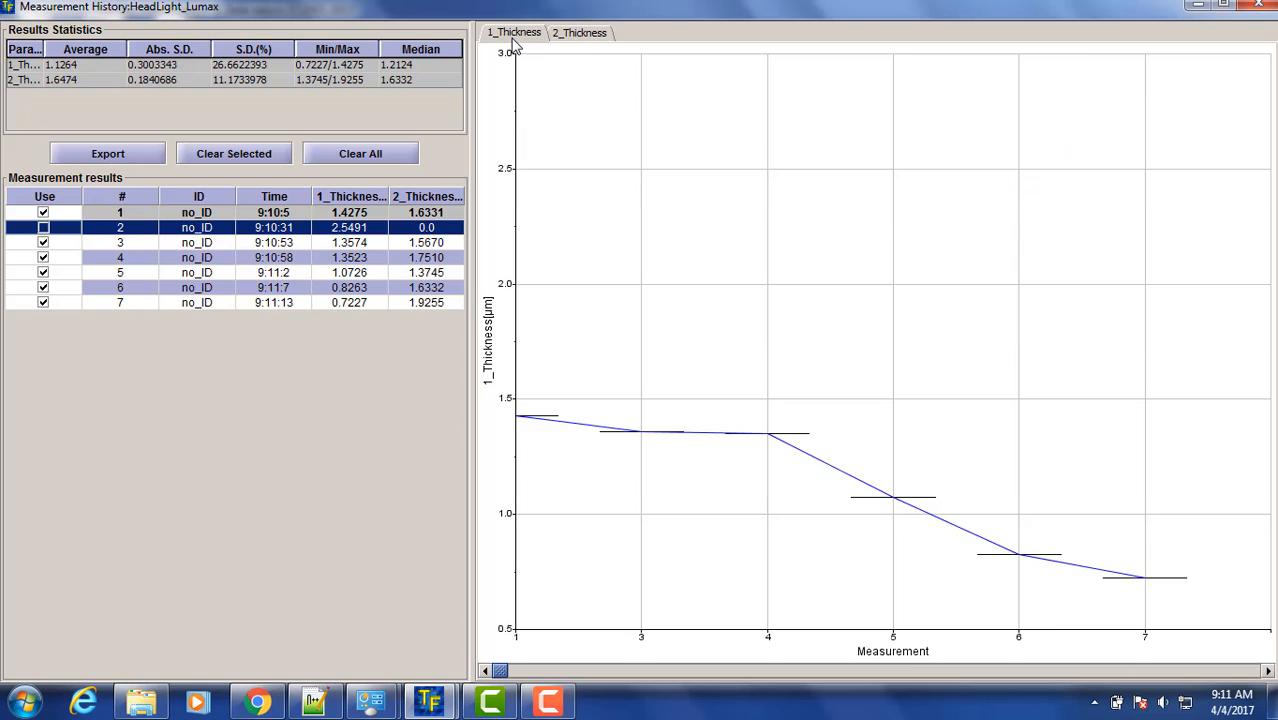
{"action": "mouse_move", "coordinate": [532, 119]}
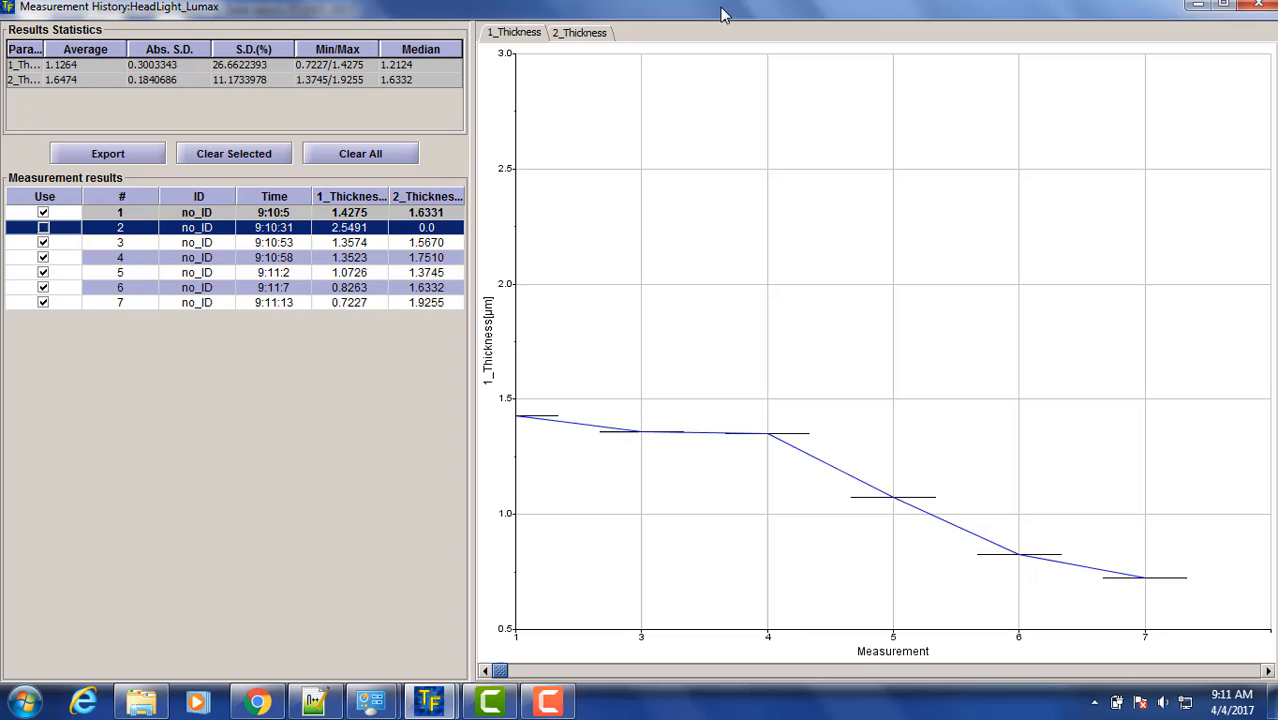
{"action": "left_click", "coordinate": [107, 153]}
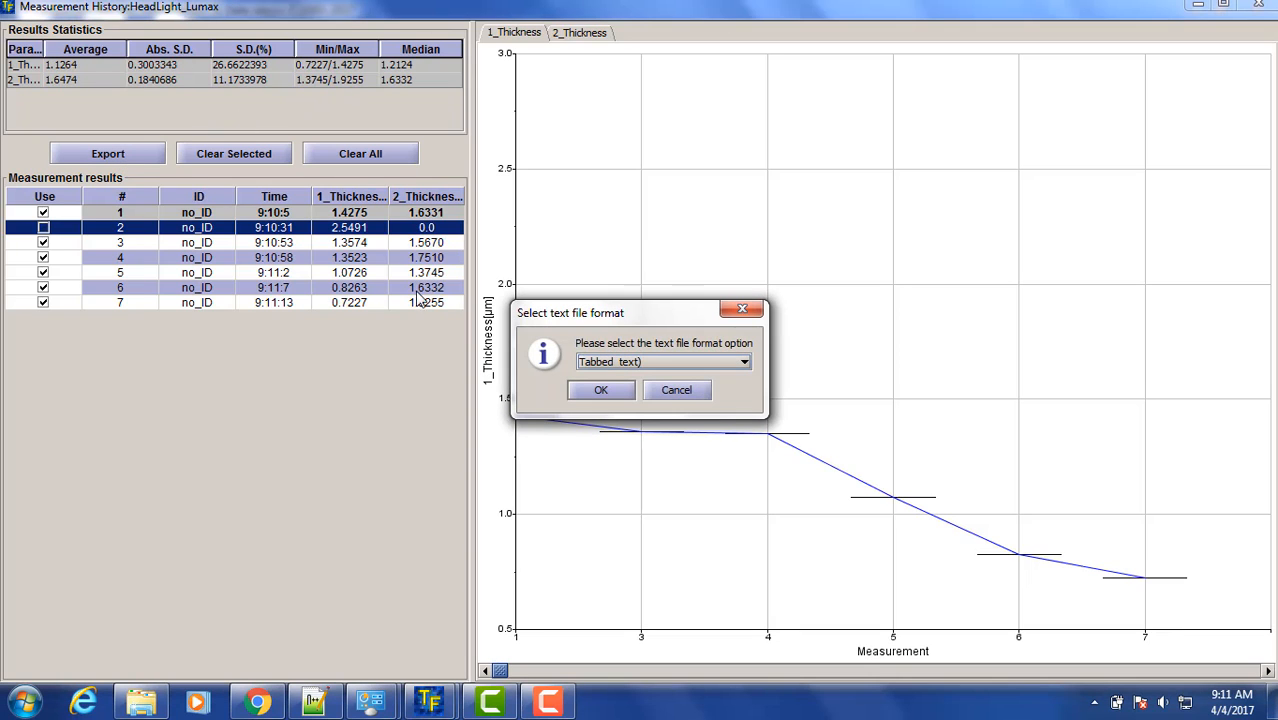
Step: Export the measurement history as headlight-C.csv
{"action": "left_click", "coordinate": [744, 361]}
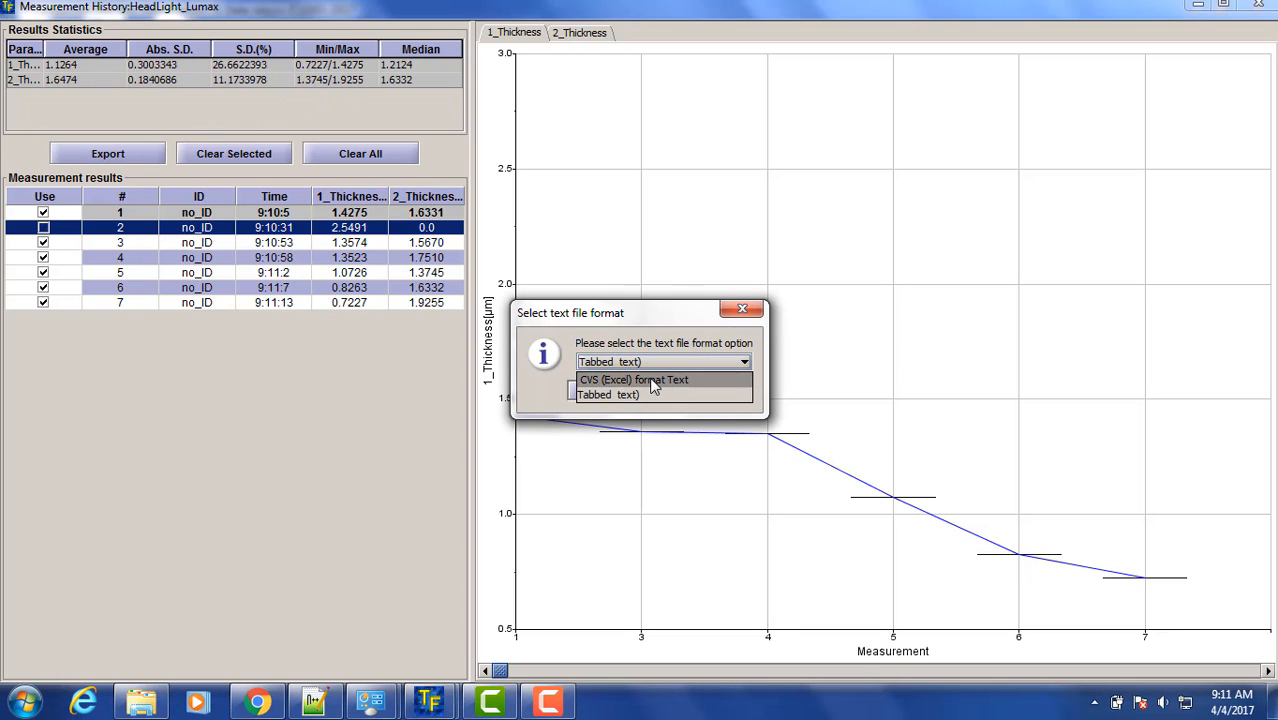
{"action": "left_click", "coordinate": [607, 394]}
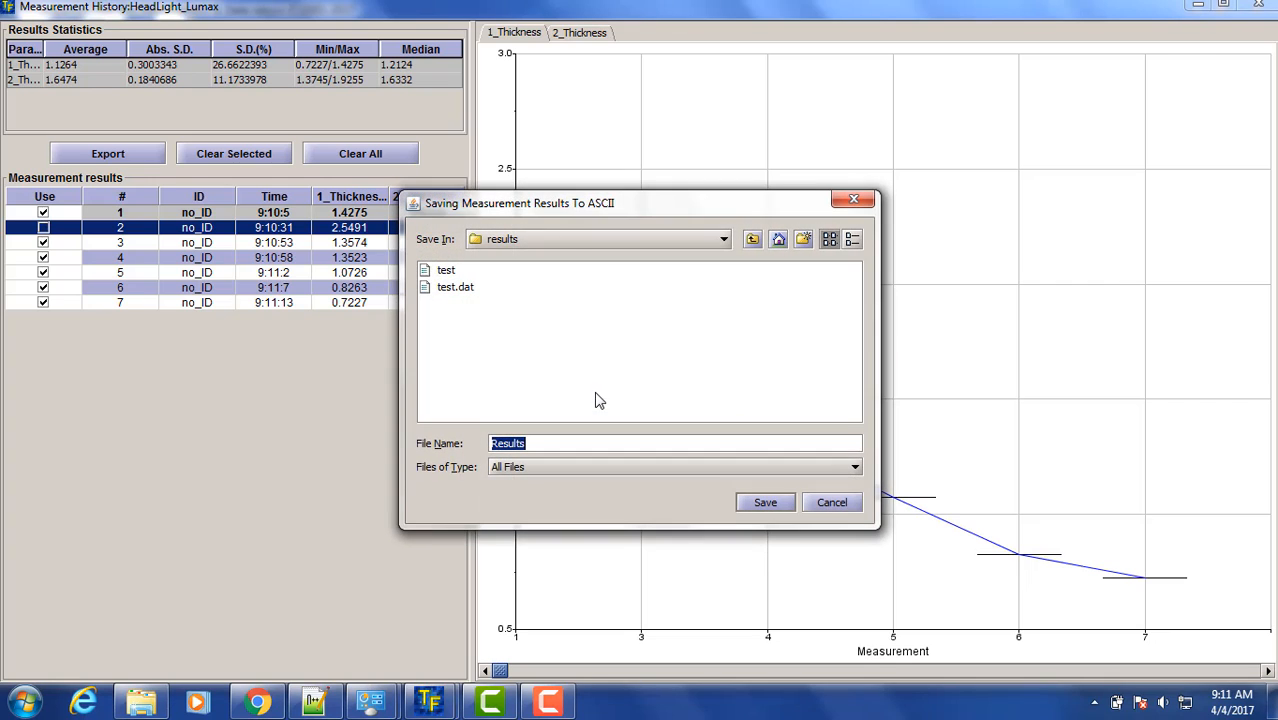
{"action": "left_click", "coordinate": [723, 238]}
{"action": "type", "text": "h"}
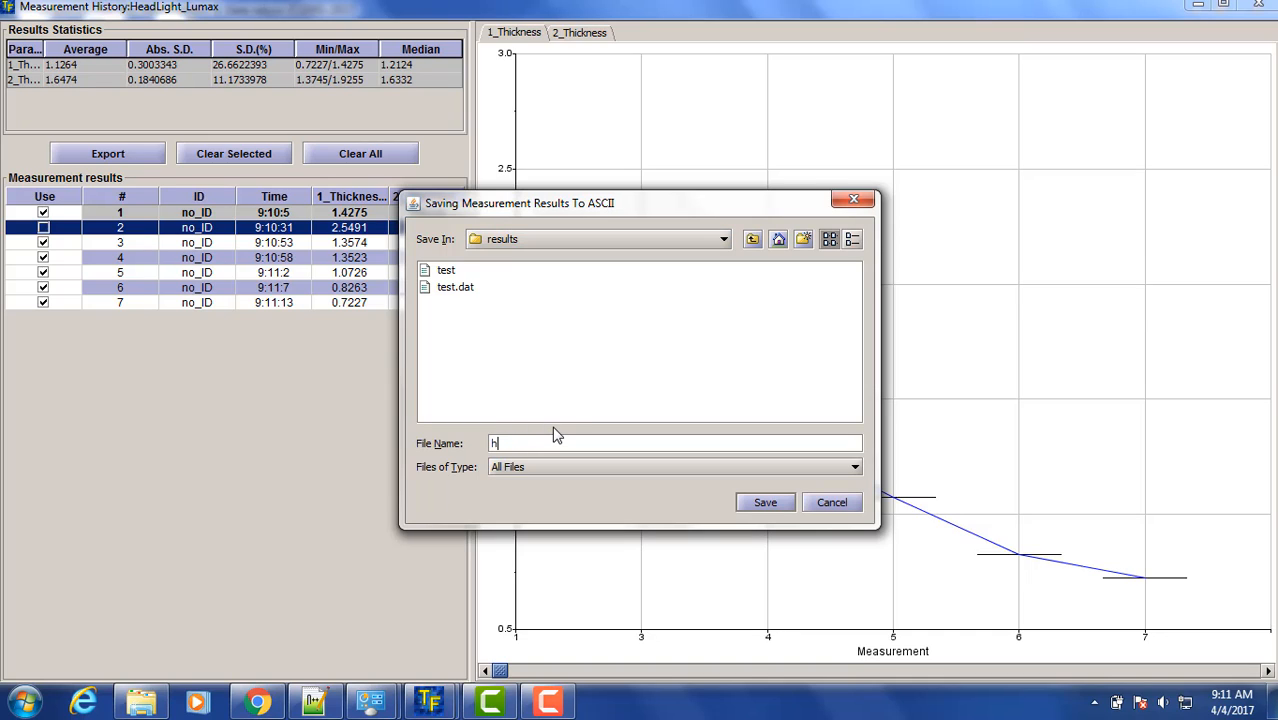
{"action": "type", "text": "eadlight-"}
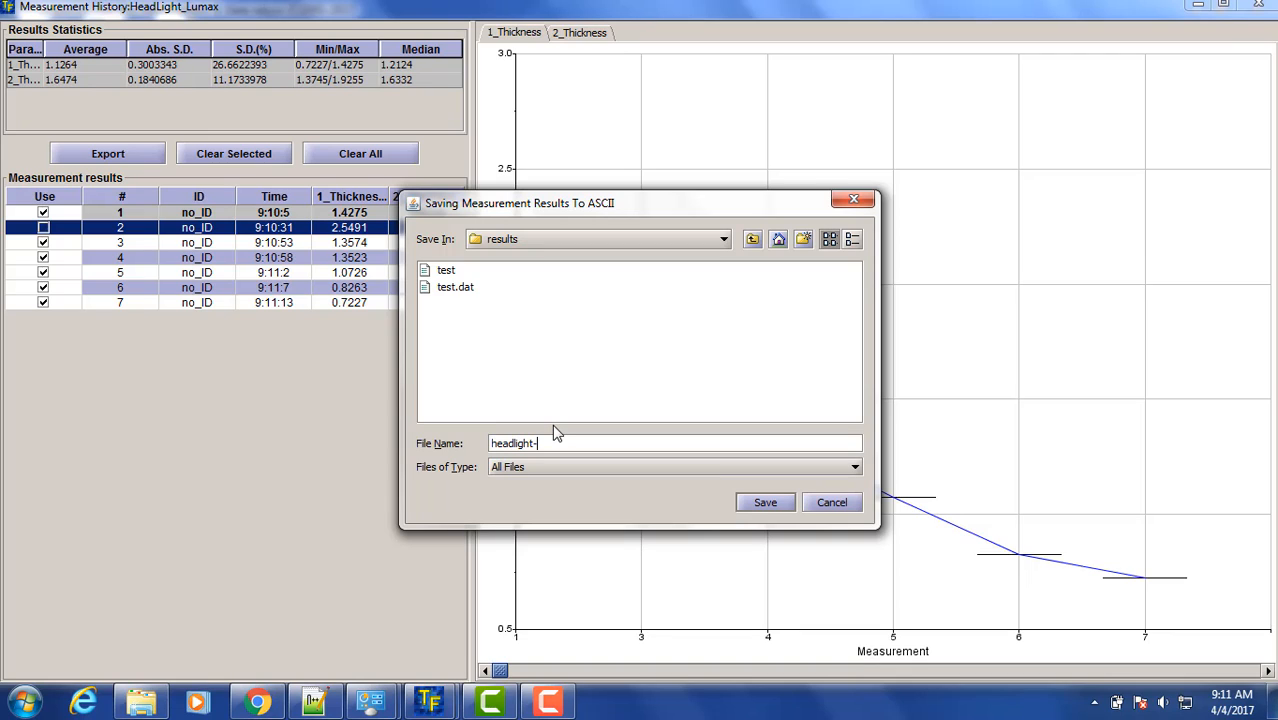
{"action": "type", "text": "C"}
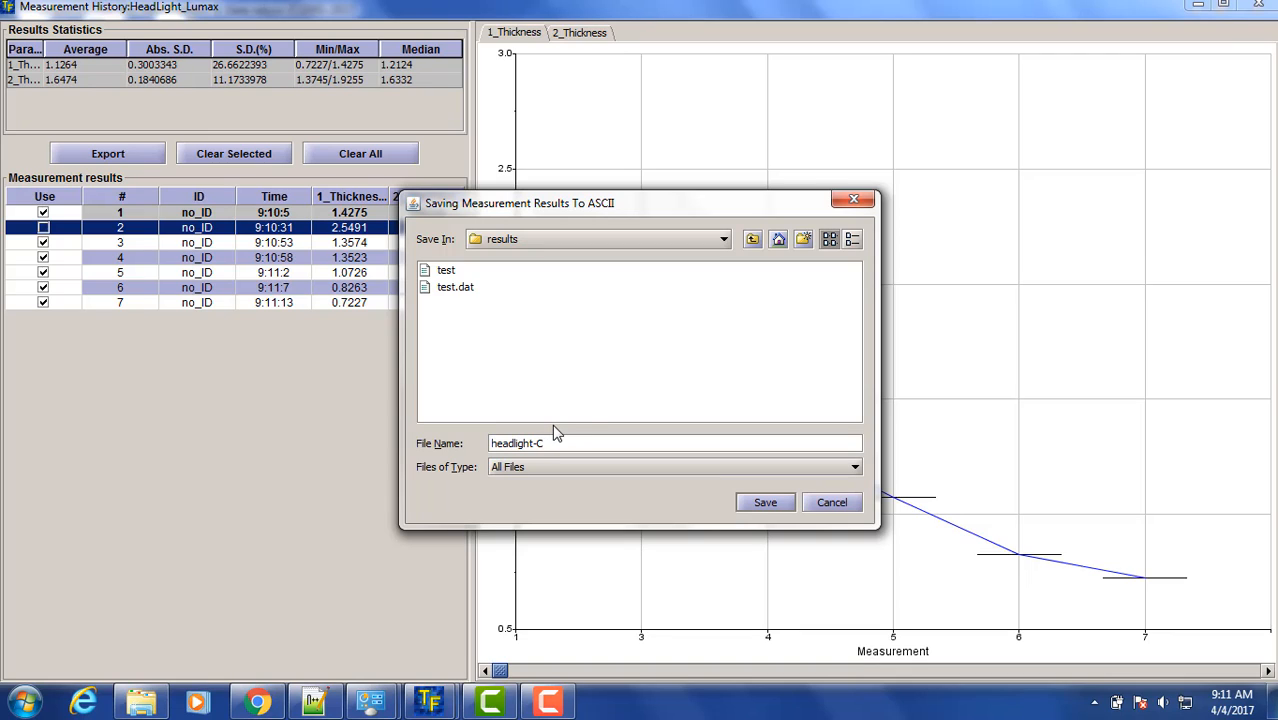
{"action": "left_click", "coordinate": [765, 502]}
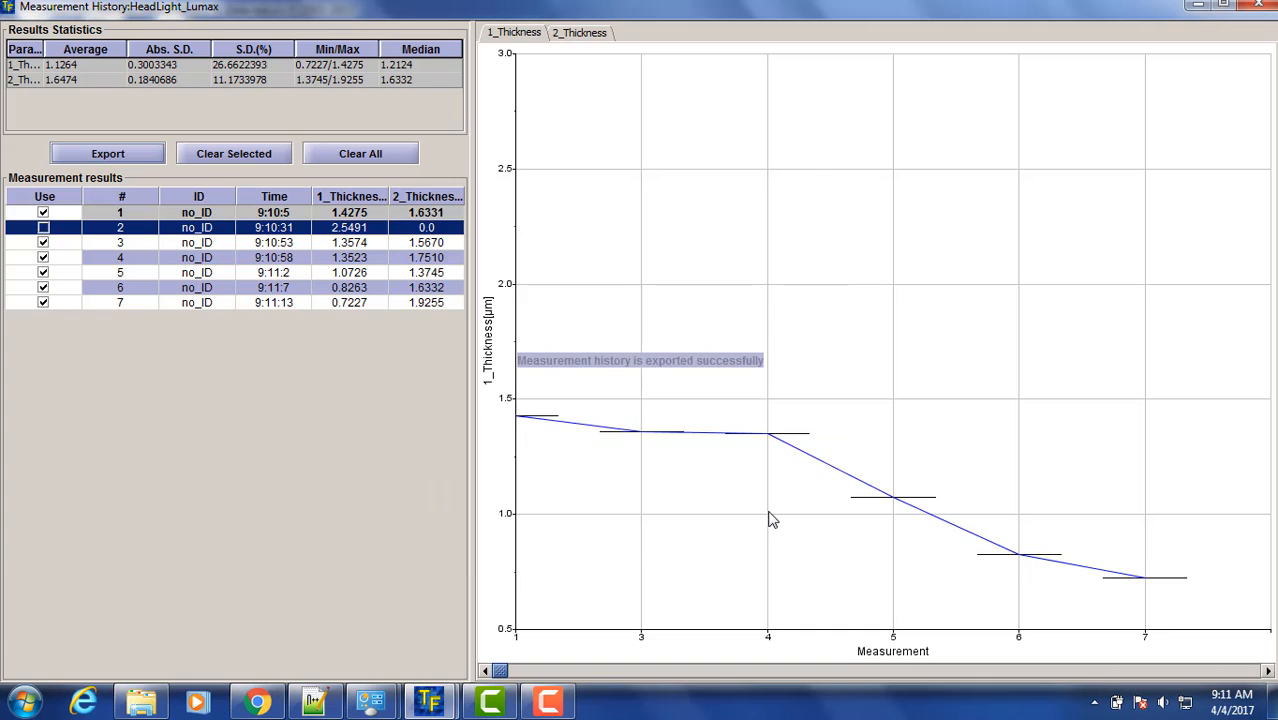
Step: Open headlight-C.csv from the TFCompanion results folder in Excel
{"action": "left_click", "coordinate": [140, 700]}
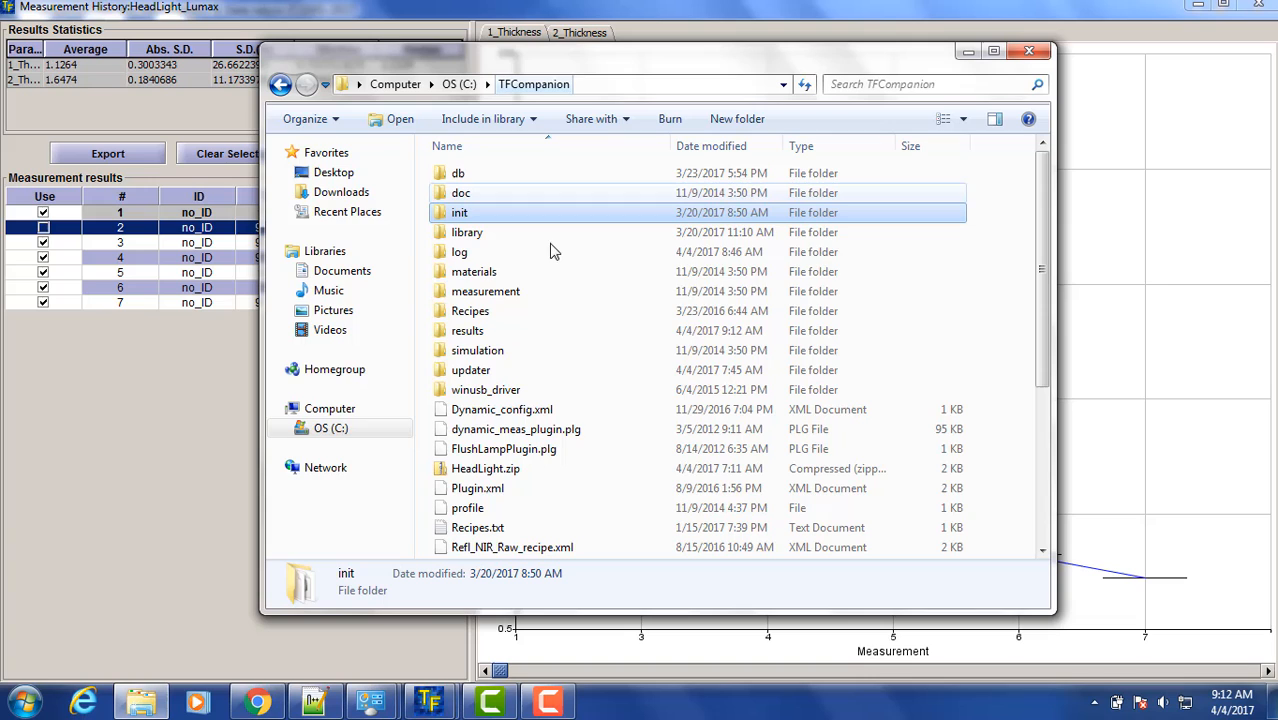
{"action": "left_click", "coordinate": [467, 330]}
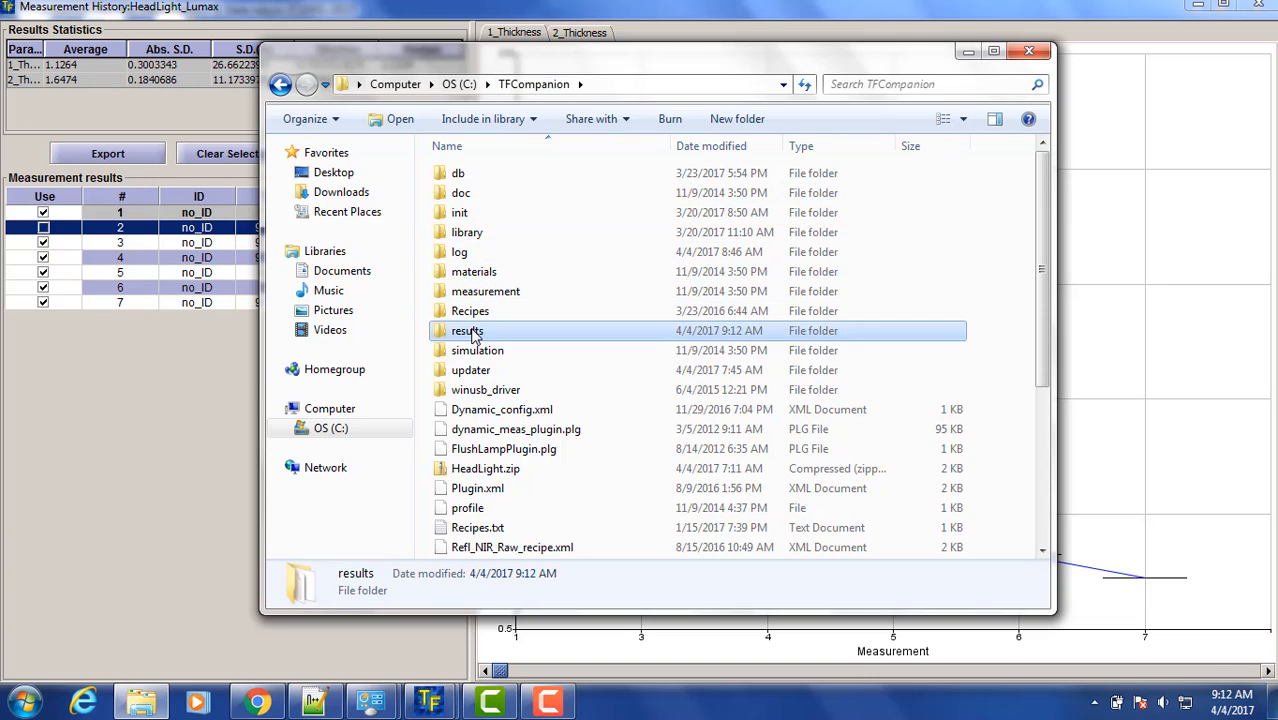
{"action": "double_click", "coordinate": [466, 331]}
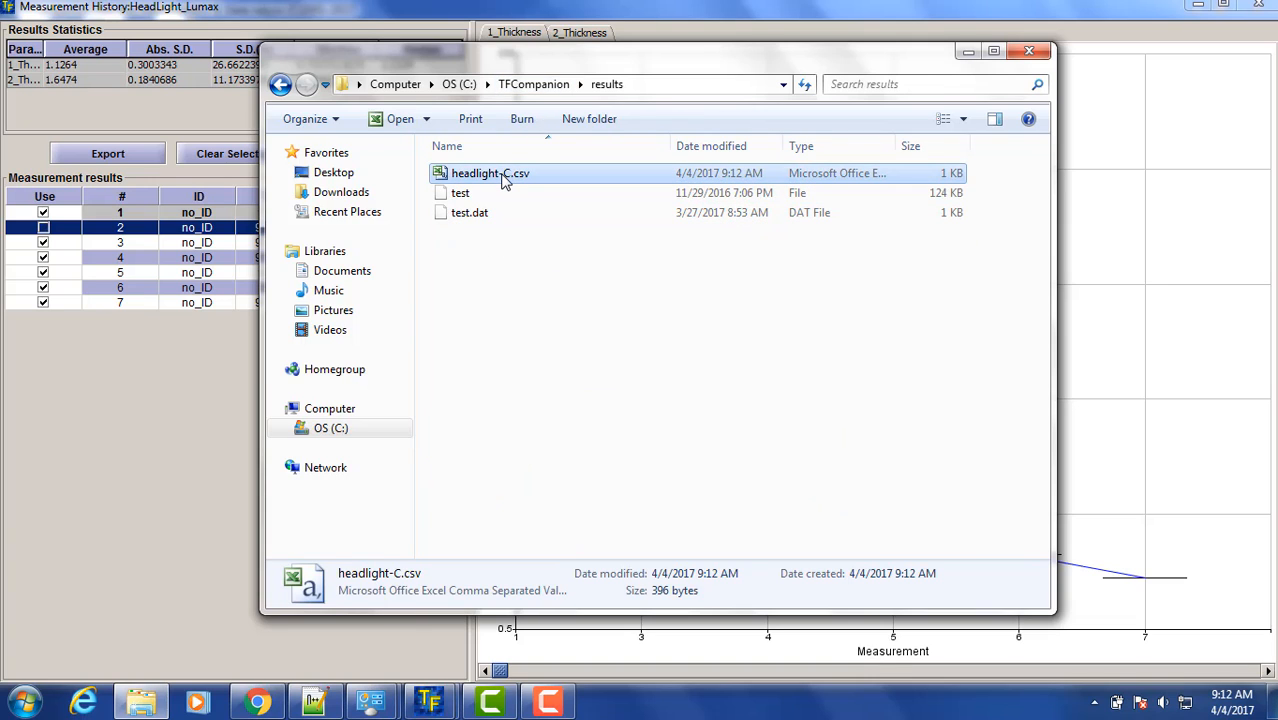
{"action": "double_click", "coordinate": [490, 173]}
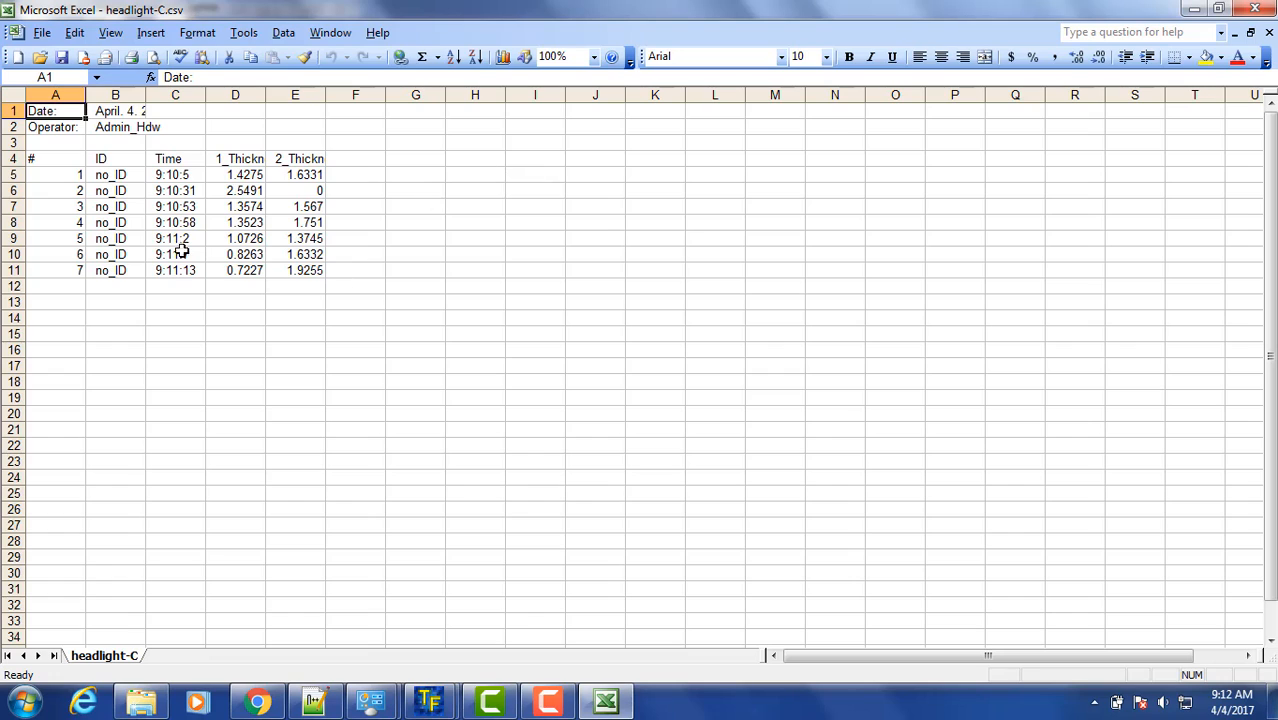
{"action": "mouse_move", "coordinate": [150, 95]}
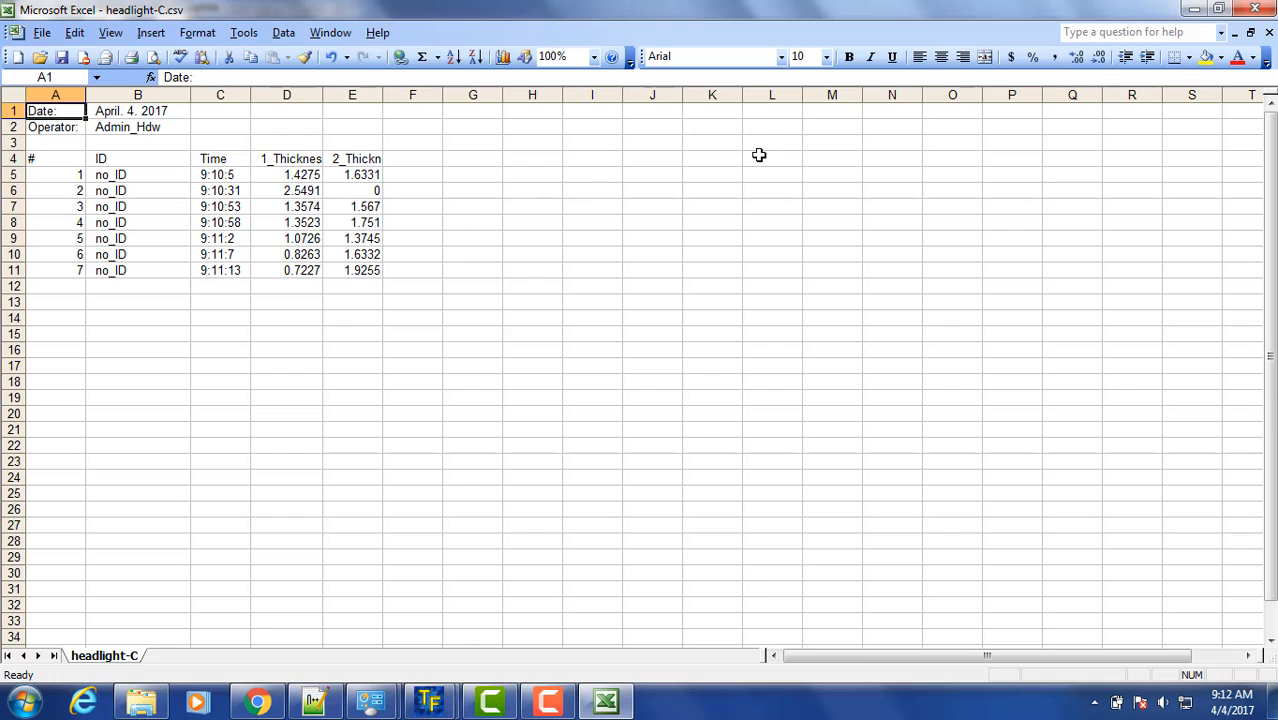
Step: Close headlight-C.csv in Excel, discarding the changes
{"action": "left_click", "coordinate": [1256, 9]}
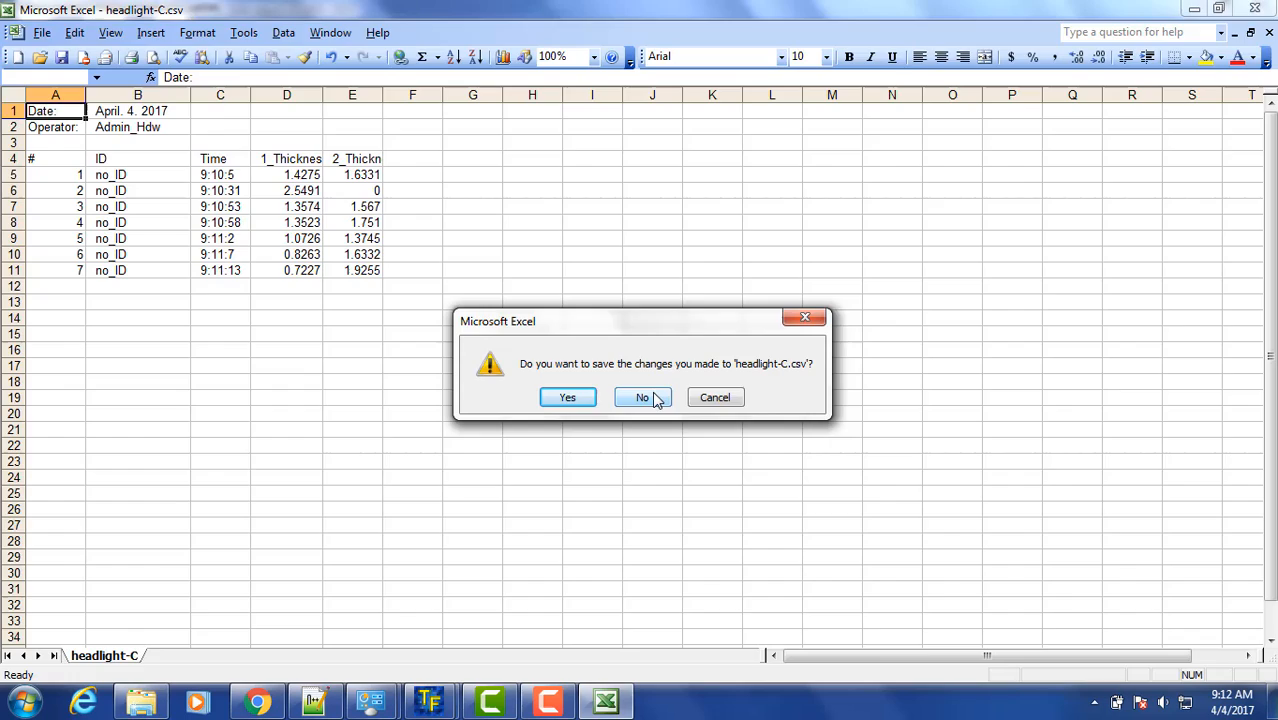
{"action": "left_click", "coordinate": [642, 397]}
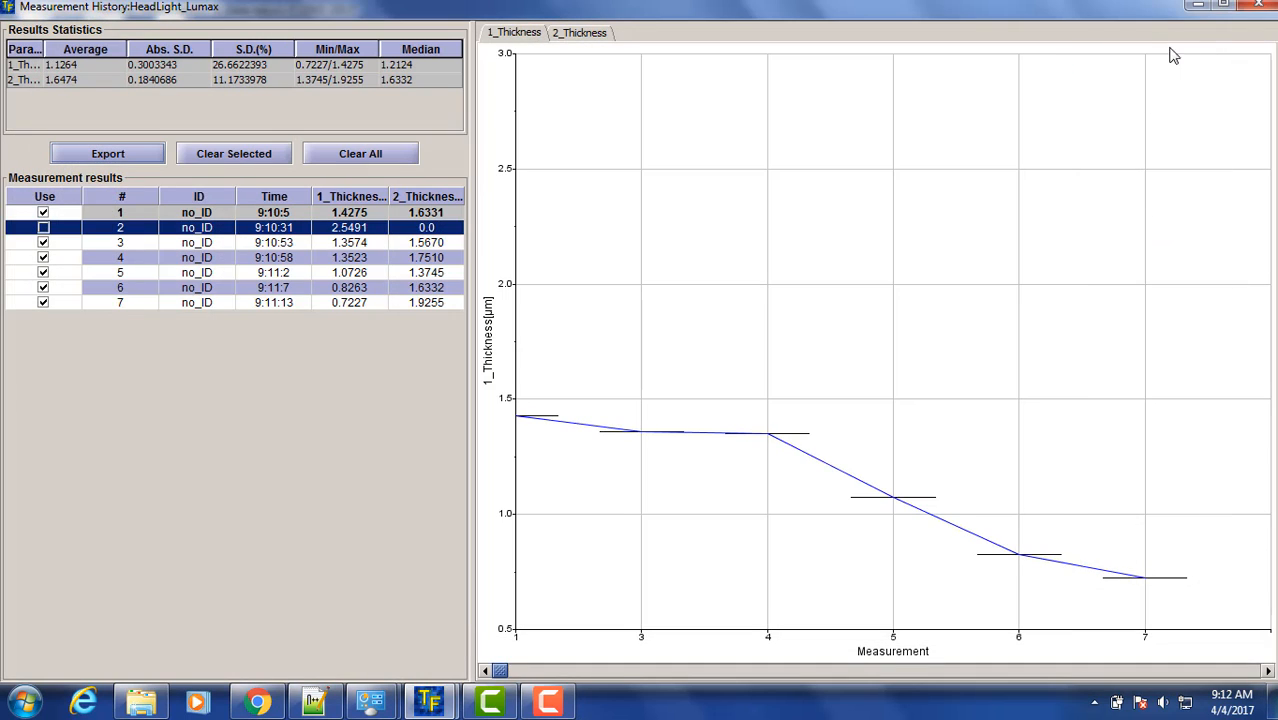
Step: Close the history and results folder windows, then measure a new sample (1.5911 µm, 1.2530 µm)
{"action": "left_click", "coordinate": [1258, 9]}
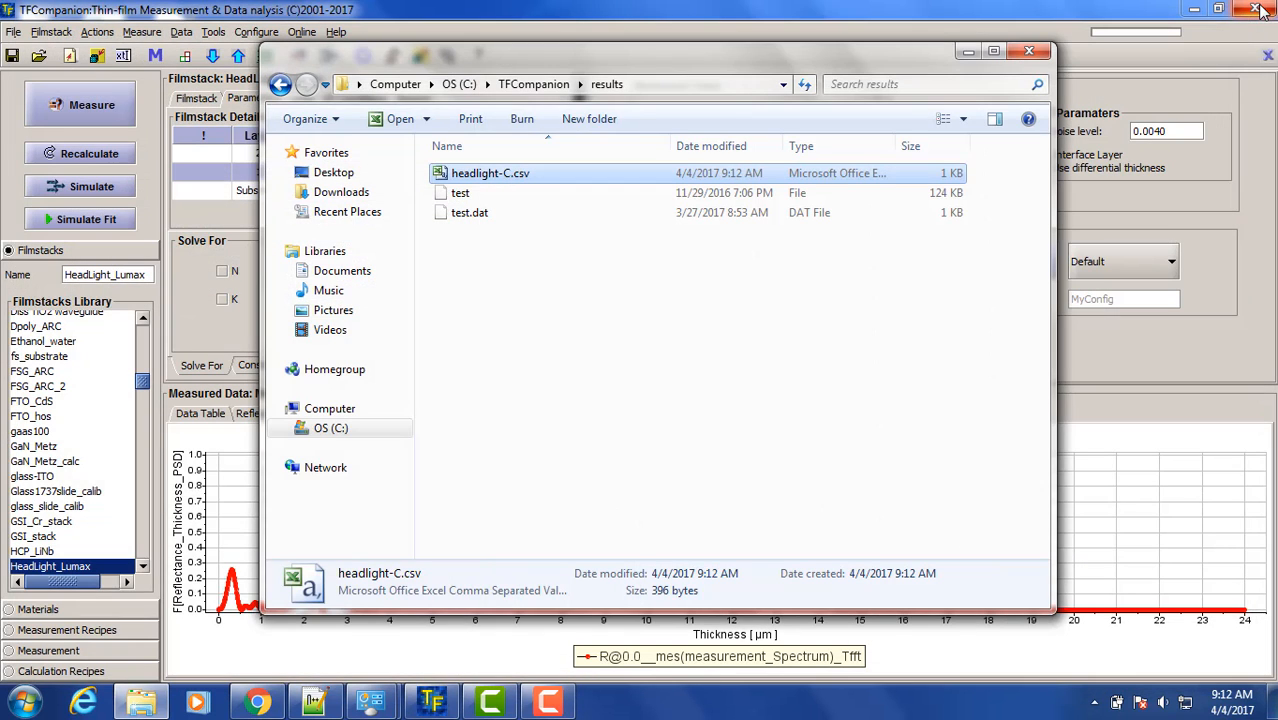
{"action": "left_click", "coordinate": [1029, 51]}
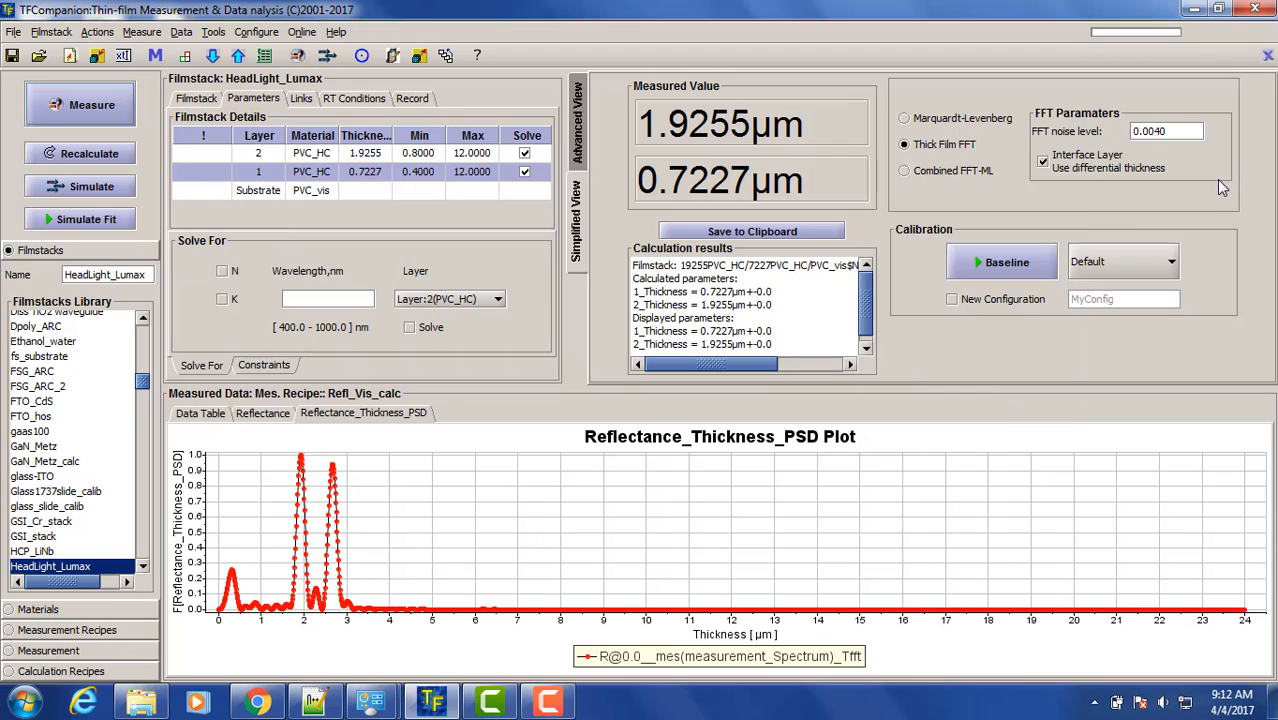
{"action": "mouse_move", "coordinate": [1210, 190]}
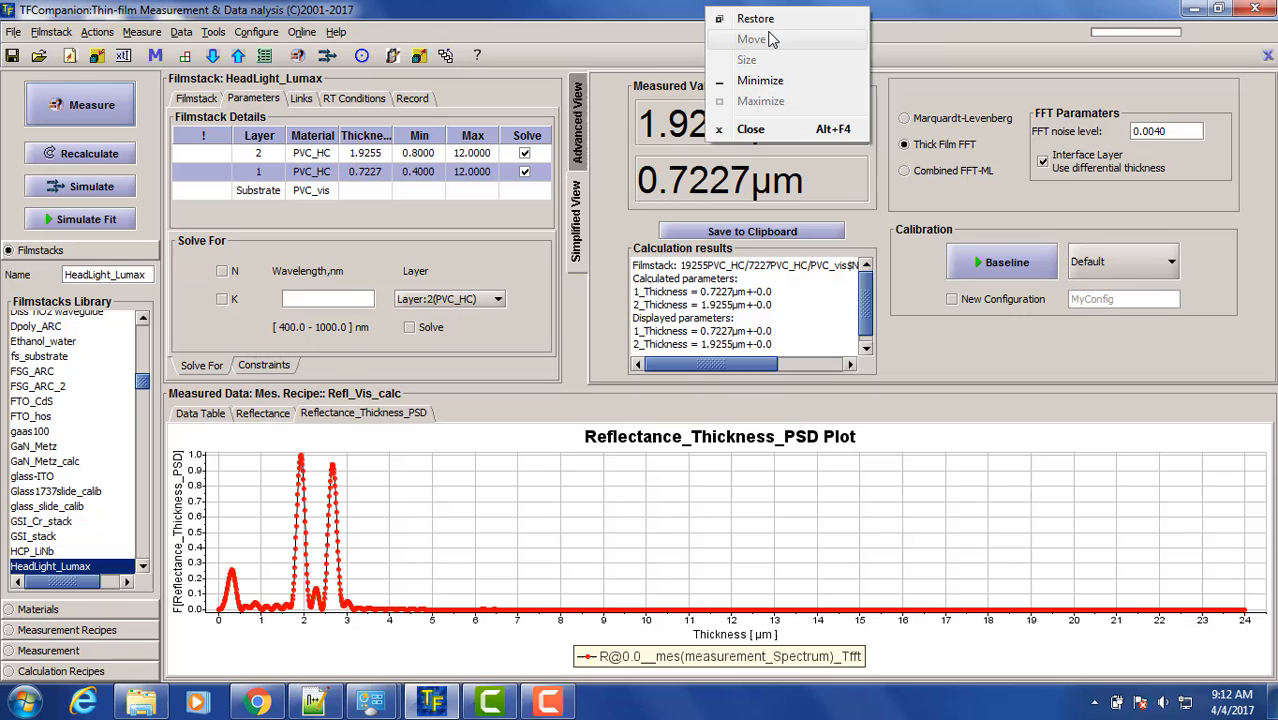
{"action": "mouse_move", "coordinate": [910, 307]}
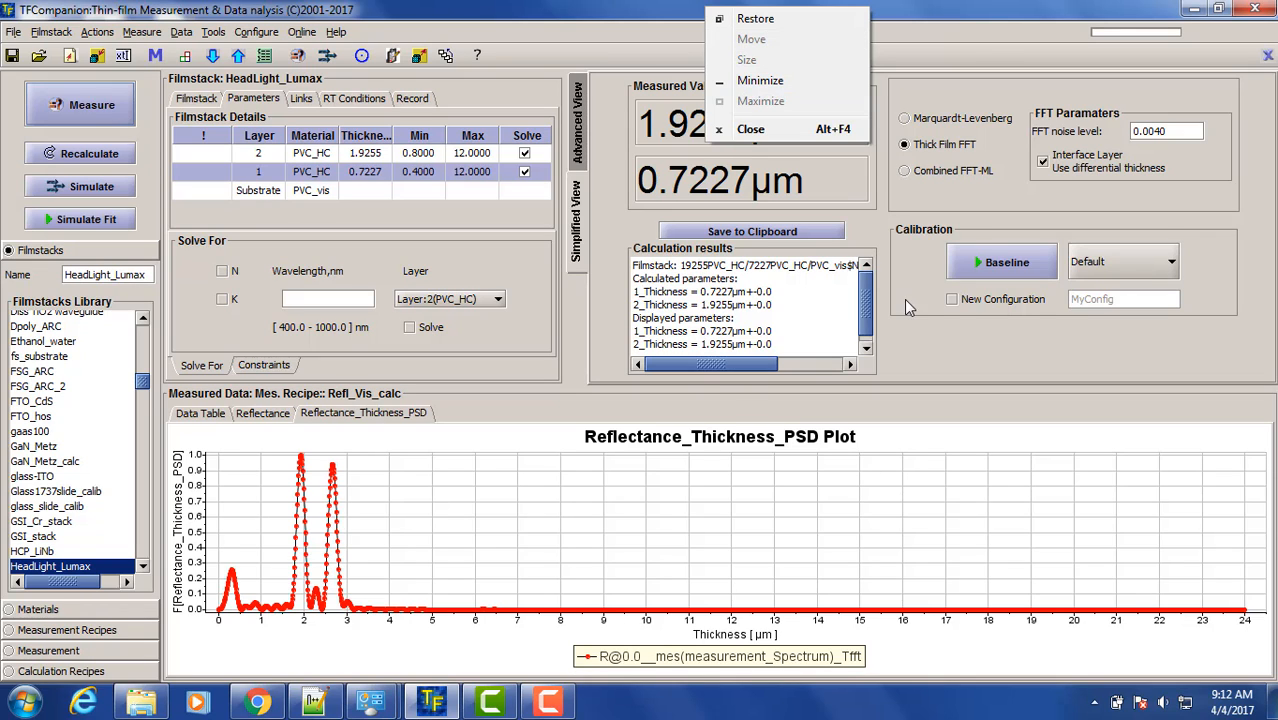
{"action": "left_click", "coordinate": [80, 104]}
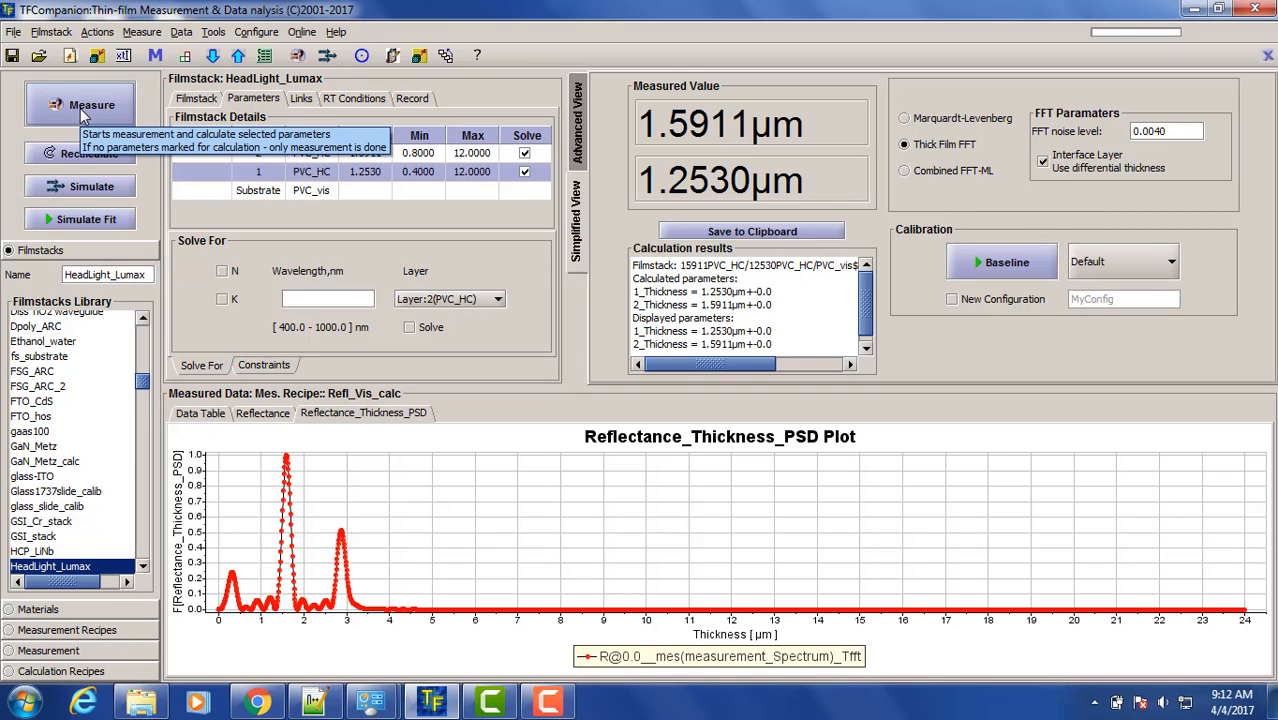
Step: Measure three more samples, latest 1.7119 µm and 1.0271 µm, and show the Filmstack diagram
{"action": "left_click", "coordinate": [91, 104]}
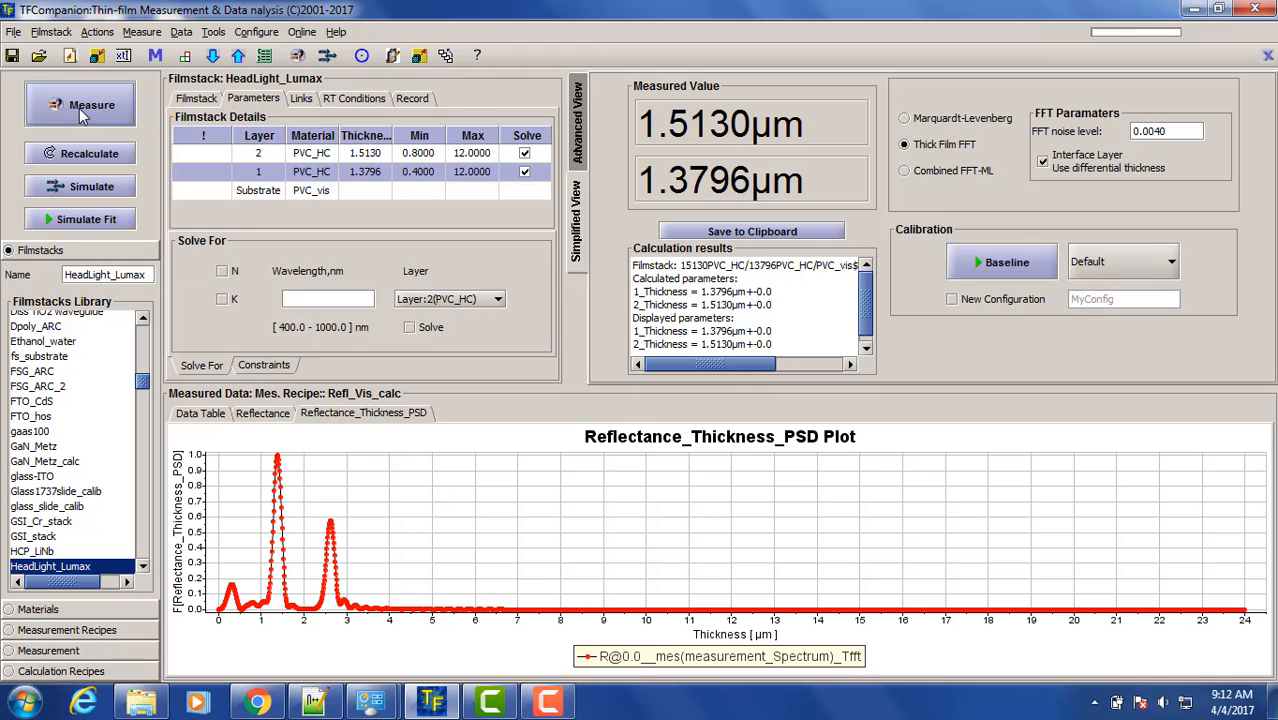
{"action": "left_click", "coordinate": [91, 104]}
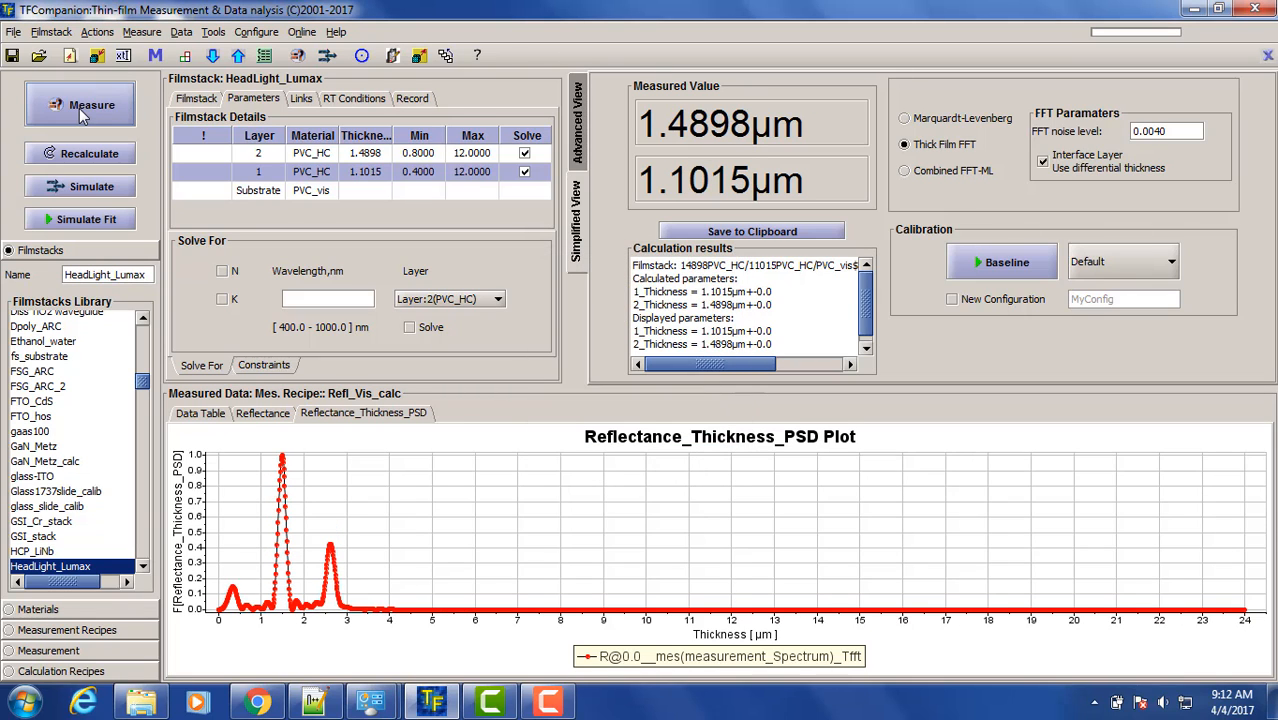
{"action": "left_click", "coordinate": [80, 104]}
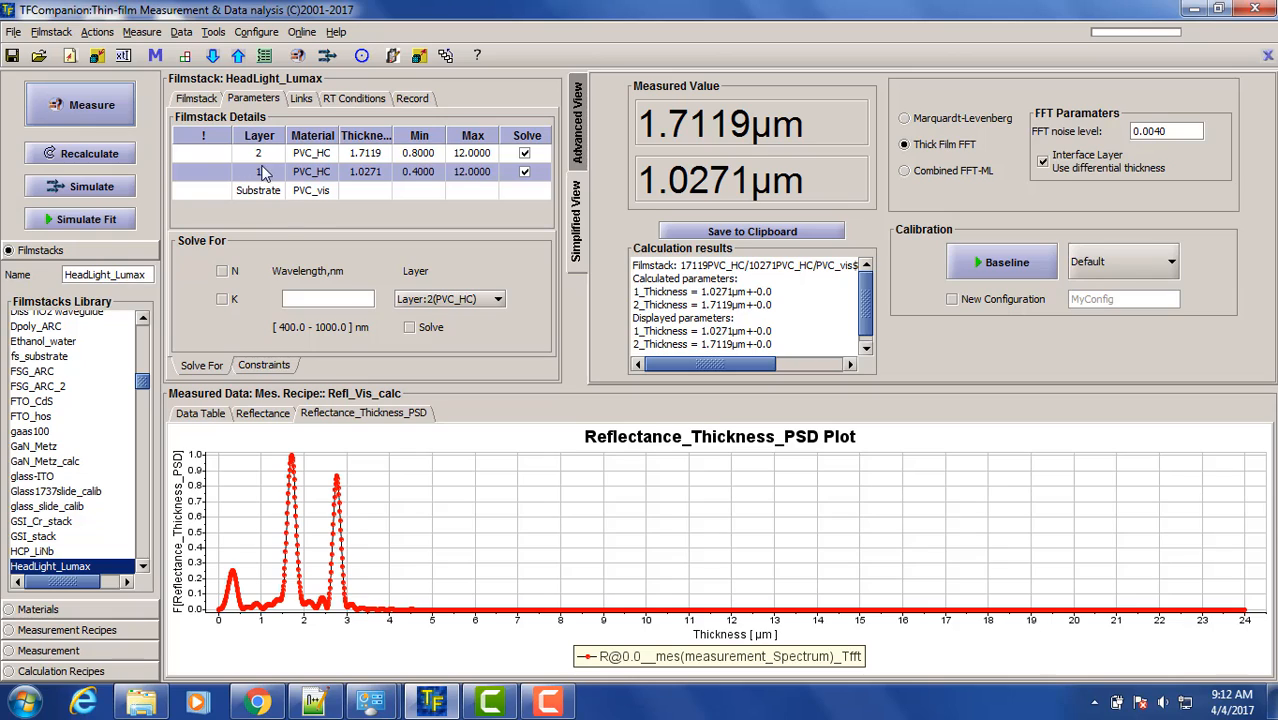
{"action": "left_click", "coordinate": [196, 98]}
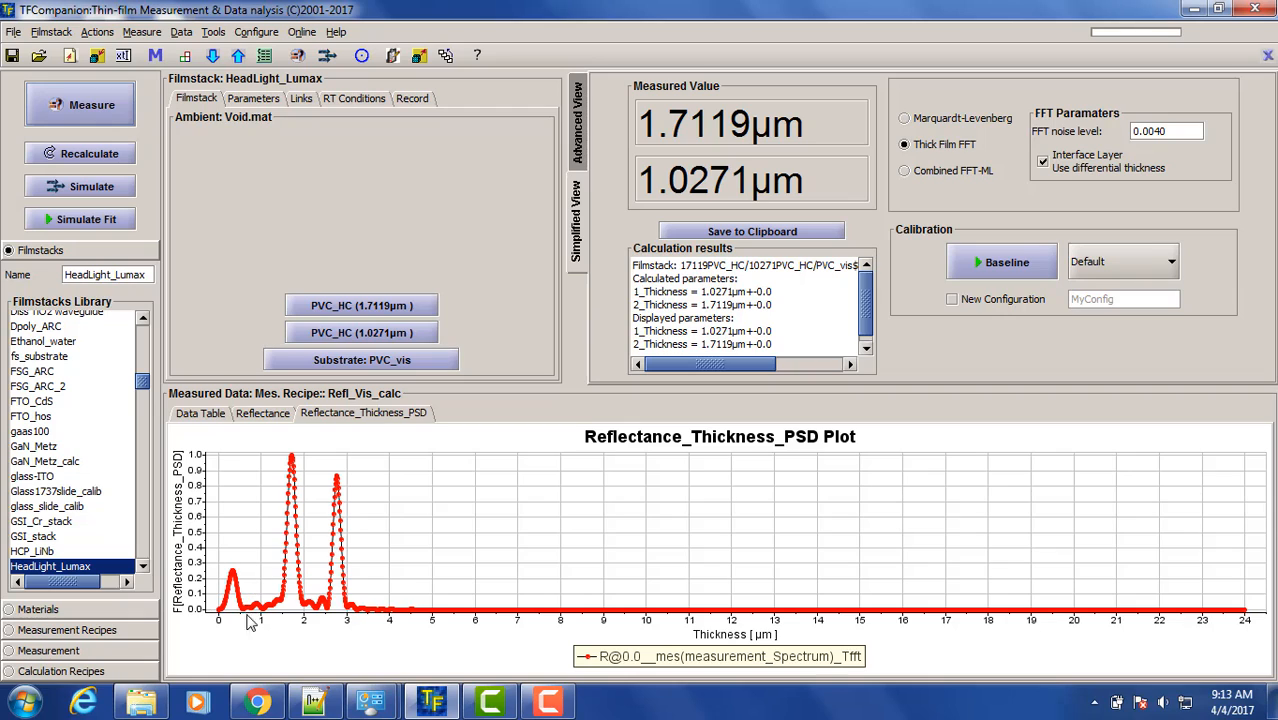
Step: View the latest measurement's reflectance spectrum with fringes over 450–1000 nm
{"action": "left_click", "coordinate": [262, 413]}
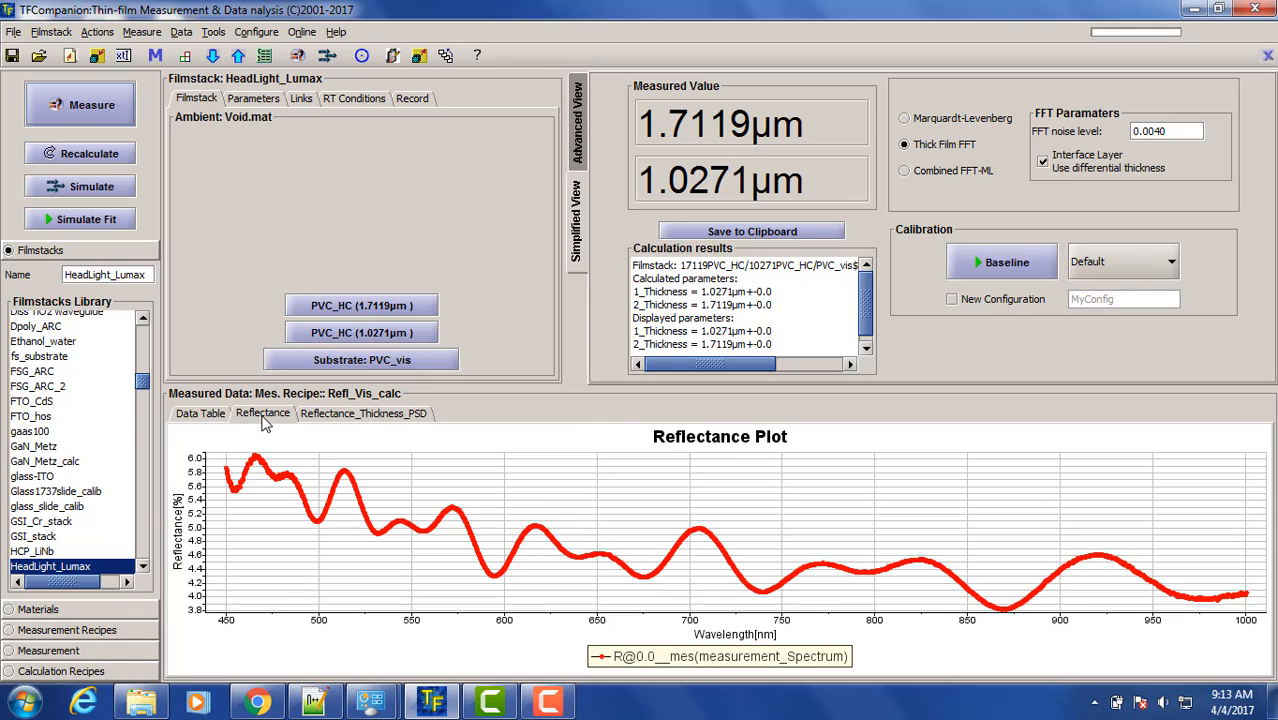
{"action": "mouse_move", "coordinate": [1088, 535]}
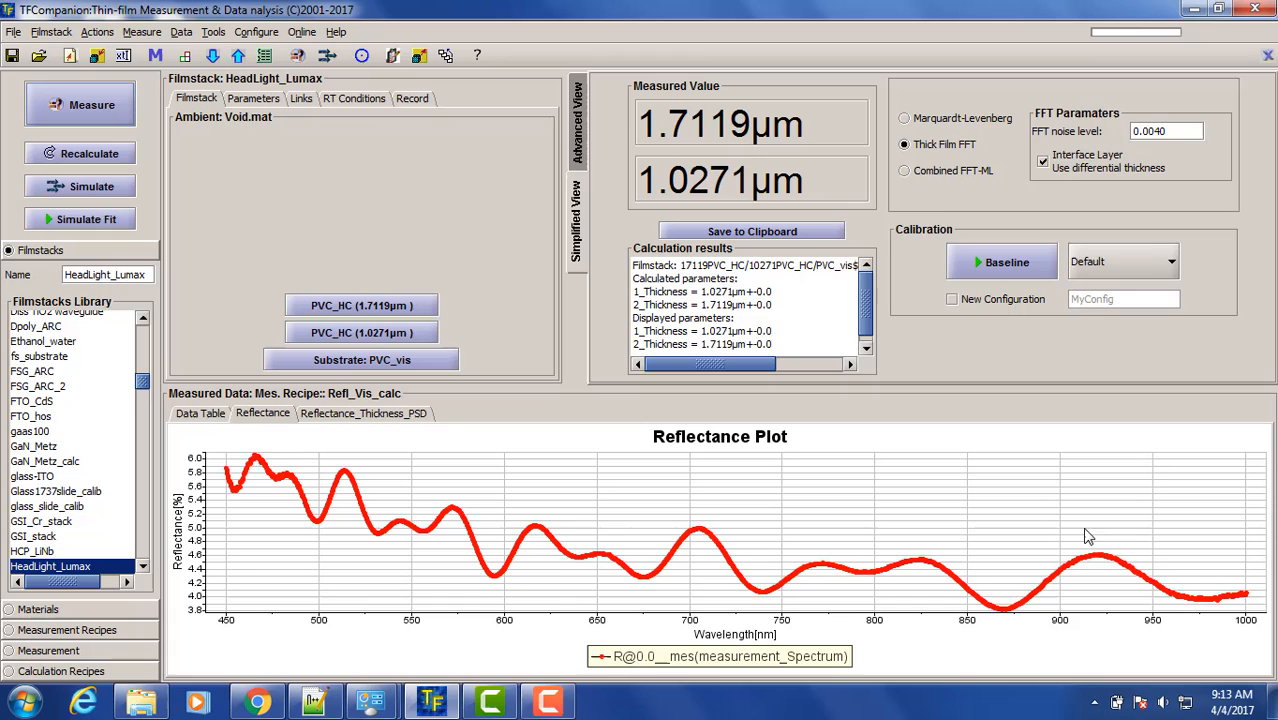
{"action": "mouse_move", "coordinate": [250, 462]}
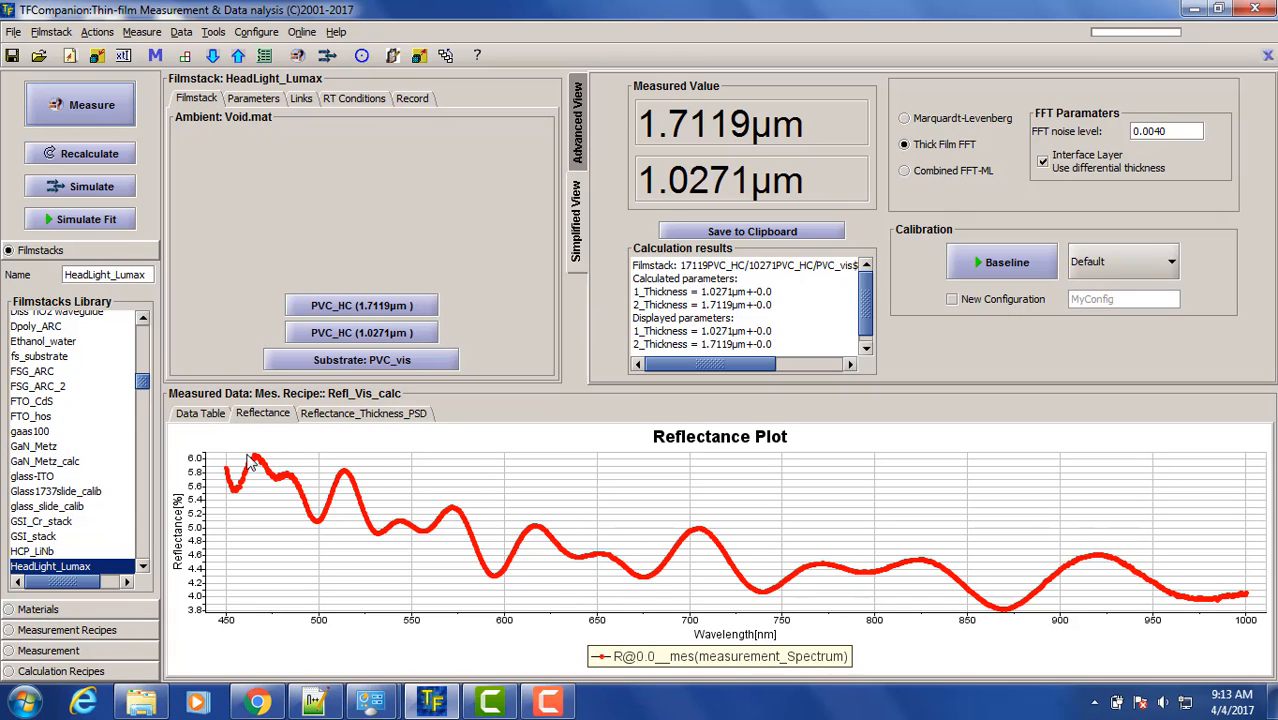
{"action": "mouse_move", "coordinate": [275, 470]}
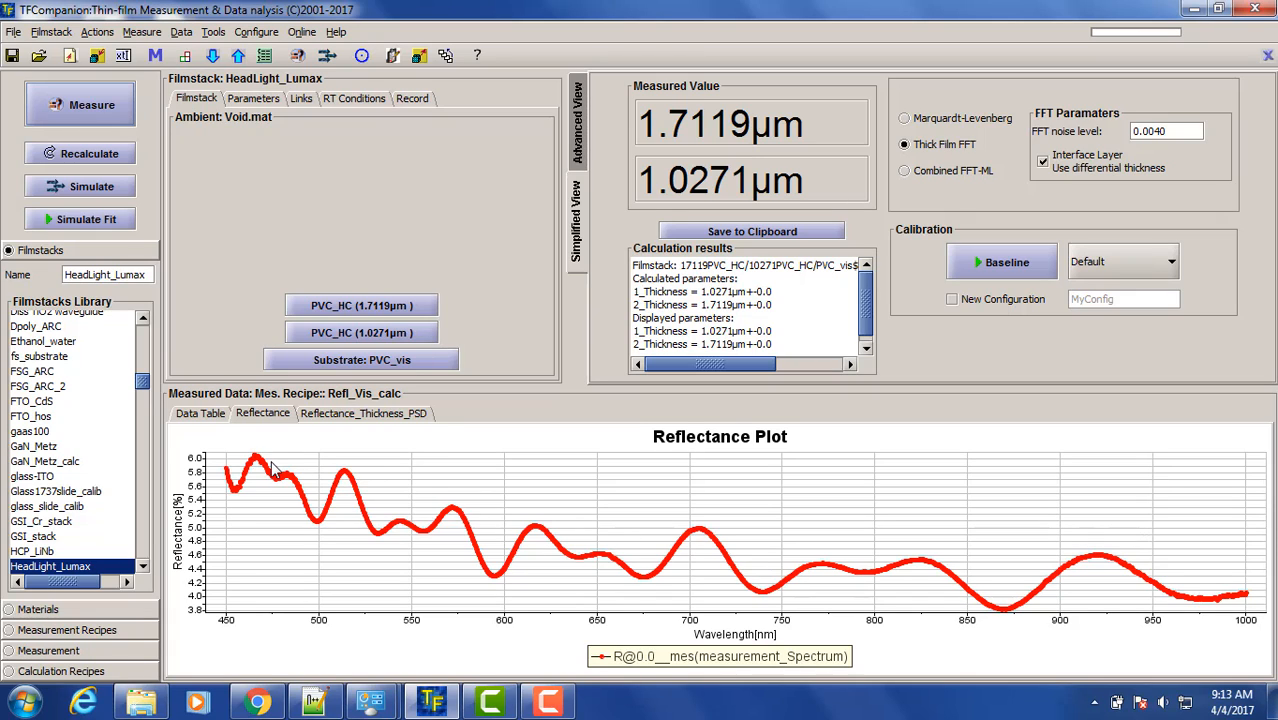
{"action": "mouse_move", "coordinate": [340, 428]}
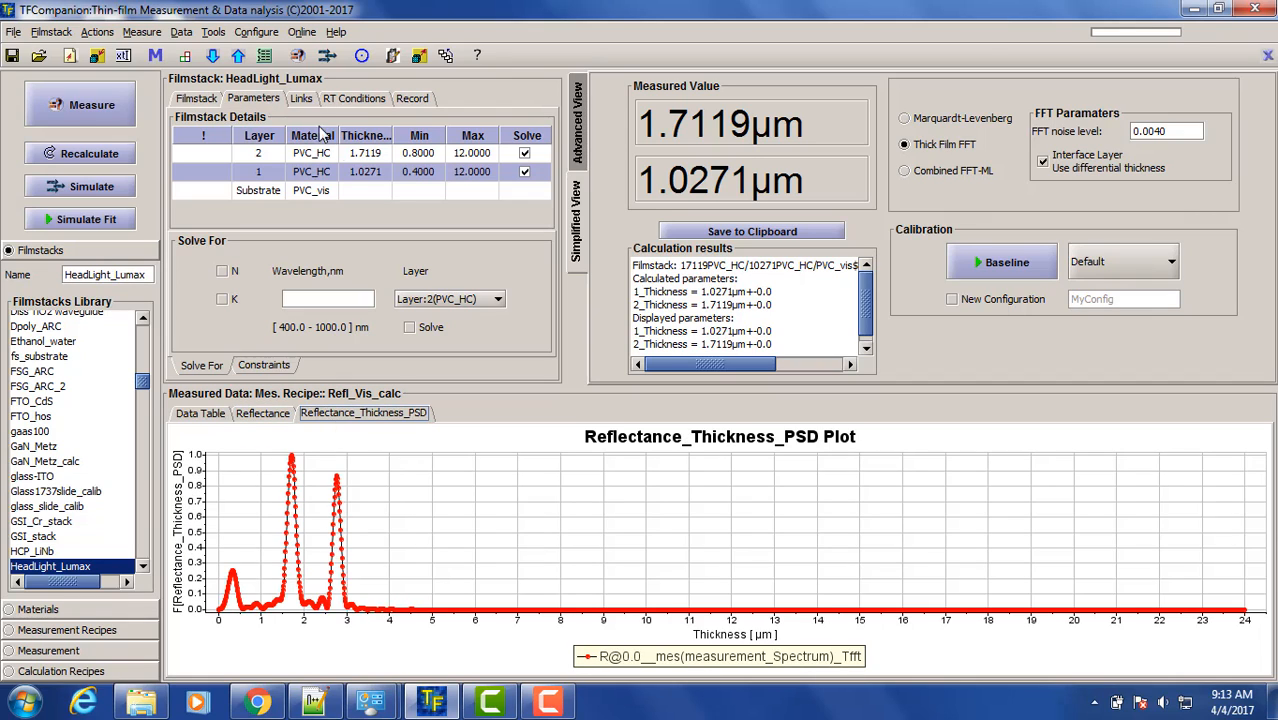
{"action": "mouse_move", "coordinate": [392, 184]}
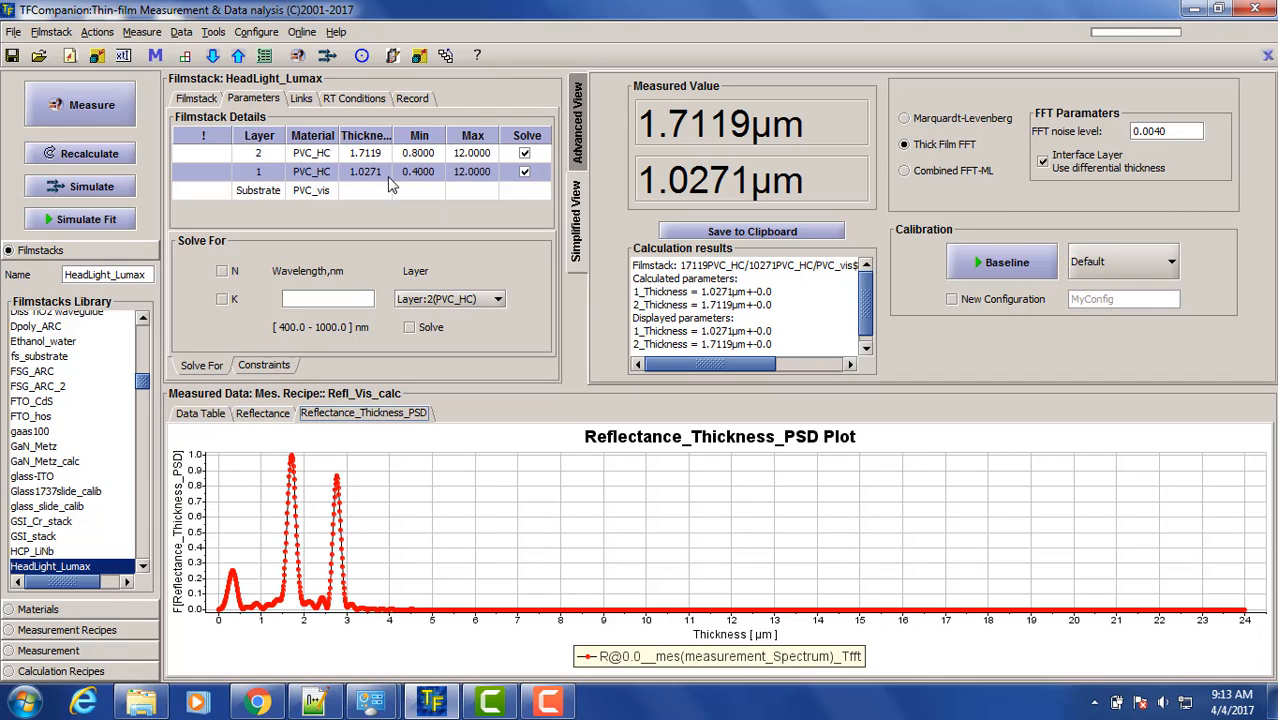
{"action": "mouse_move", "coordinate": [432, 180]}
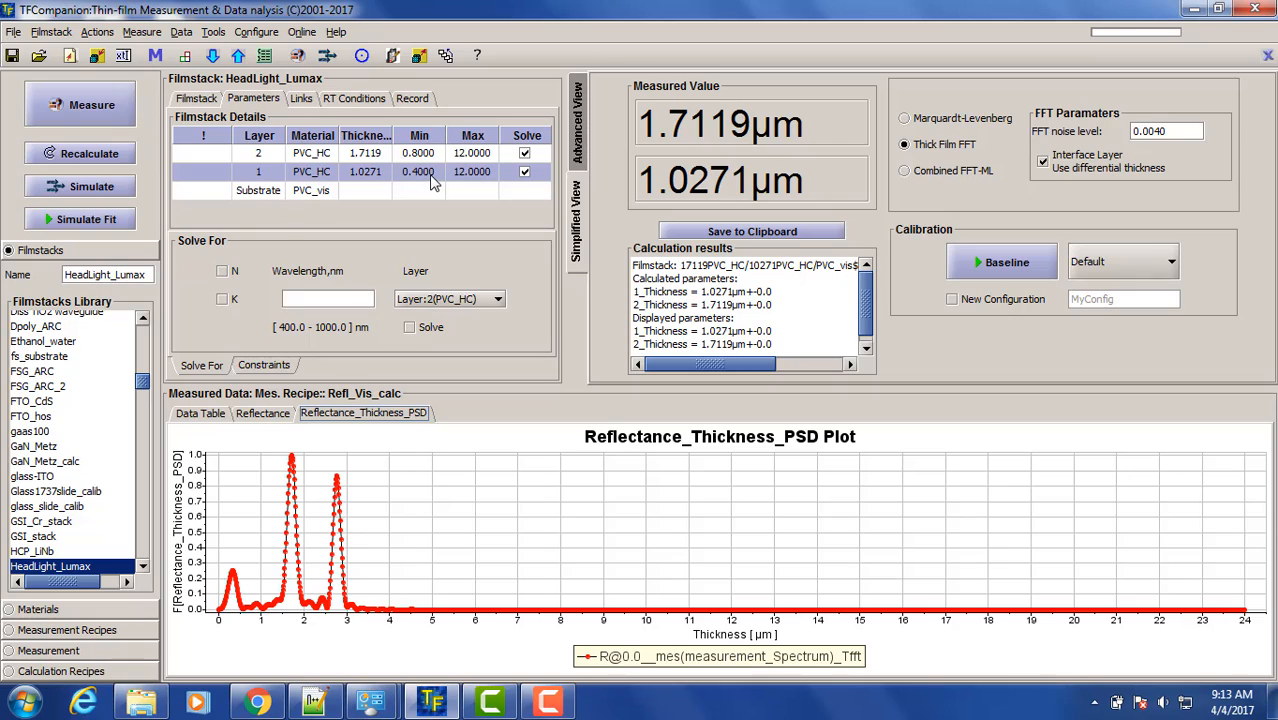